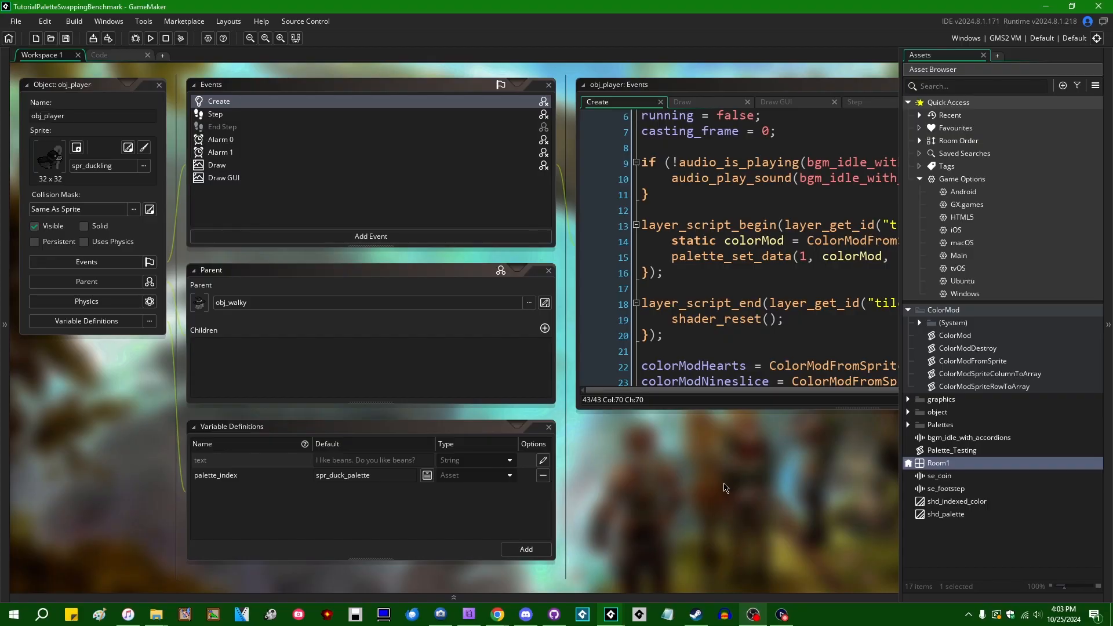
mouse_move(728, 495)
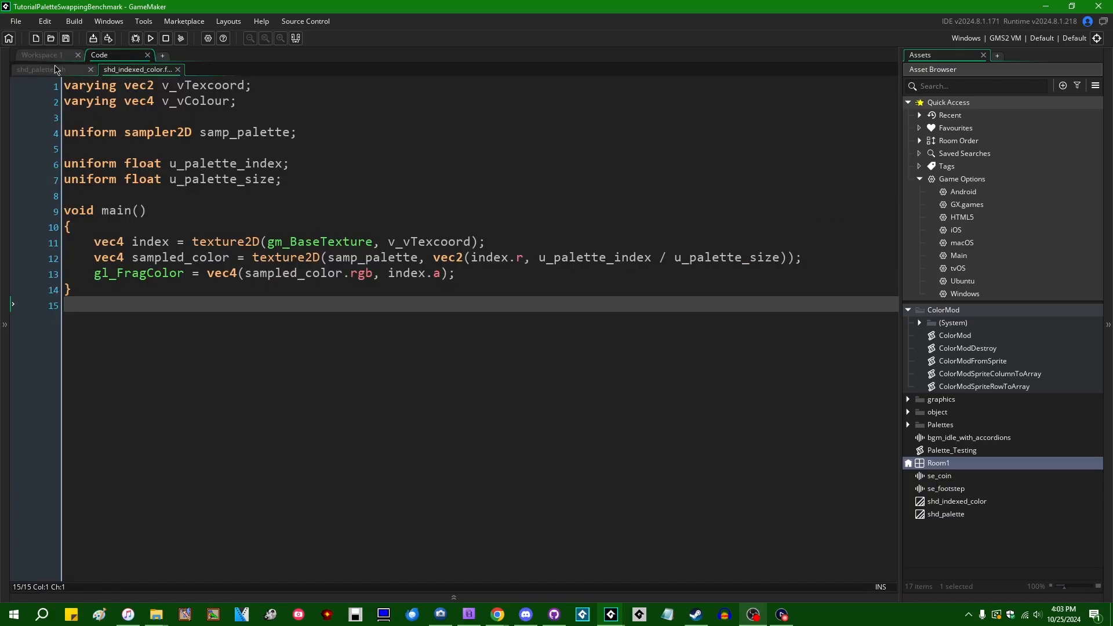
Show shd_palette.fsh and highlight its loop over palette target colours and replacement lookup.
click(42, 69)
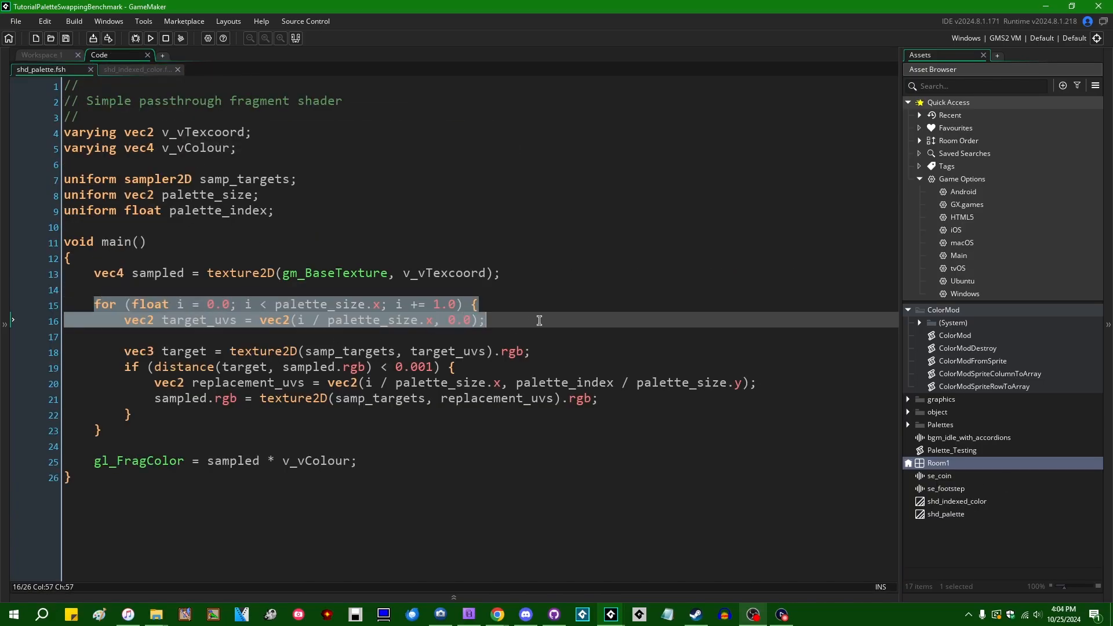
click(625, 304)
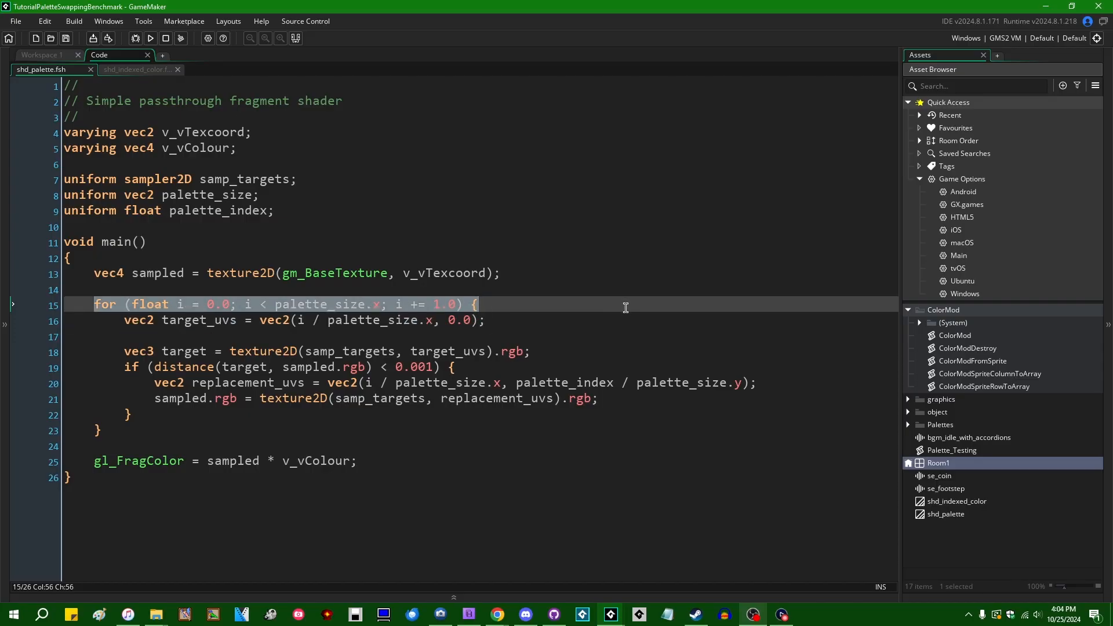
mouse_move(463, 320)
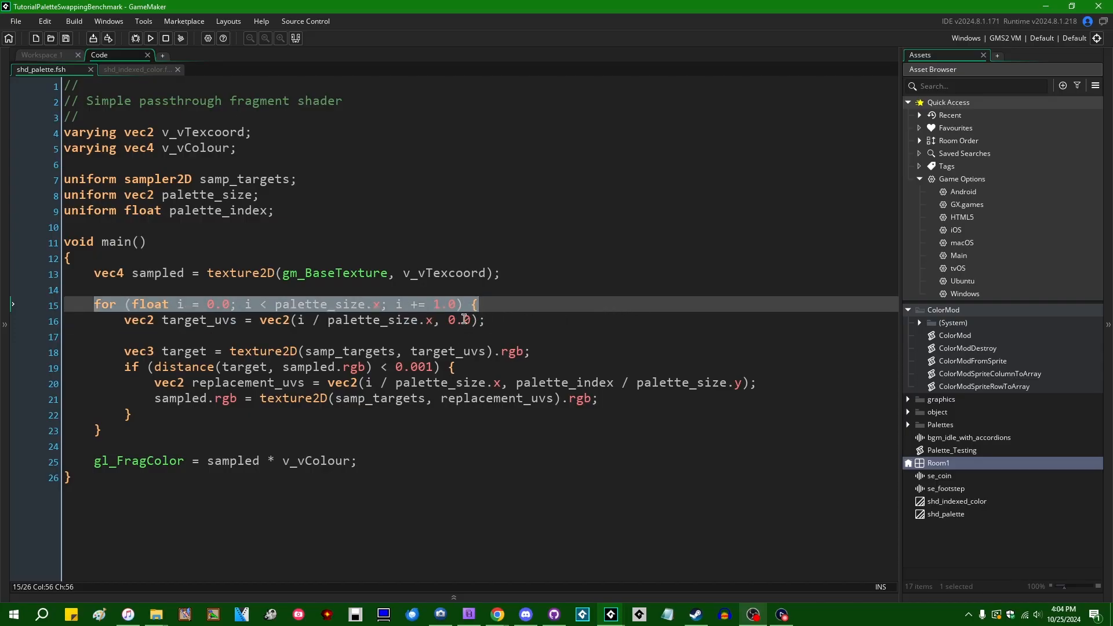
mouse_move(530, 334)
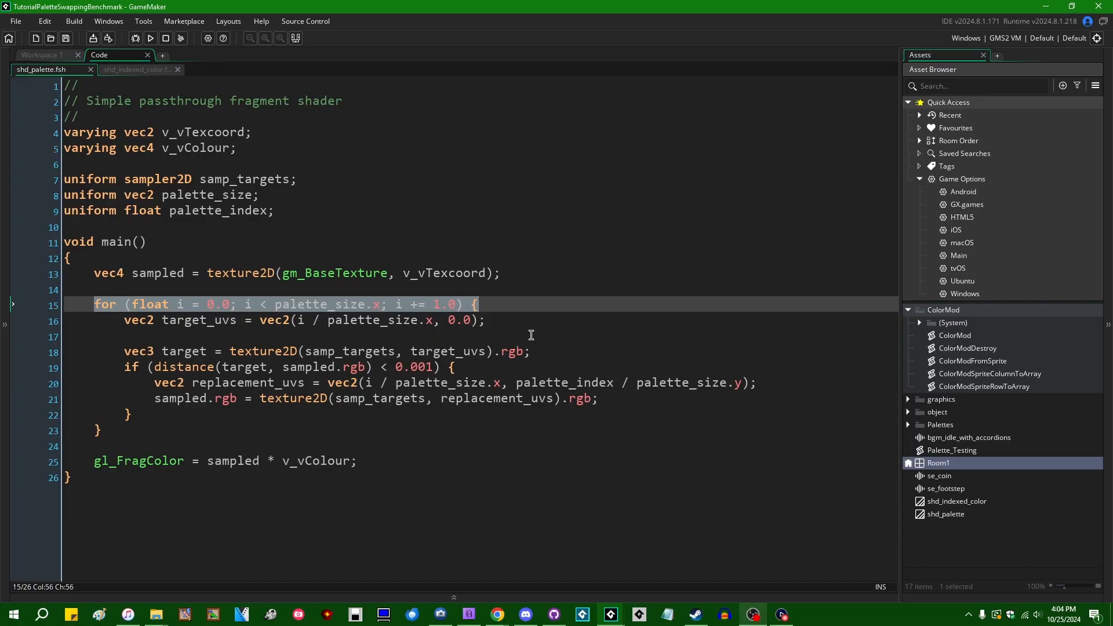
mouse_move(585, 335)
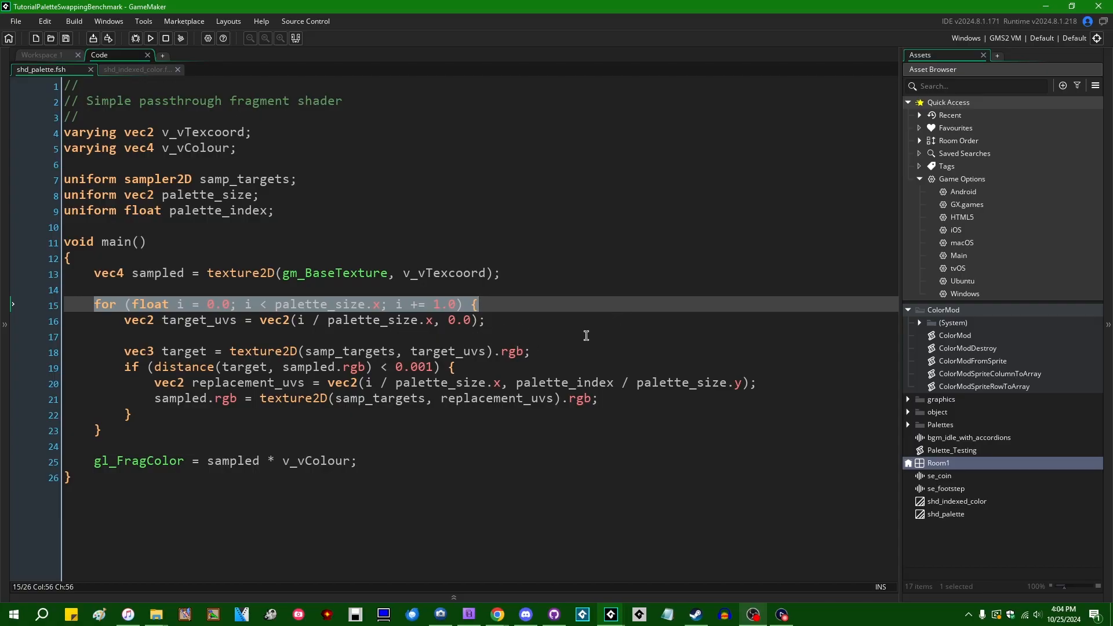
mouse_move(253, 399)
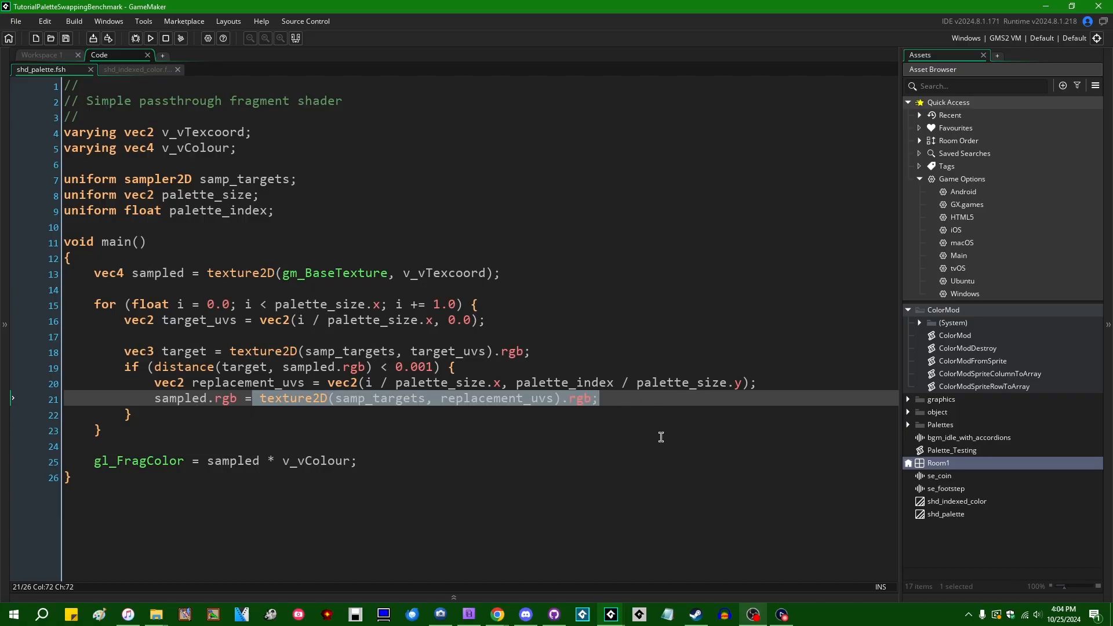
click(534, 336)
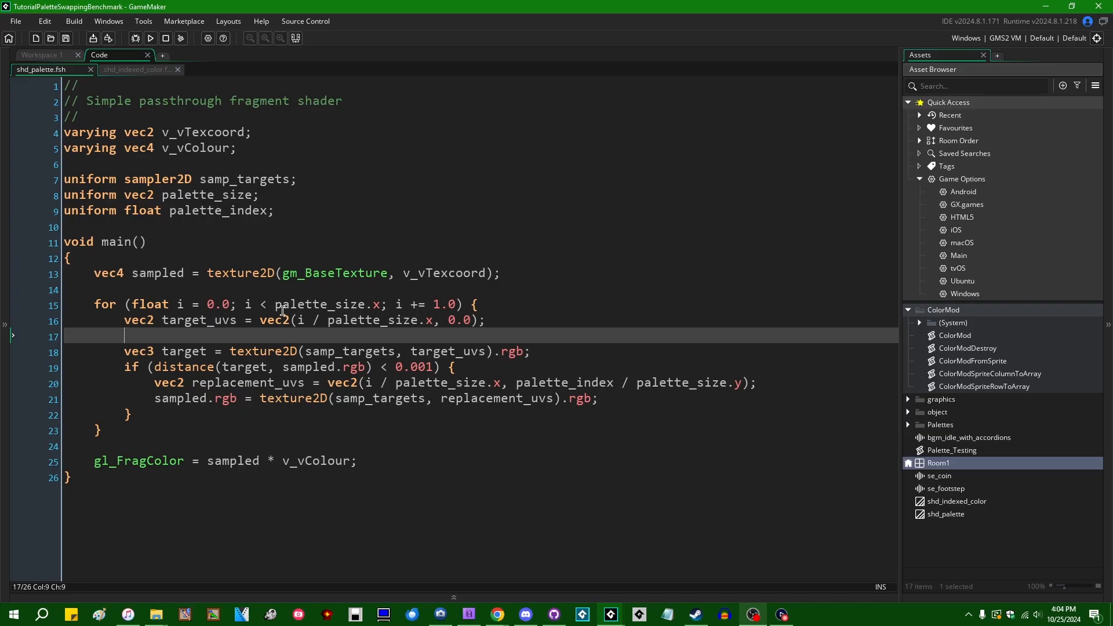
mouse_move(327, 344)
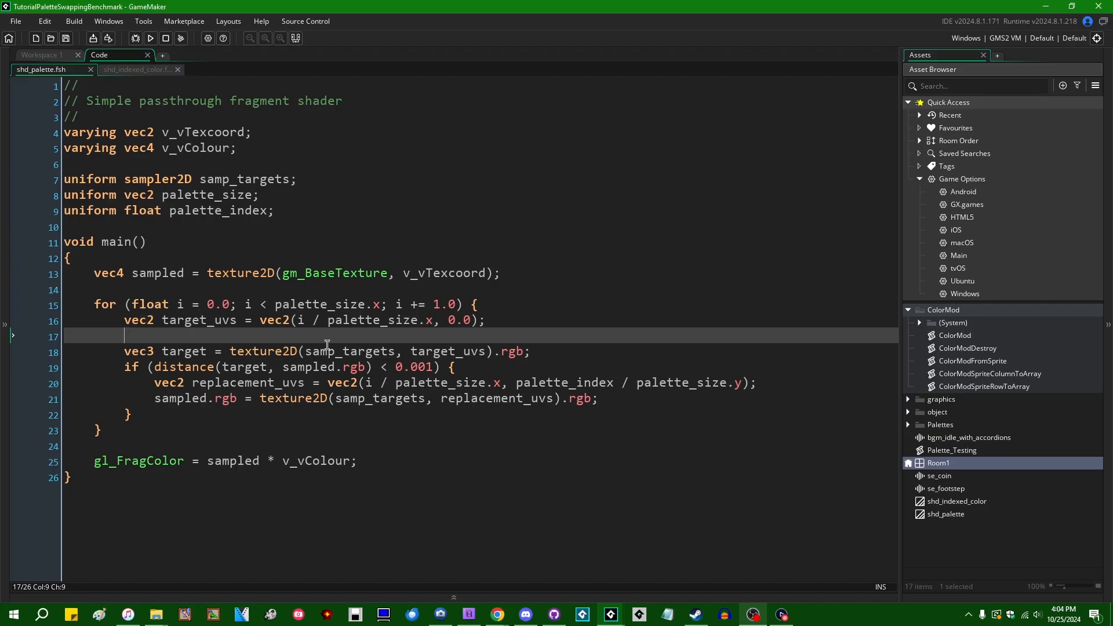
mouse_move(505, 336)
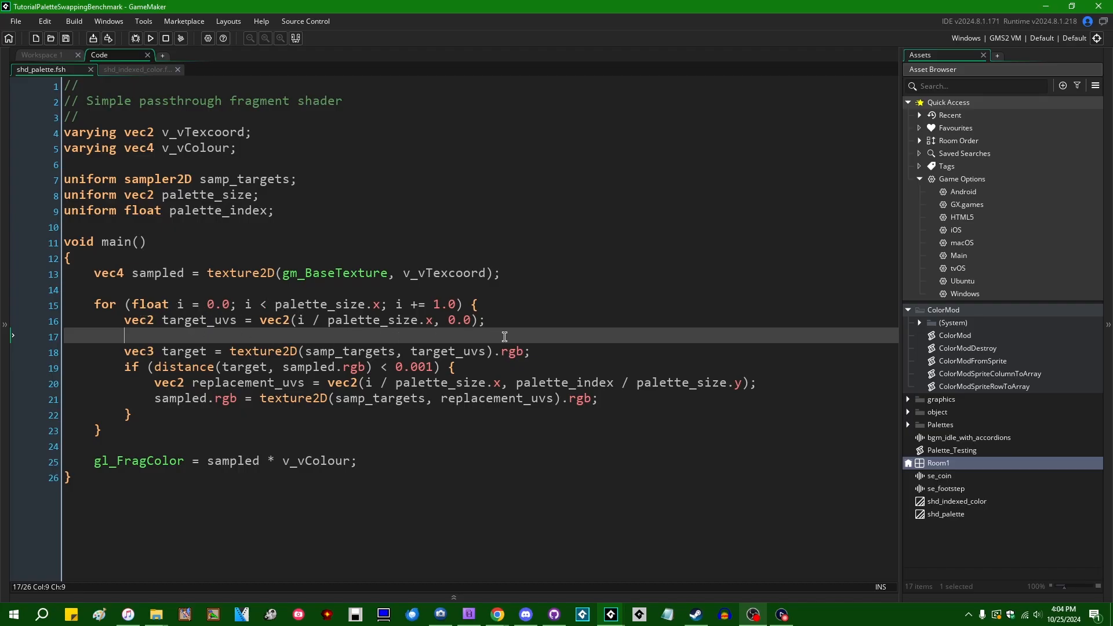
mouse_move(402, 315)
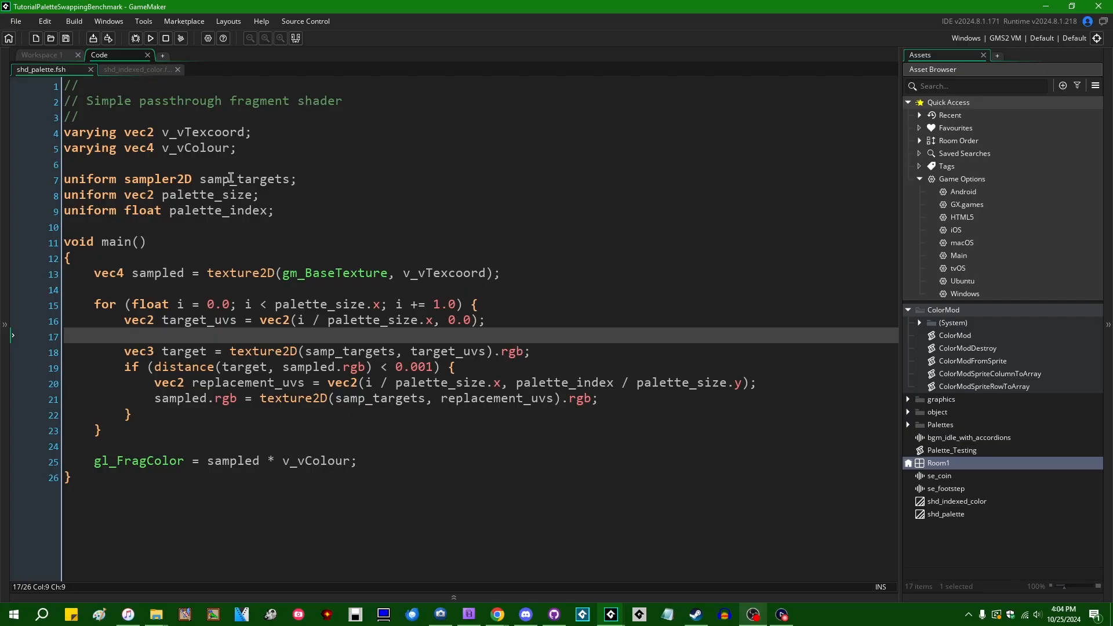
mouse_move(537, 328)
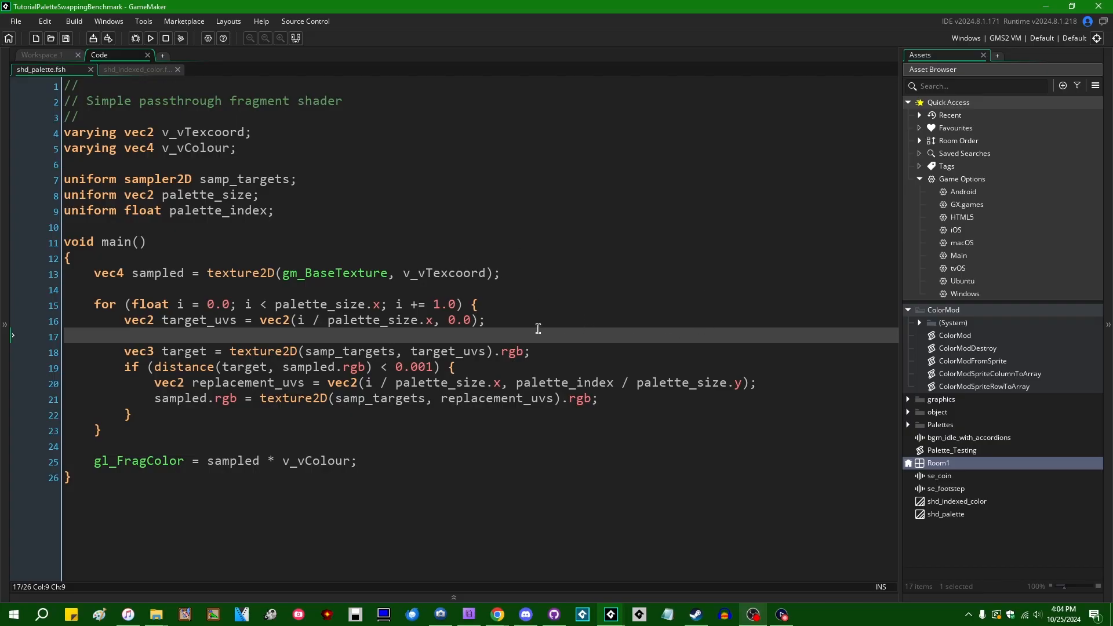
mouse_move(515, 330)
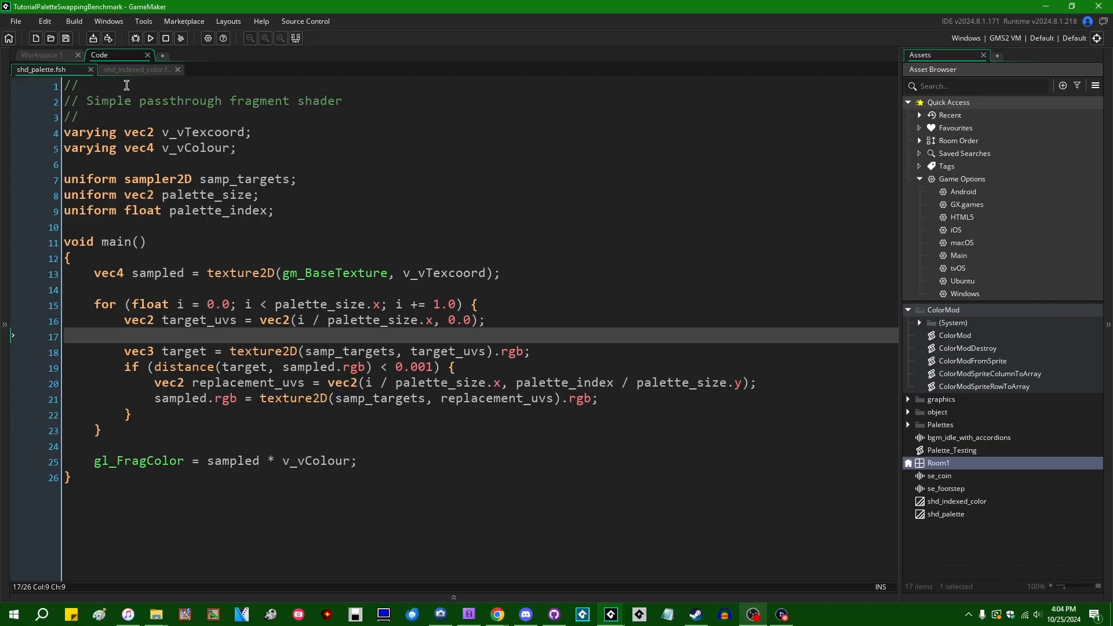
Switch the code editor to shd_indexed_color.fsh with its palette-texture index lookup.
click(137, 69)
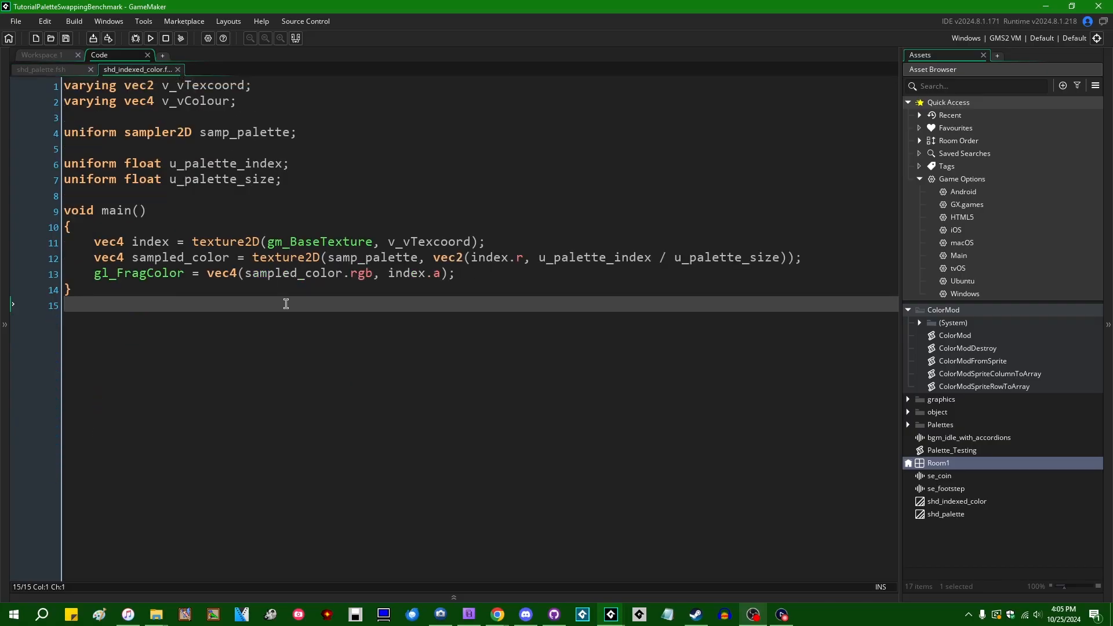
mouse_move(319, 312)
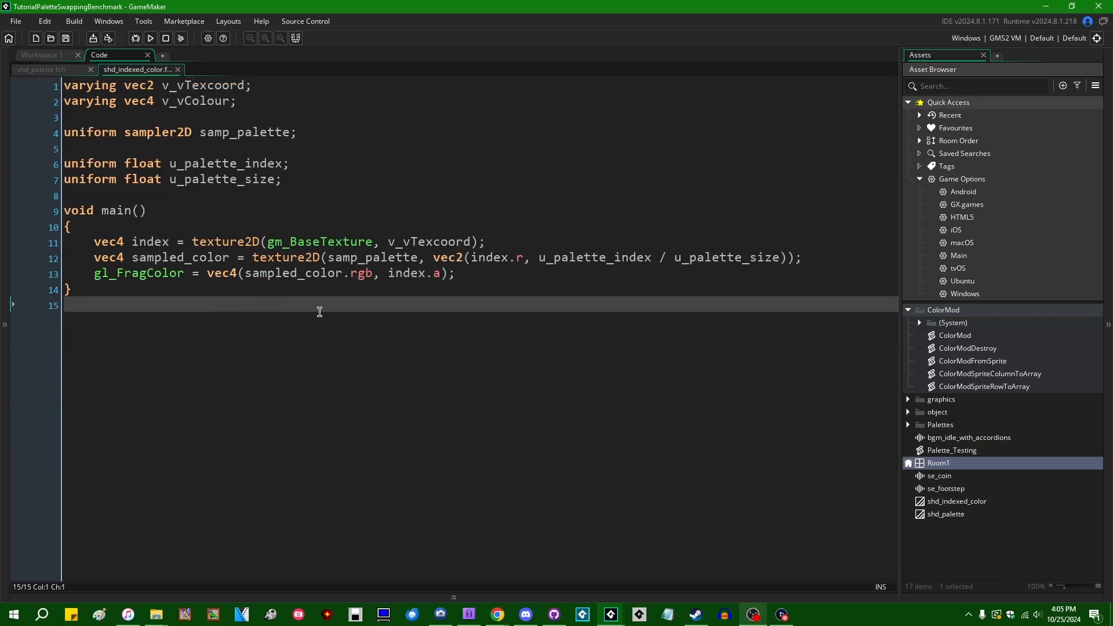
mouse_move(336, 305)
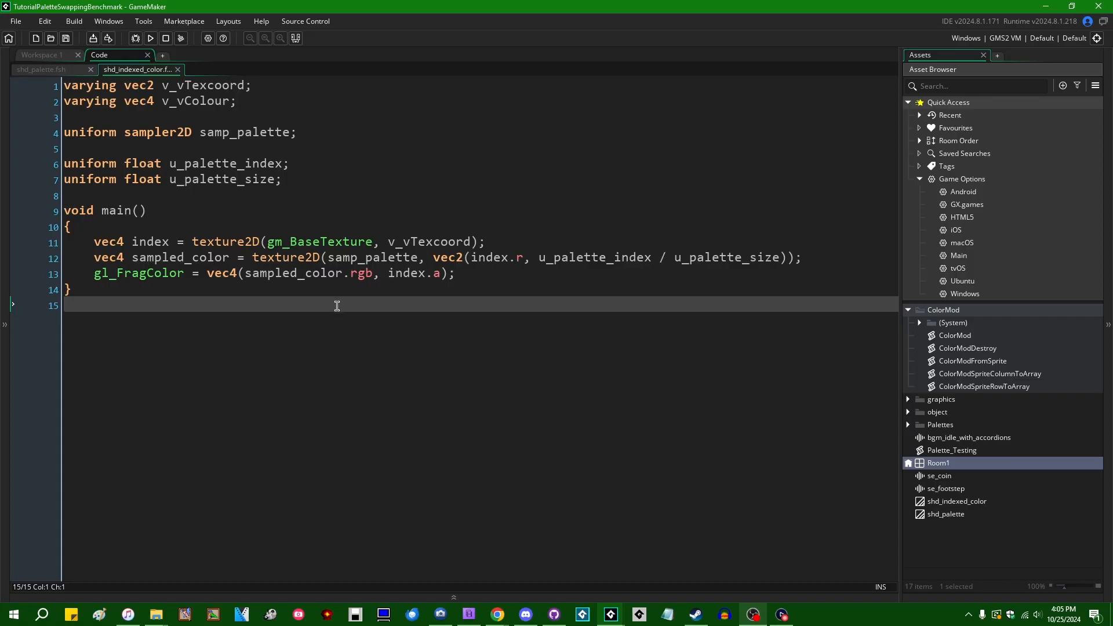
mouse_move(340, 306)
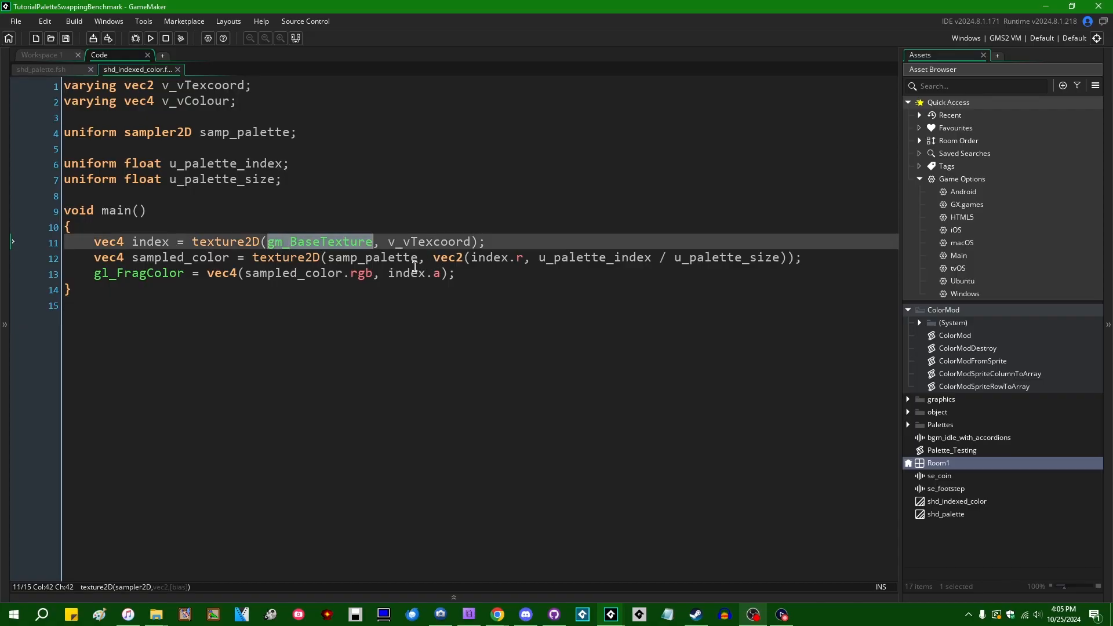
mouse_move(294, 263)
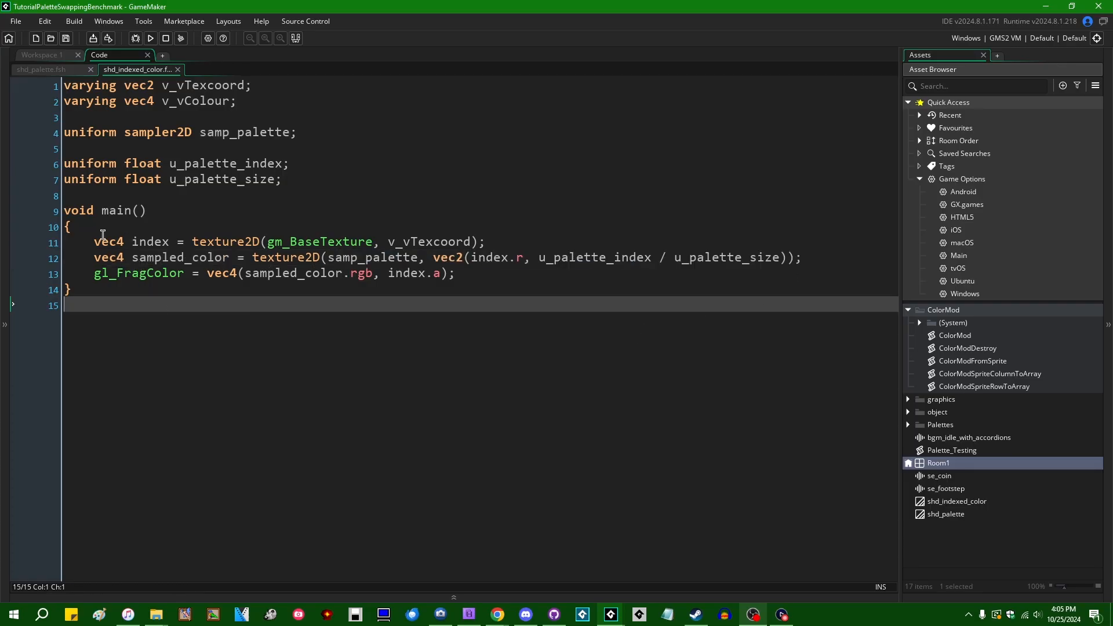
mouse_move(402, 294)
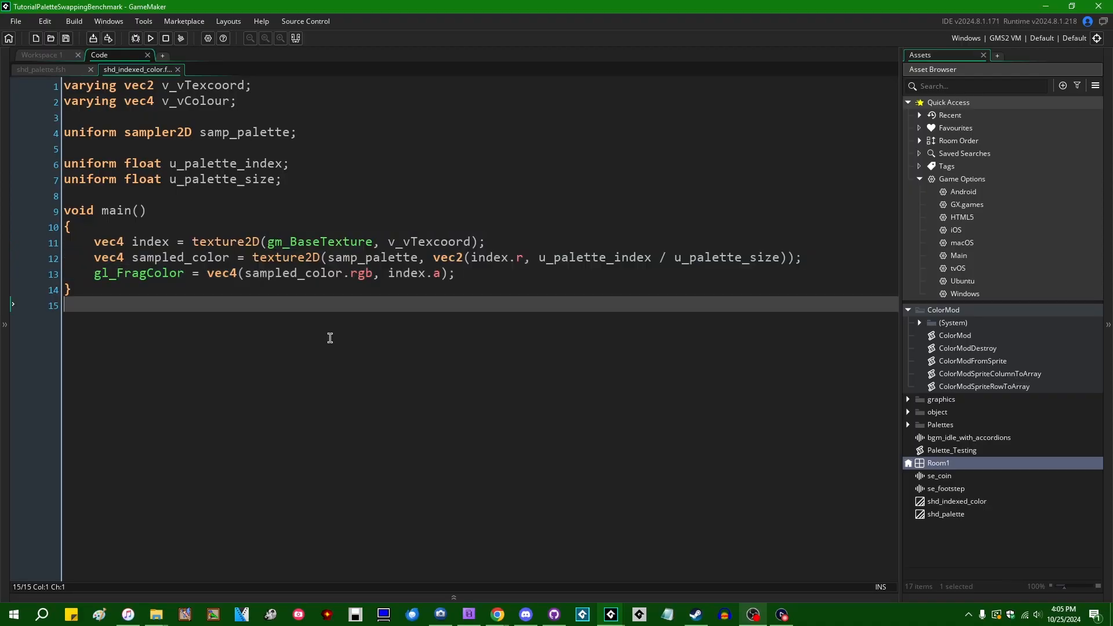
mouse_move(827, 459)
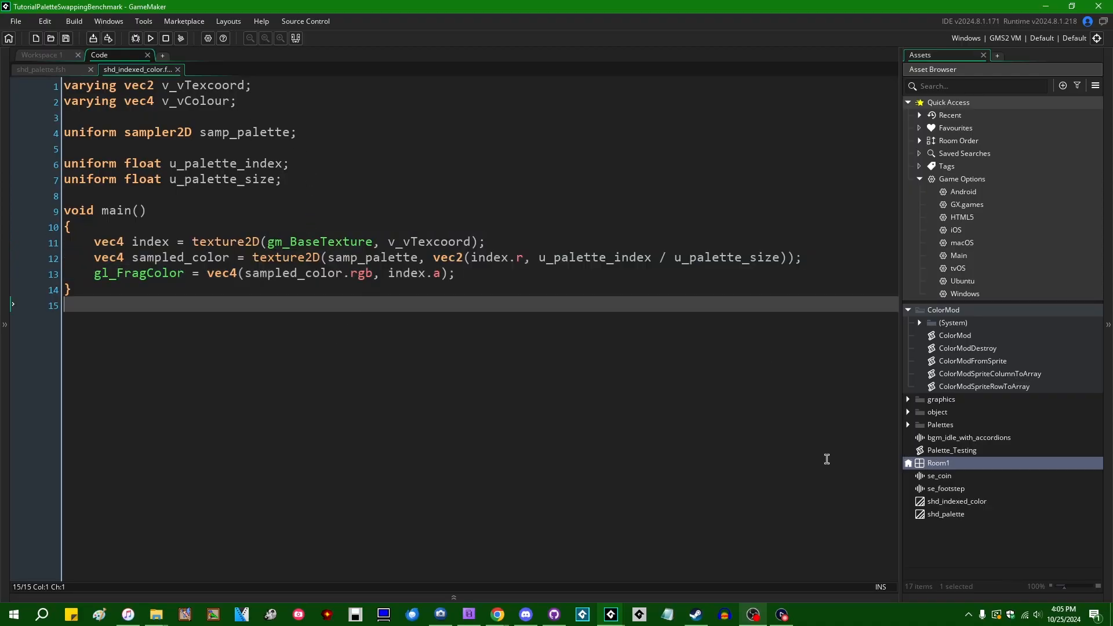
mouse_move(1005, 472)
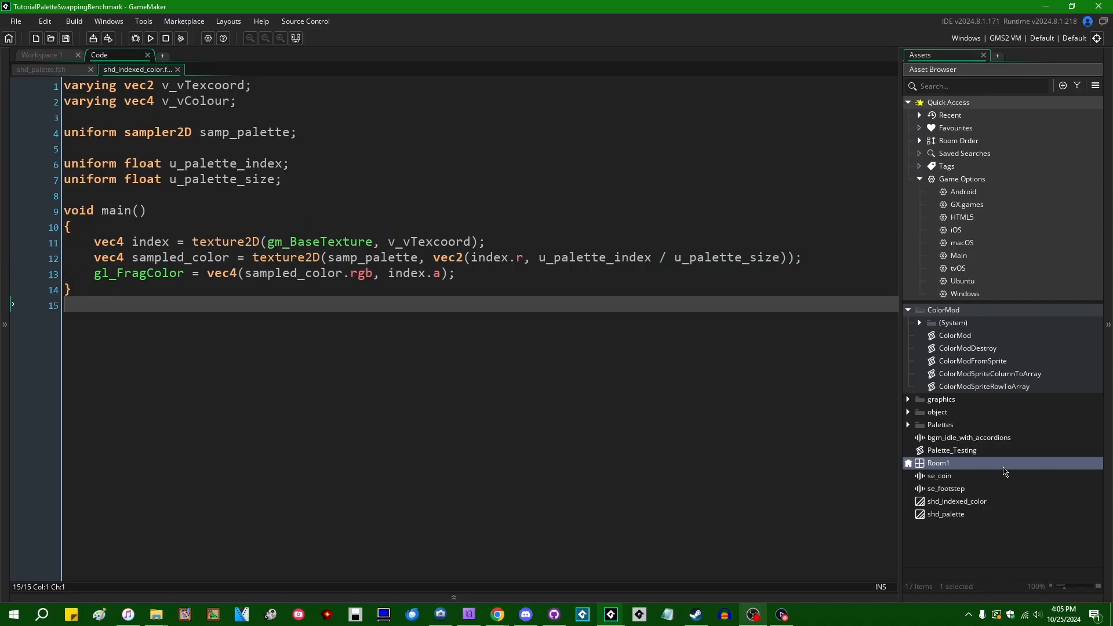
double_click(938, 463)
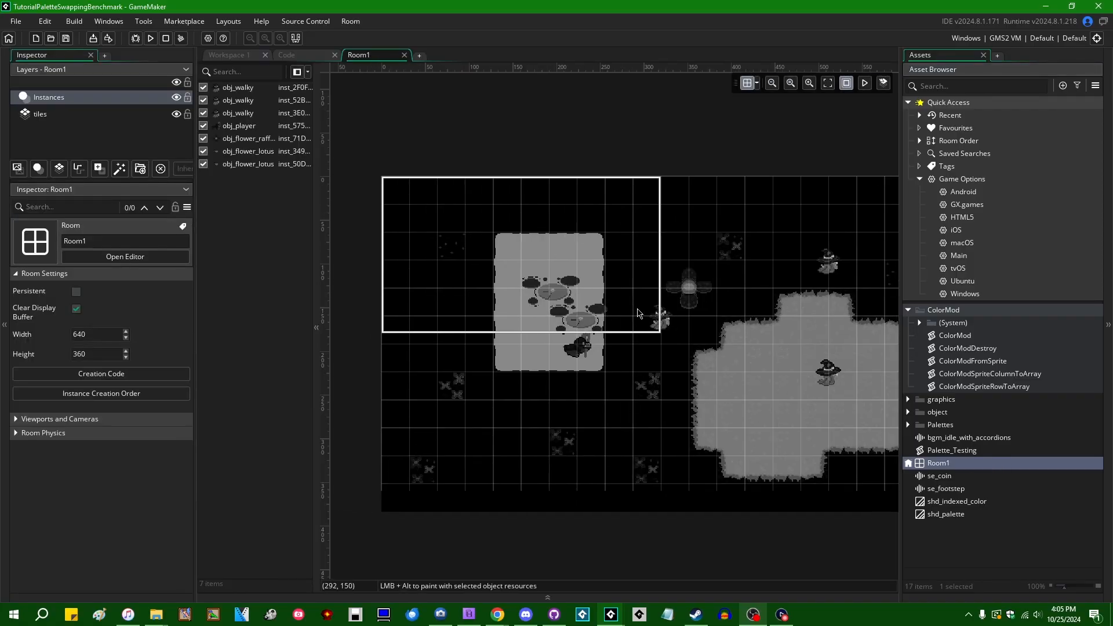
mouse_move(700, 326)
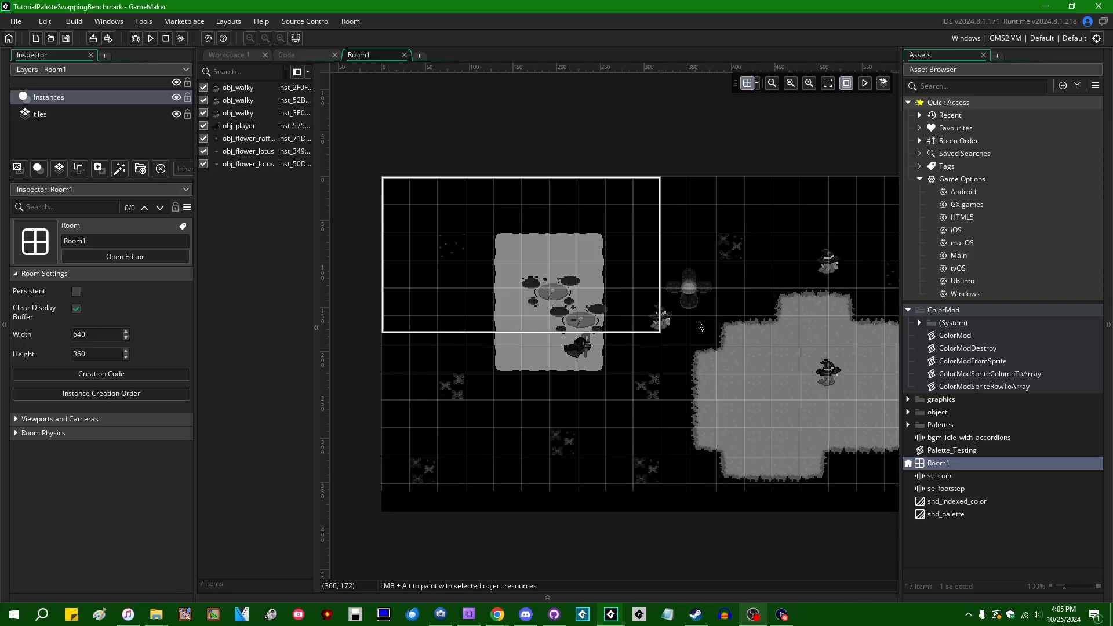
mouse_move(696, 325)
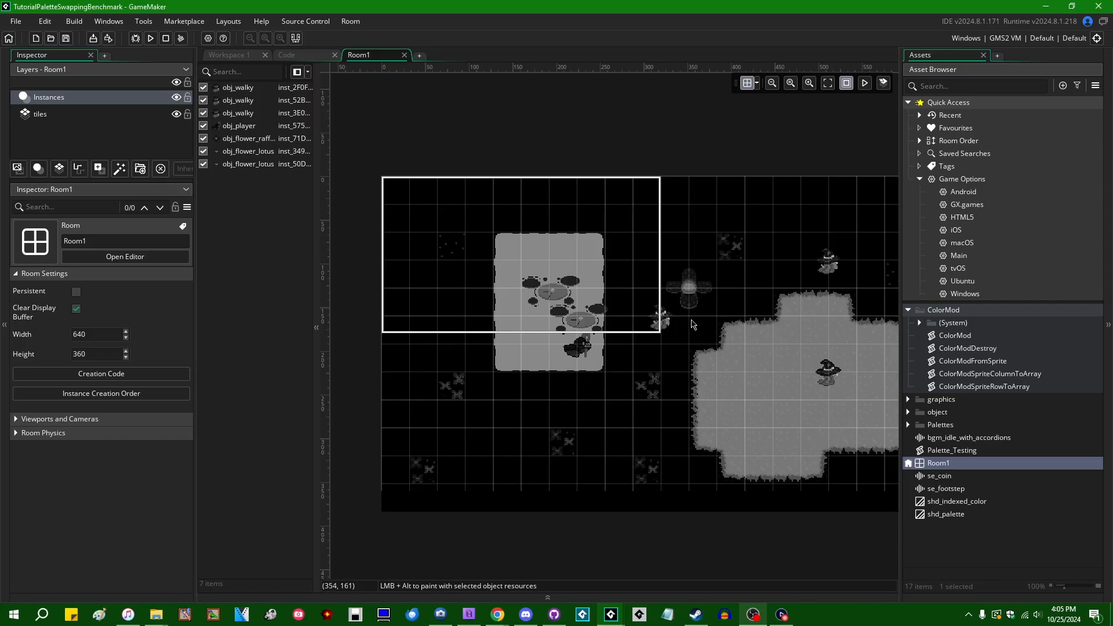
mouse_move(683, 369)
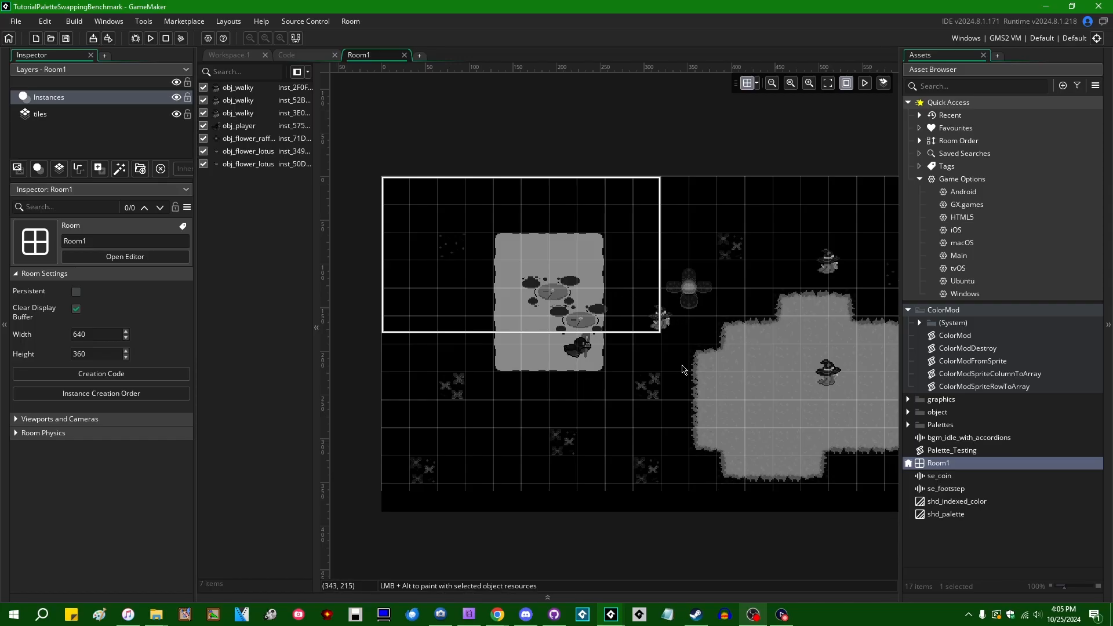
mouse_move(669, 372)
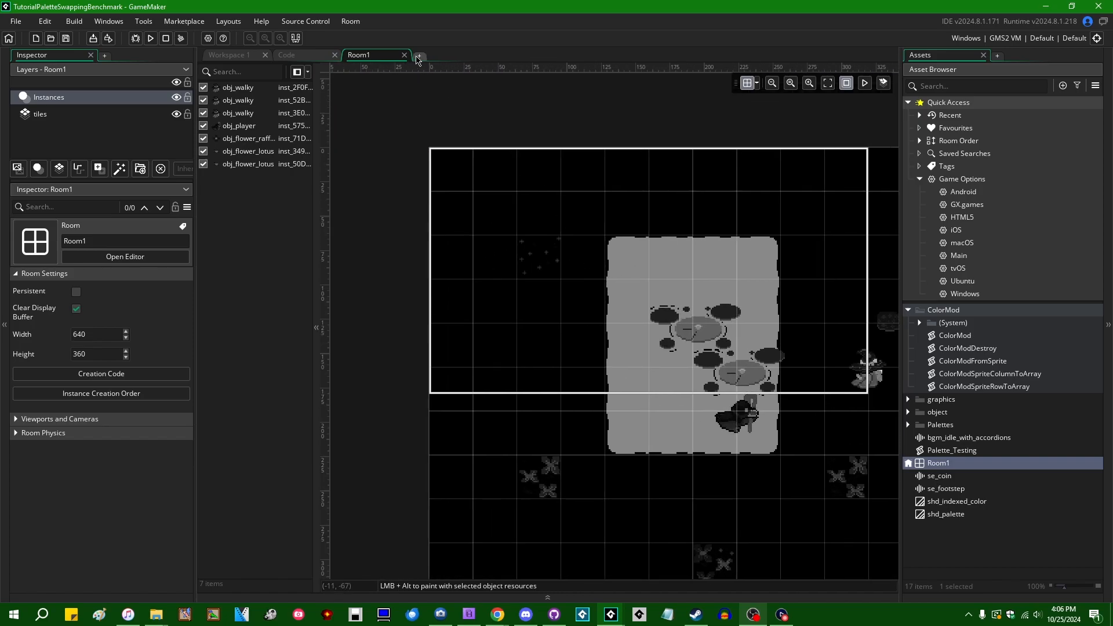
click(287, 54)
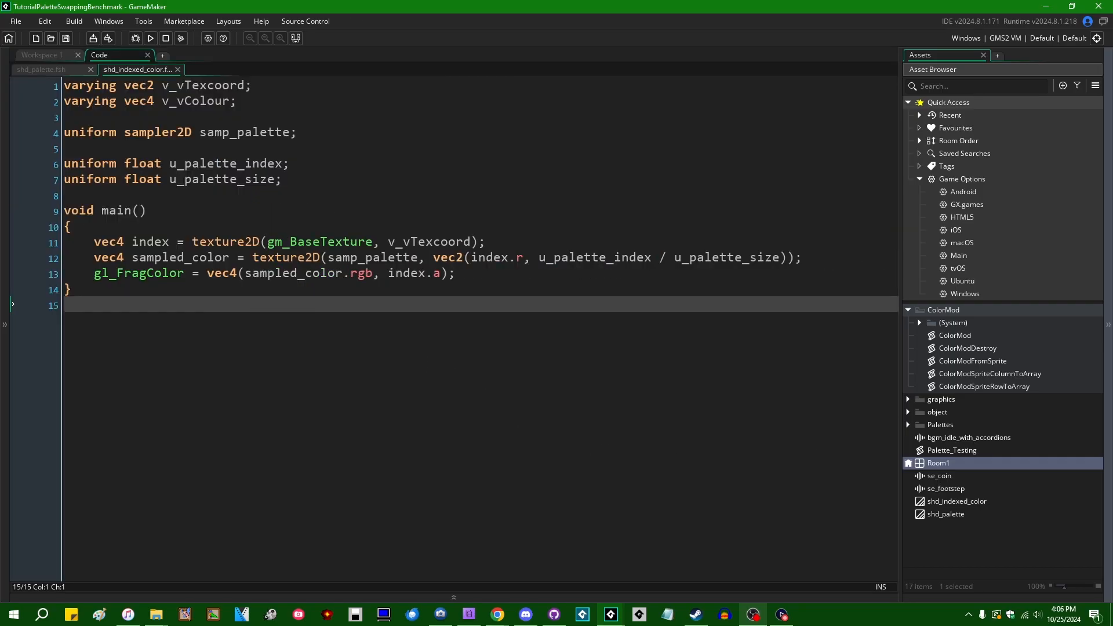
Bring the ColorMod GitHub page forward, maximize it and scroll the README to the comparison table.
click(497, 614)
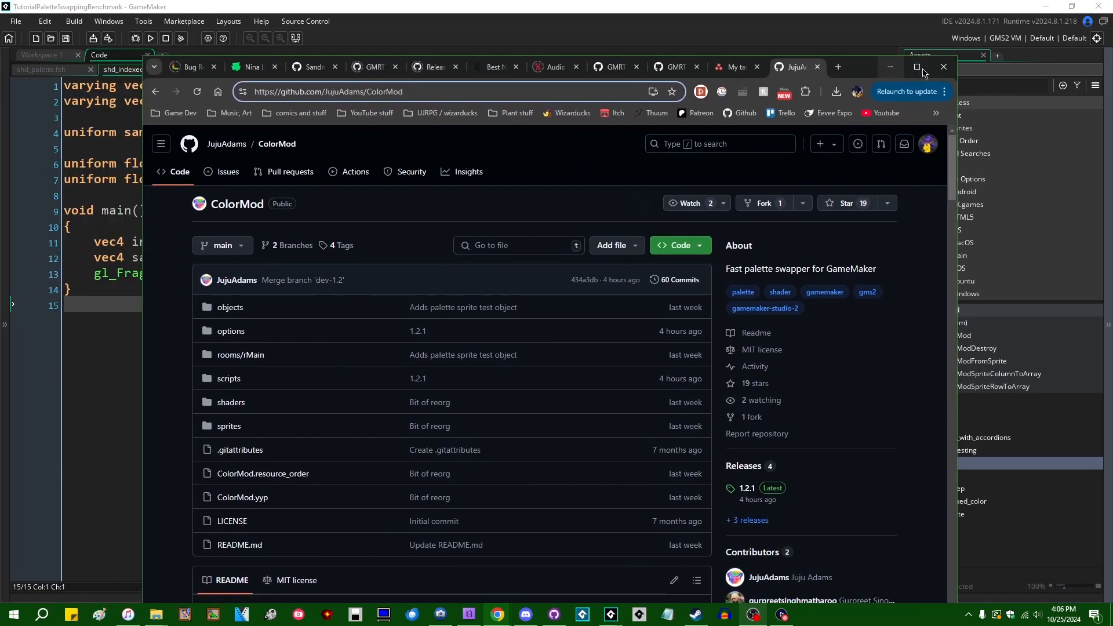
click(916, 67)
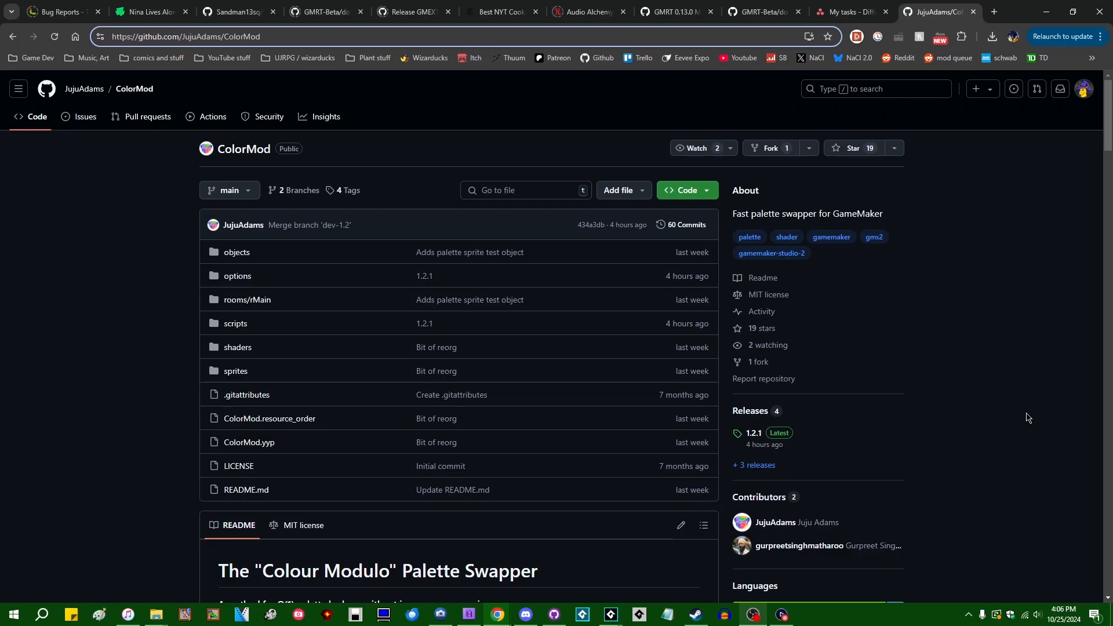
mouse_move(717, 341)
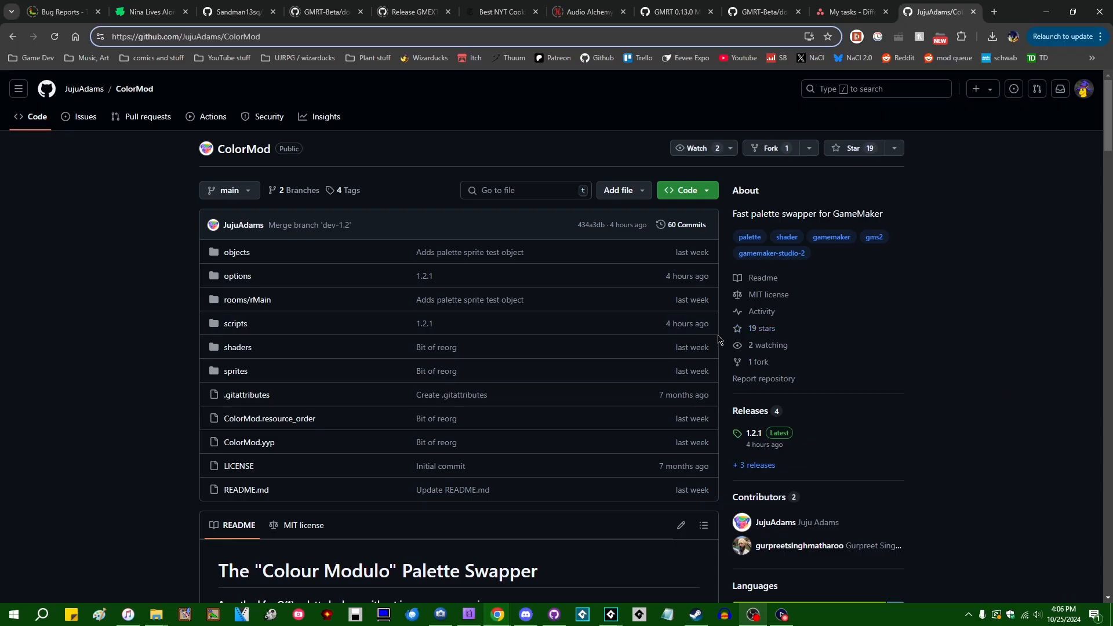
scroll(down, 3)
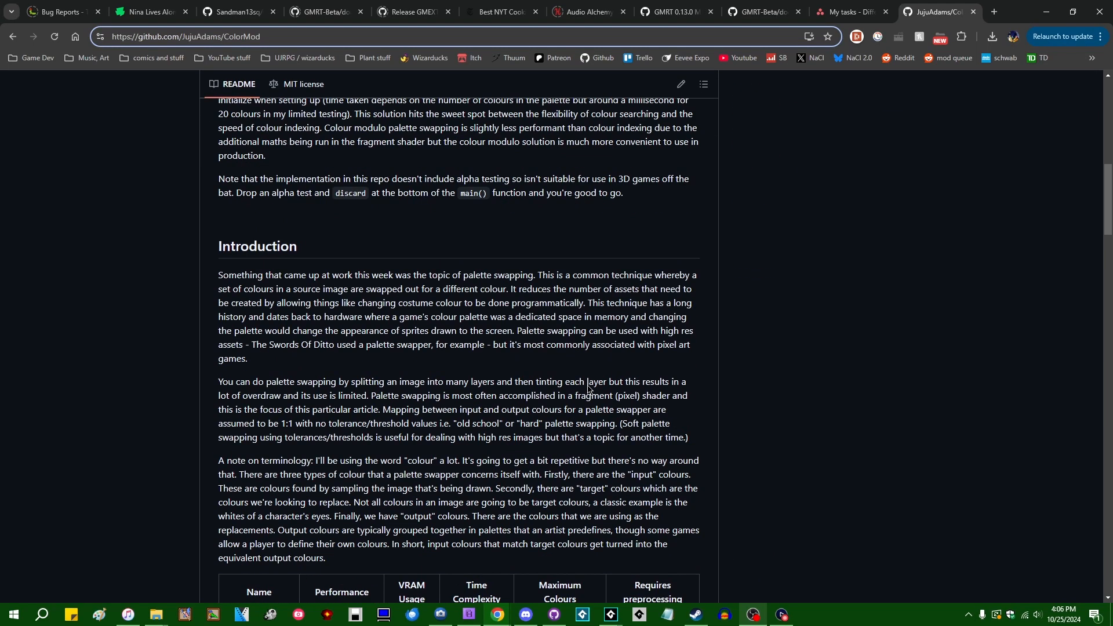
scroll(down, 3)
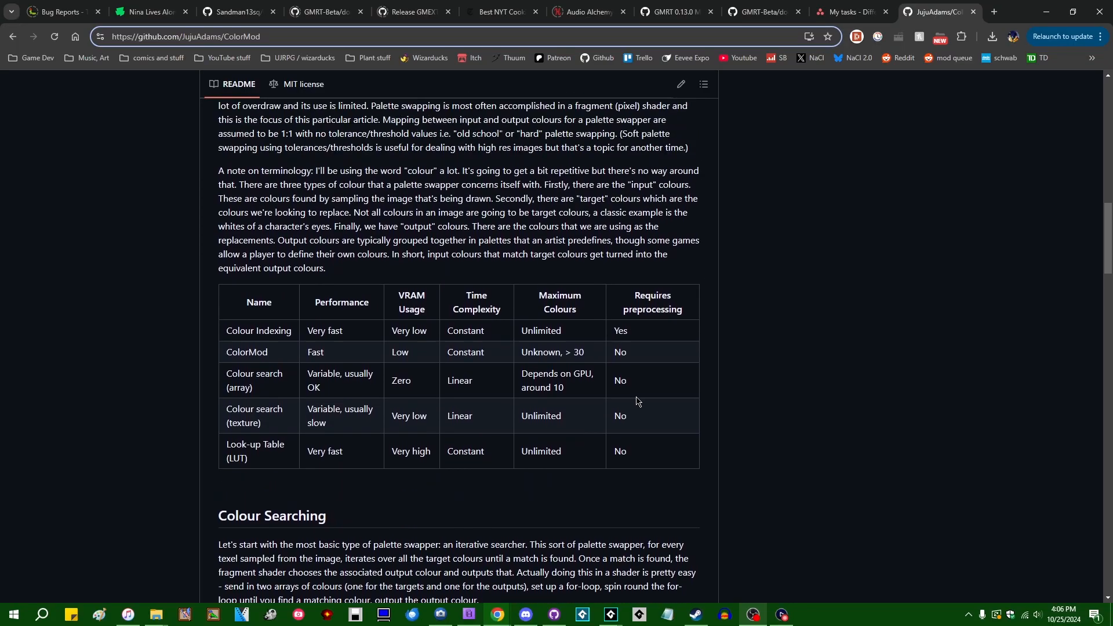
mouse_move(712, 454)
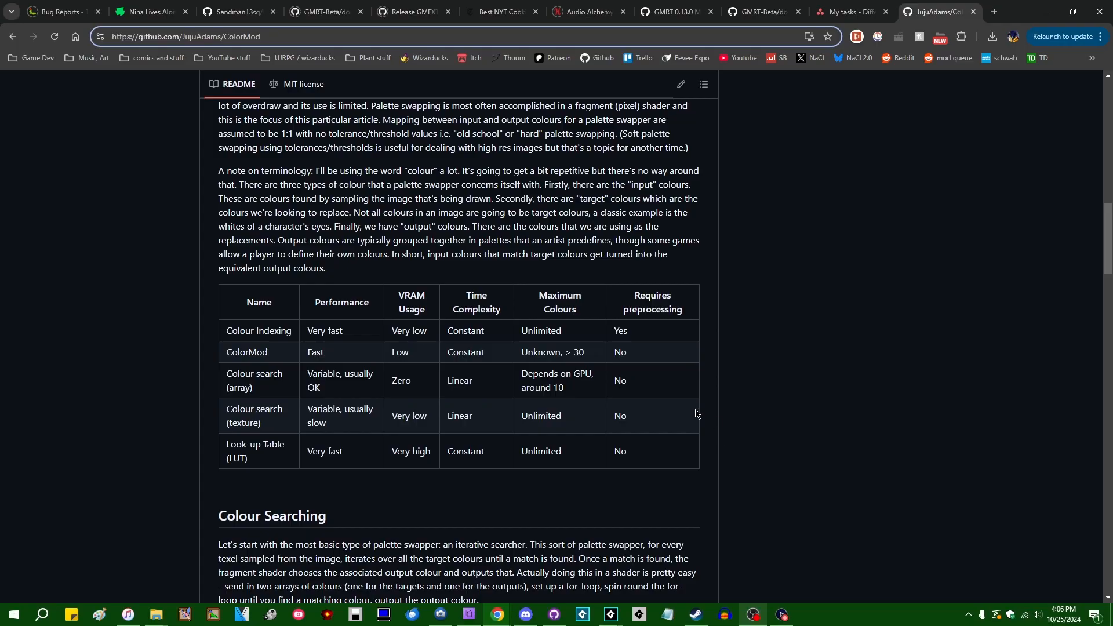
mouse_move(706, 407)
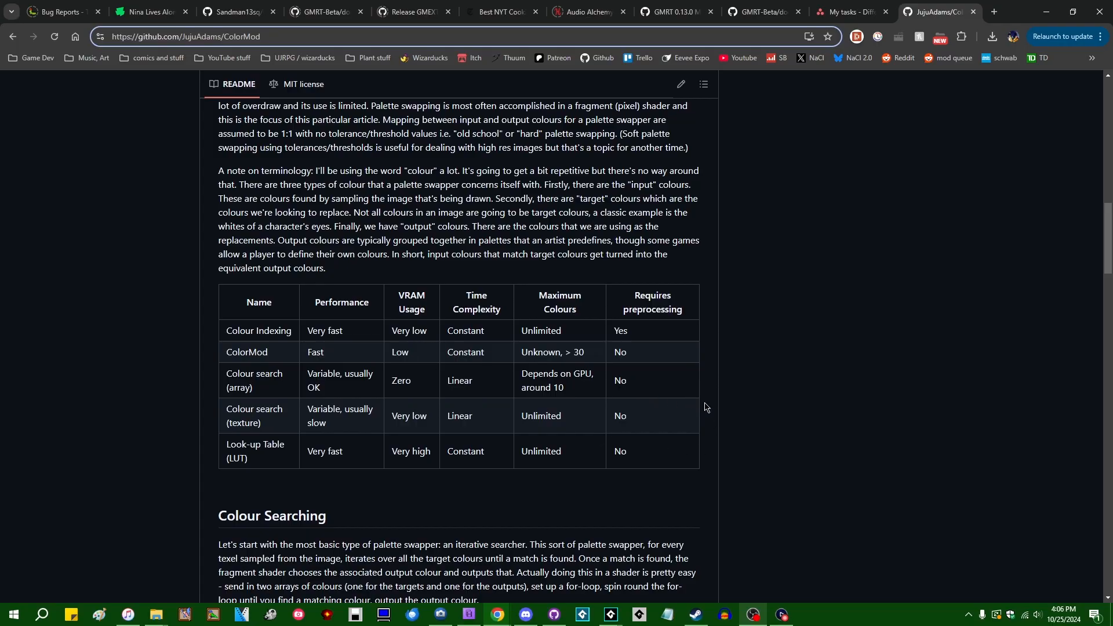
mouse_move(499, 482)
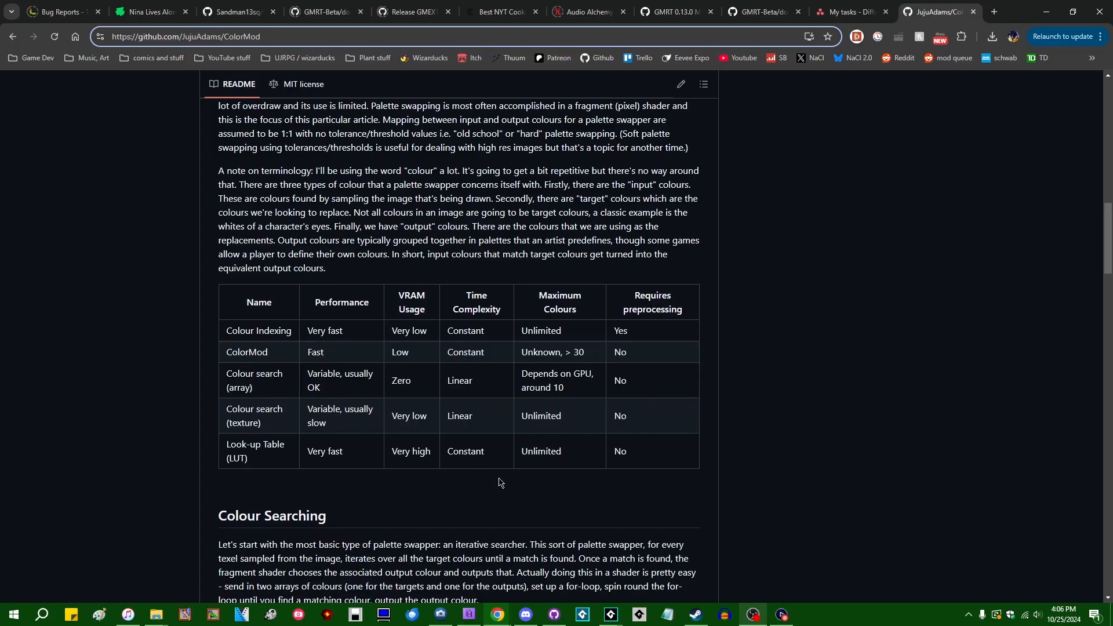
mouse_move(220, 358)
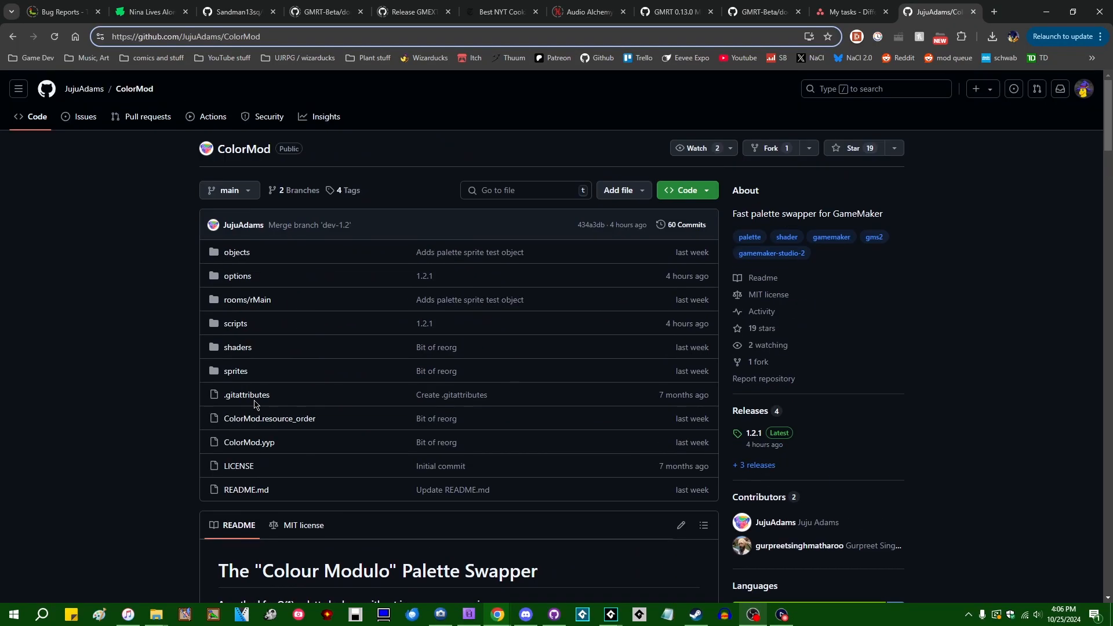
mouse_move(162, 397)
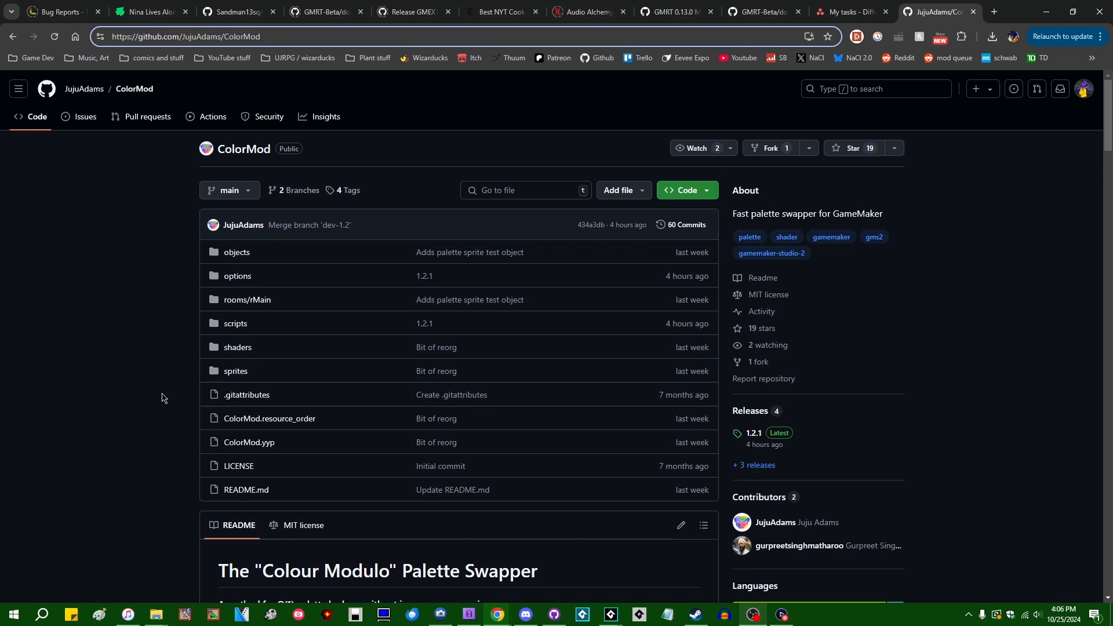
scroll(down, 3)
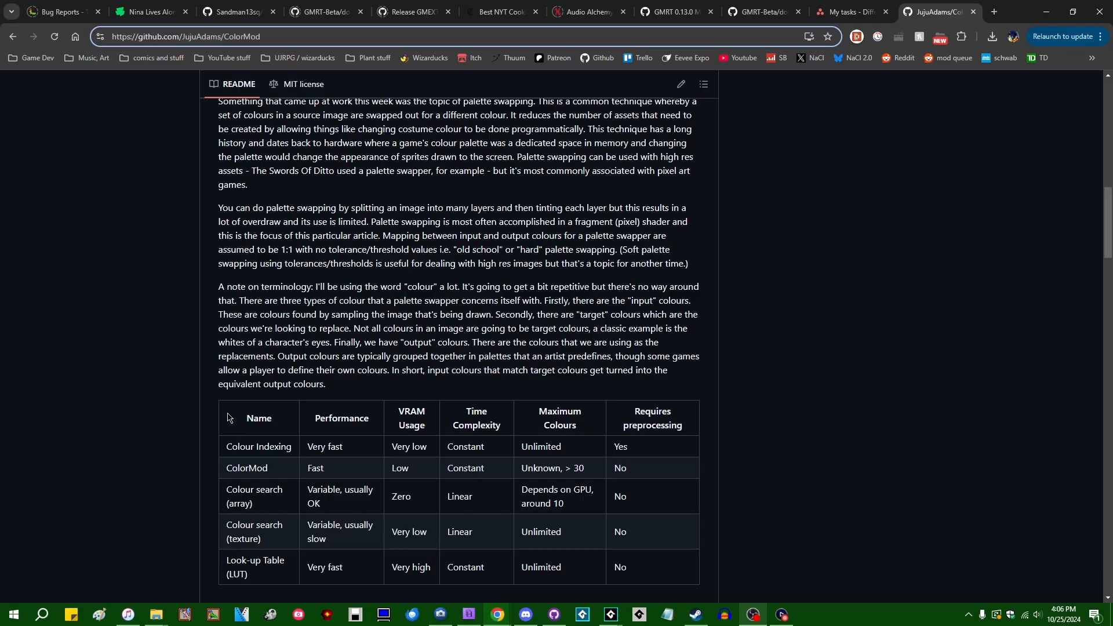
mouse_move(364, 433)
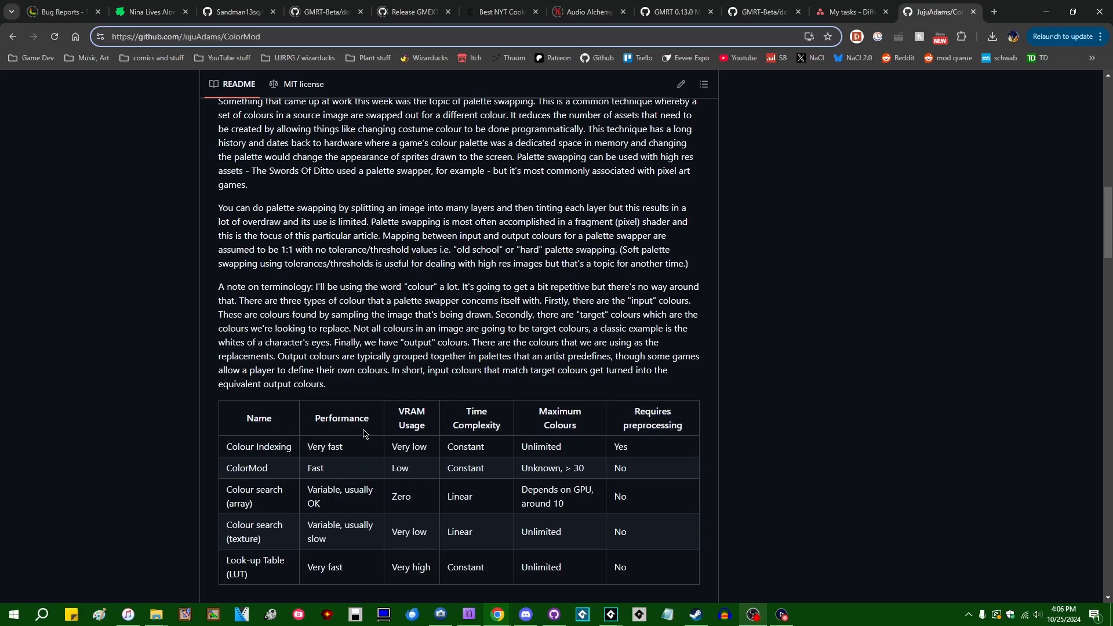
mouse_move(555, 481)
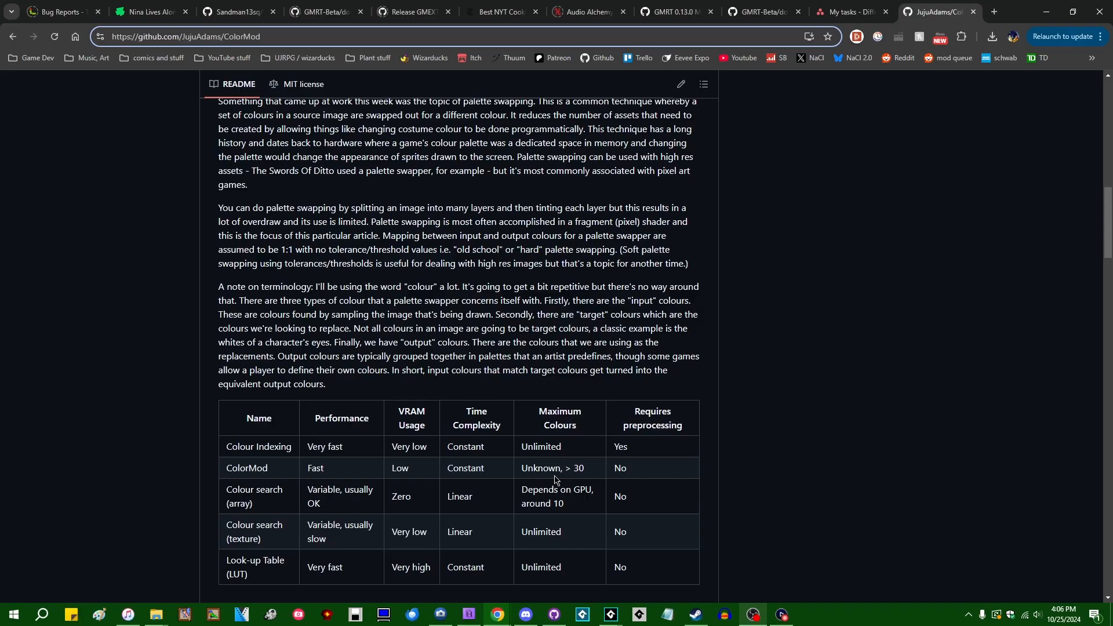
scroll(up, 3)
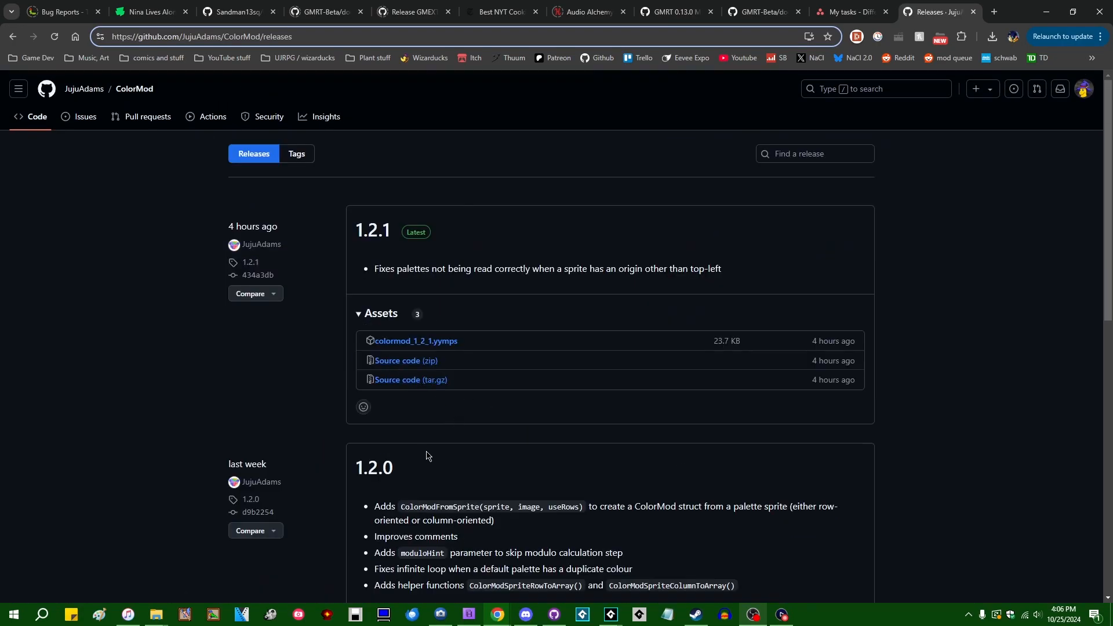
mouse_move(668, 470)
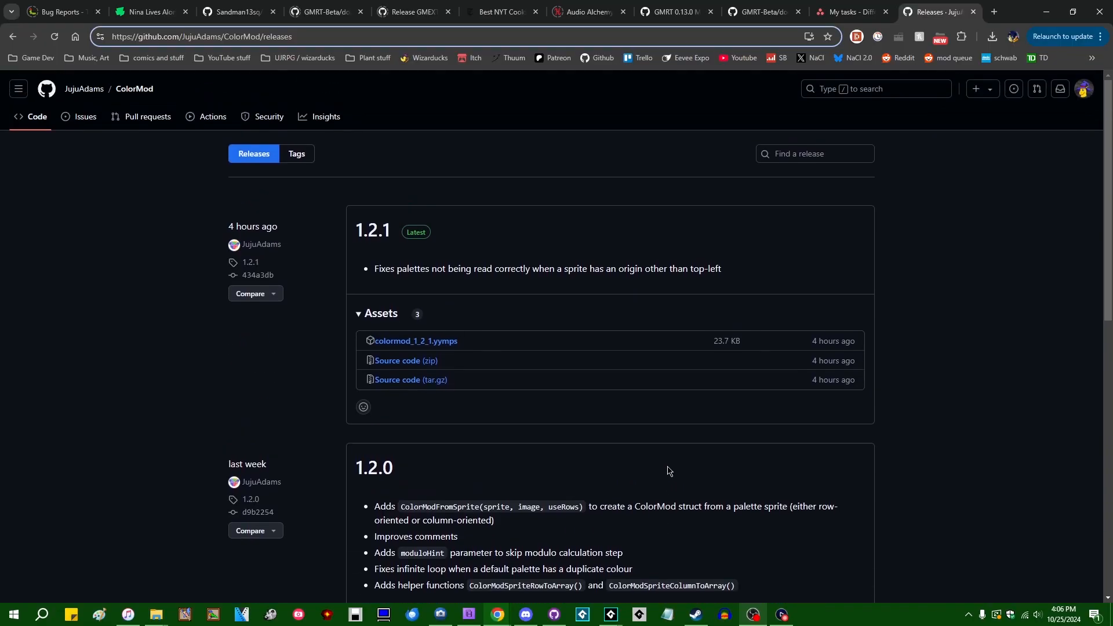
Scroll the ColorMod releases page through the 1.2.1 and 1.2.0 notes, including ColorModFromSprite.
scroll(down, 3)
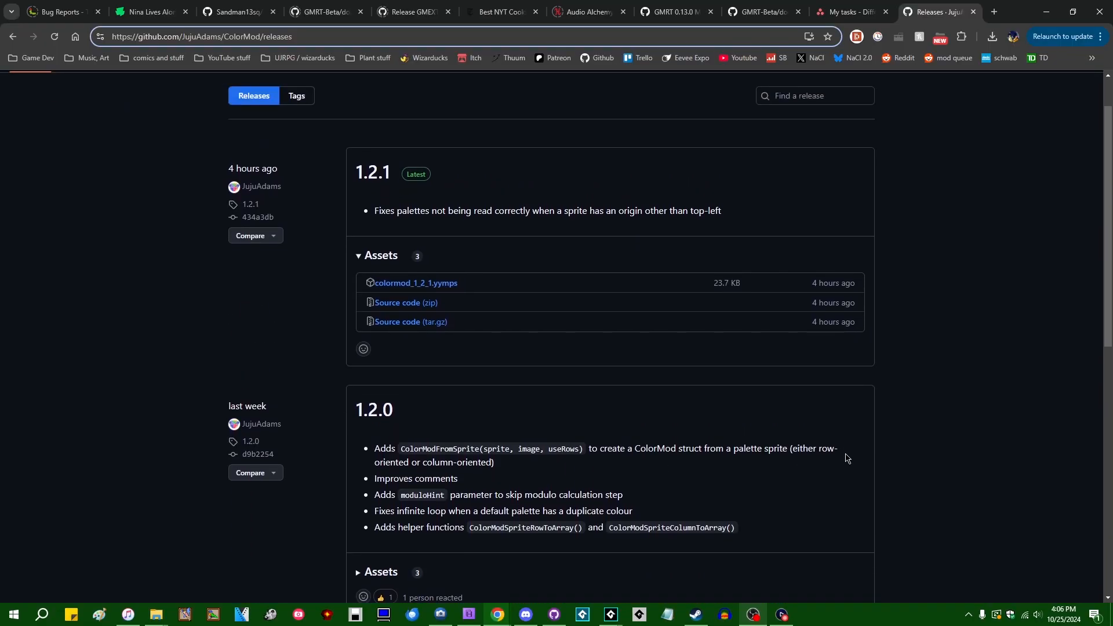
mouse_move(944, 438)
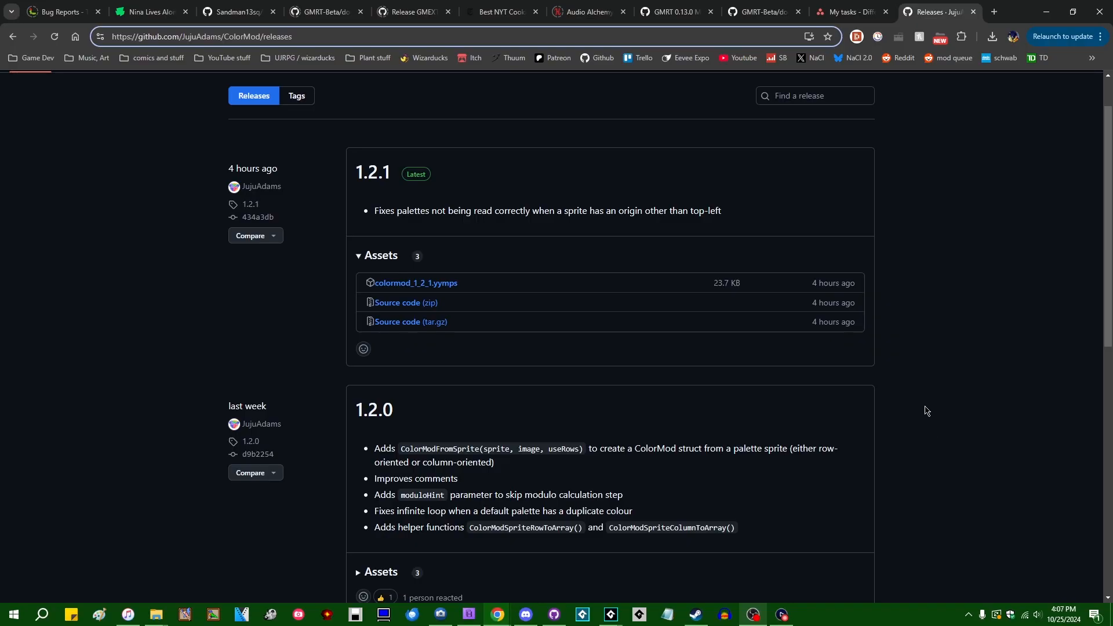
mouse_move(547, 467)
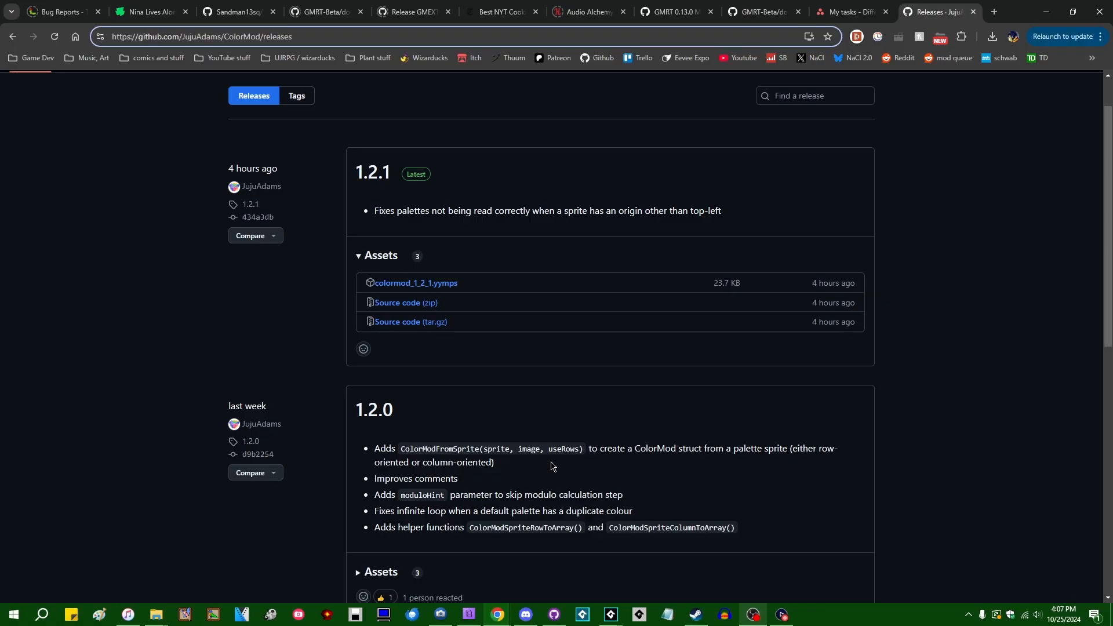
mouse_move(535, 471)
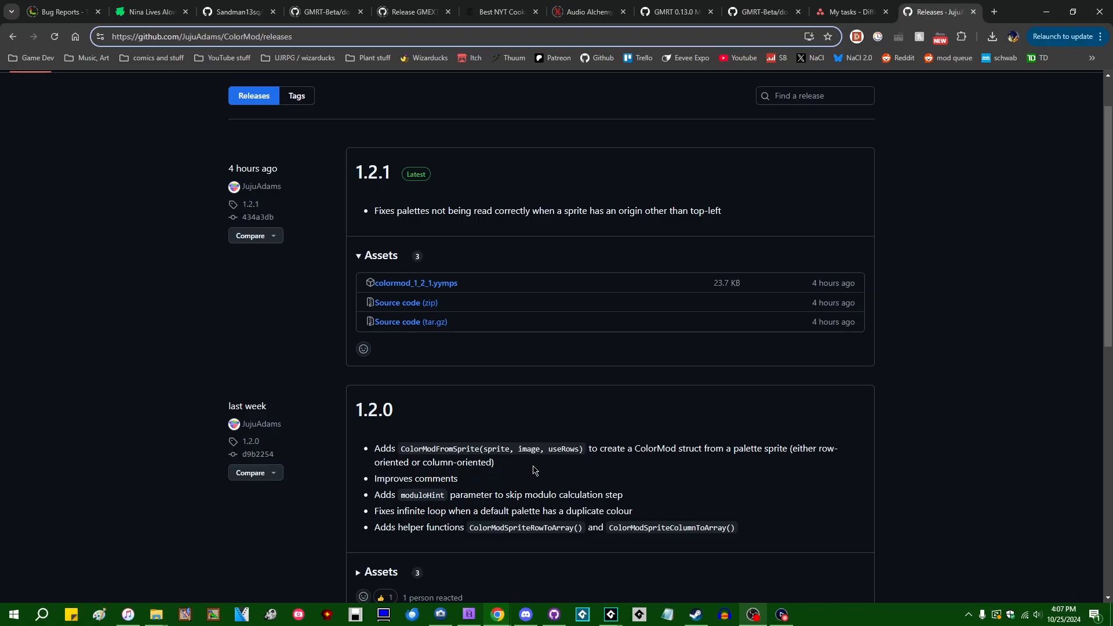
mouse_move(518, 471)
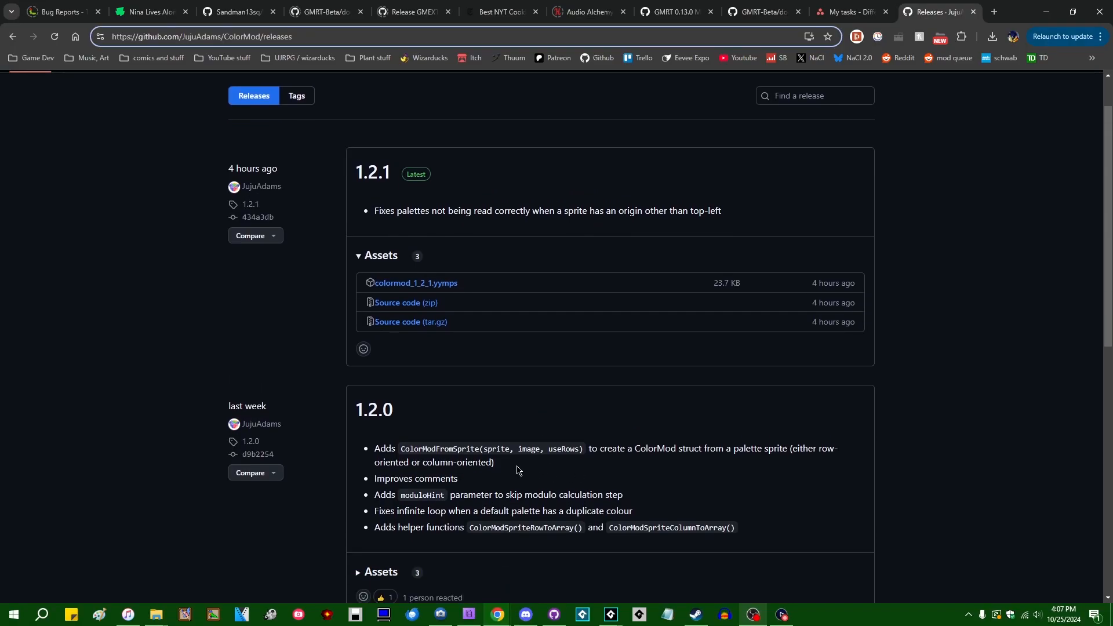
mouse_move(425, 454)
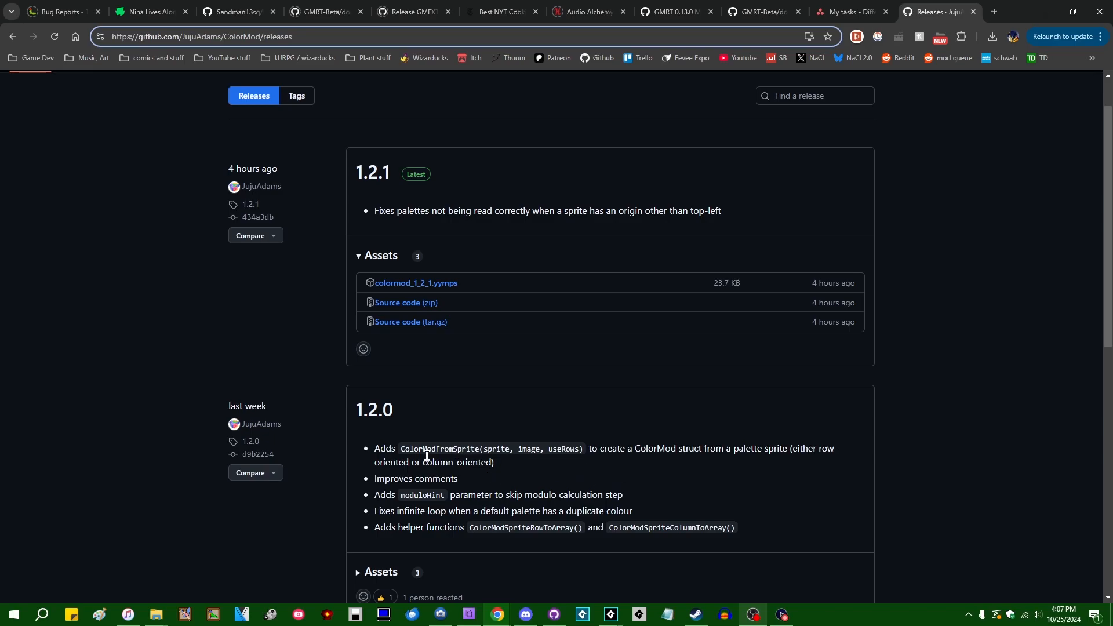
double_click(439, 448)
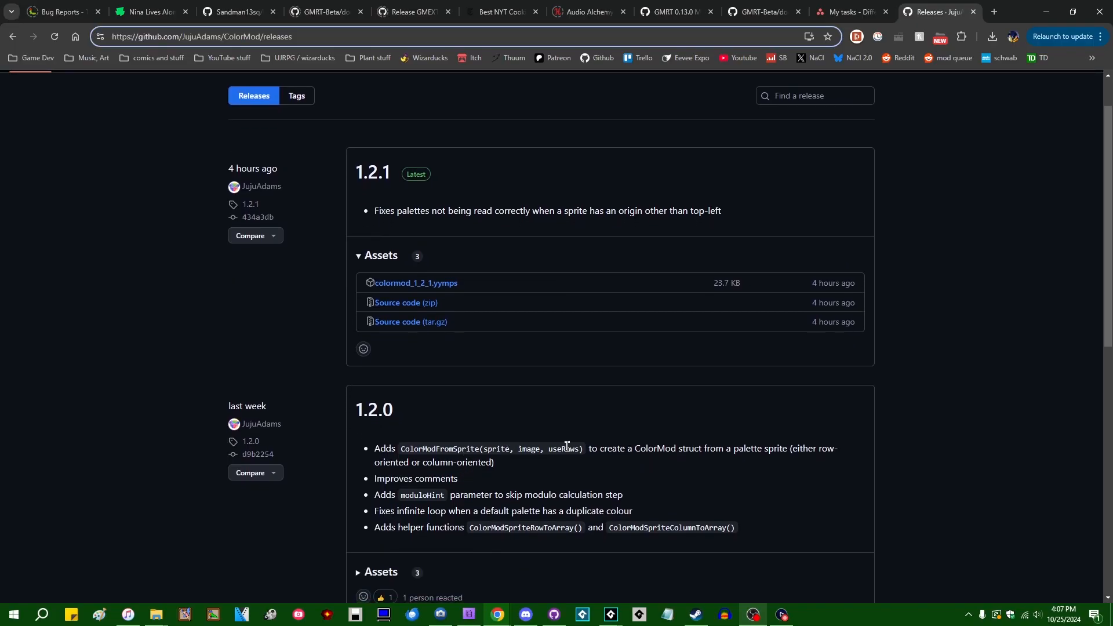
mouse_move(563, 450)
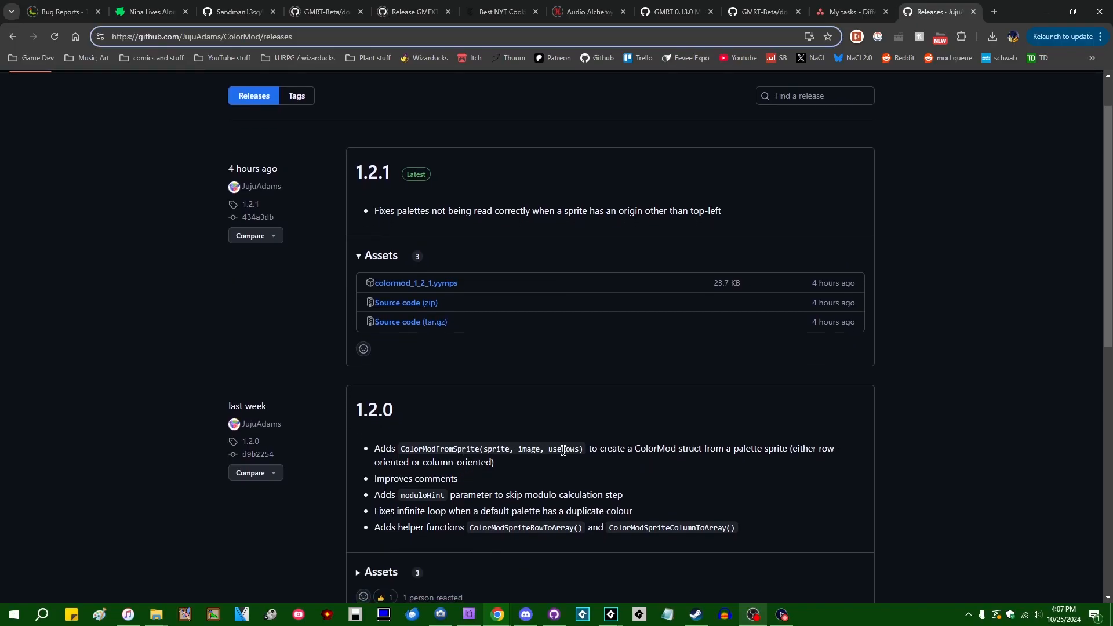
scroll(up, 3)
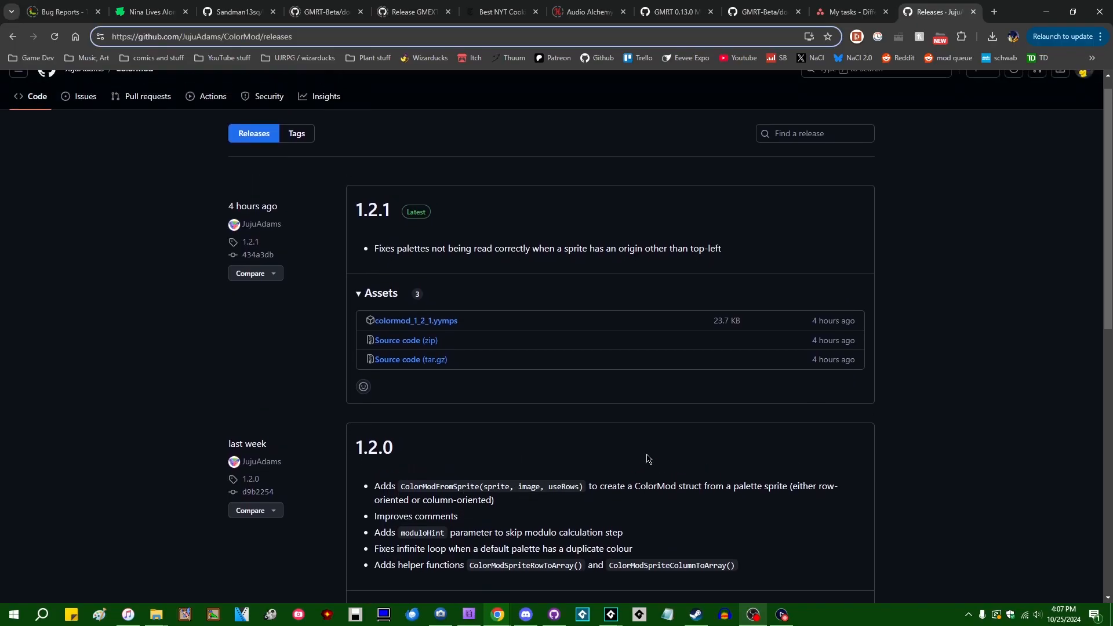
scroll(up, 3)
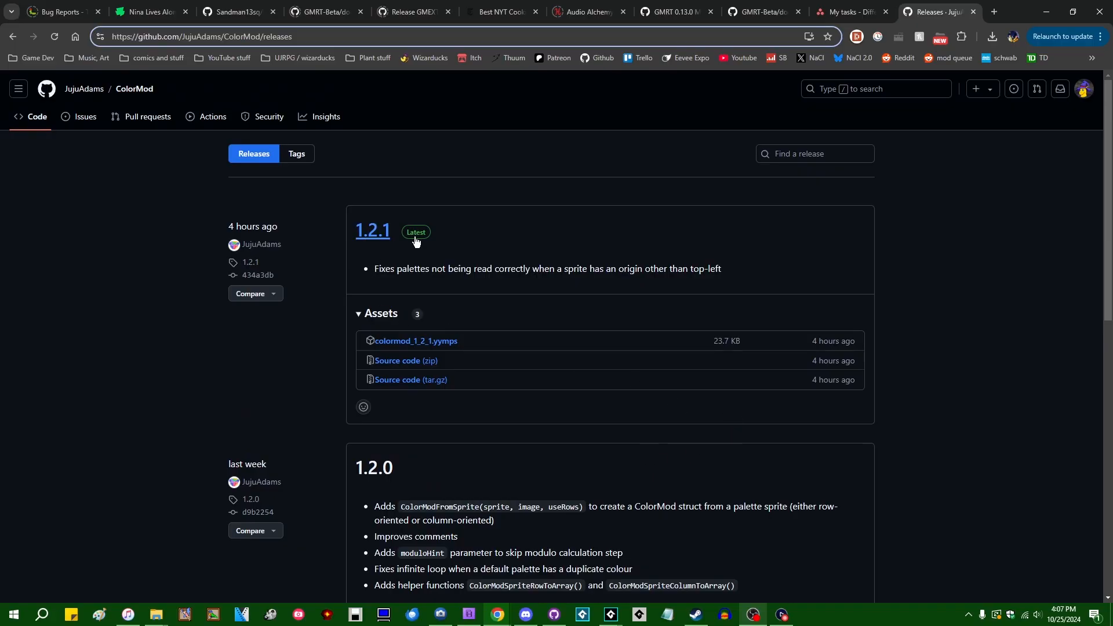
mouse_move(428, 263)
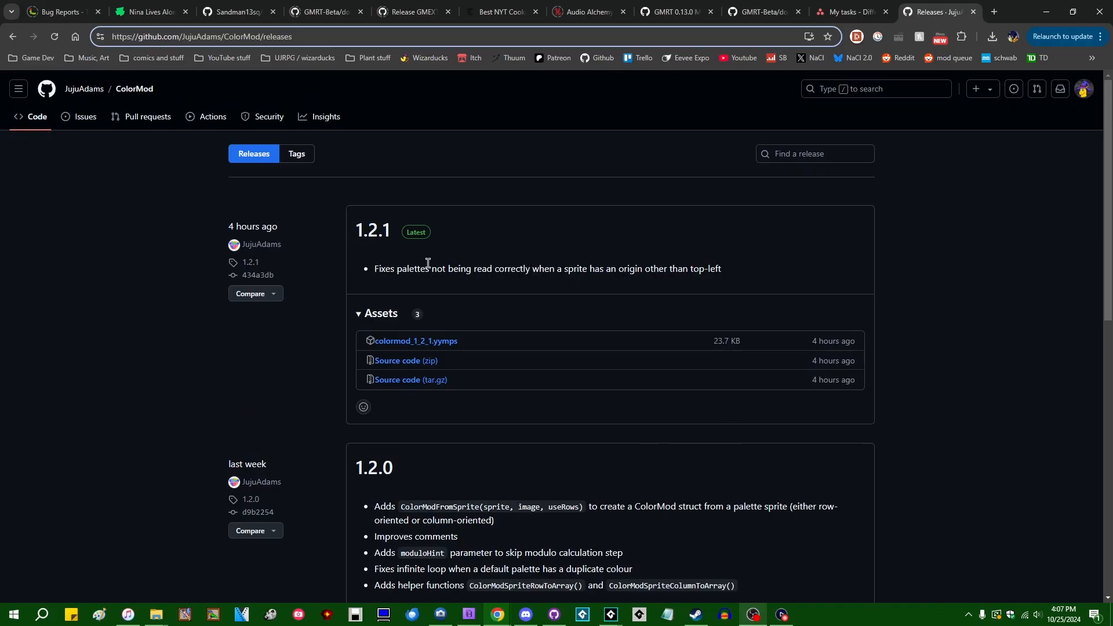
mouse_move(372, 229)
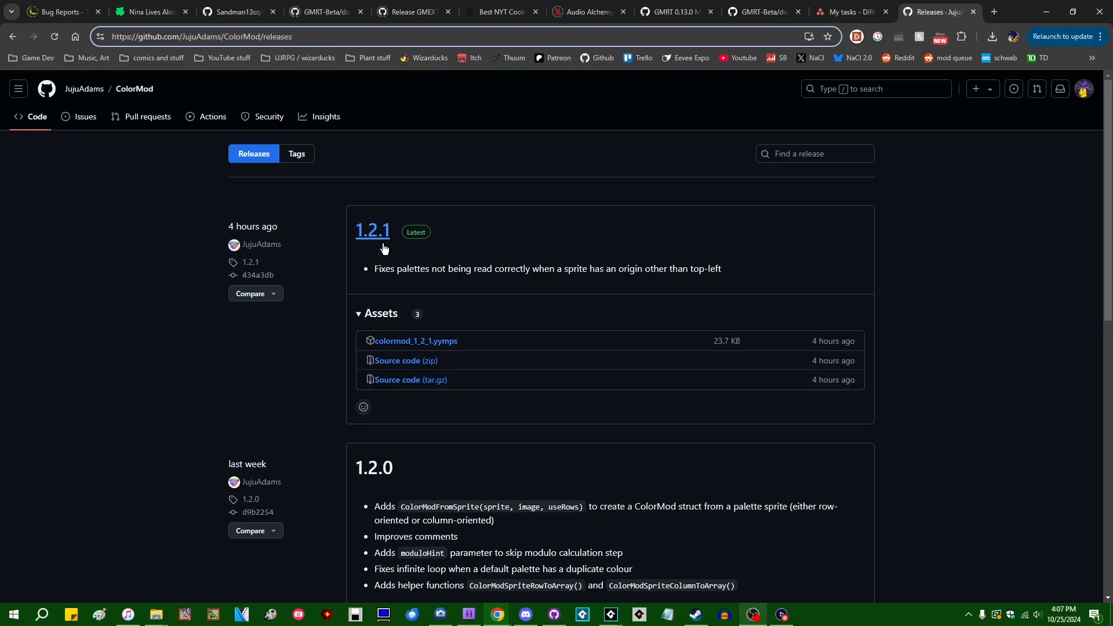
mouse_move(900, 283)
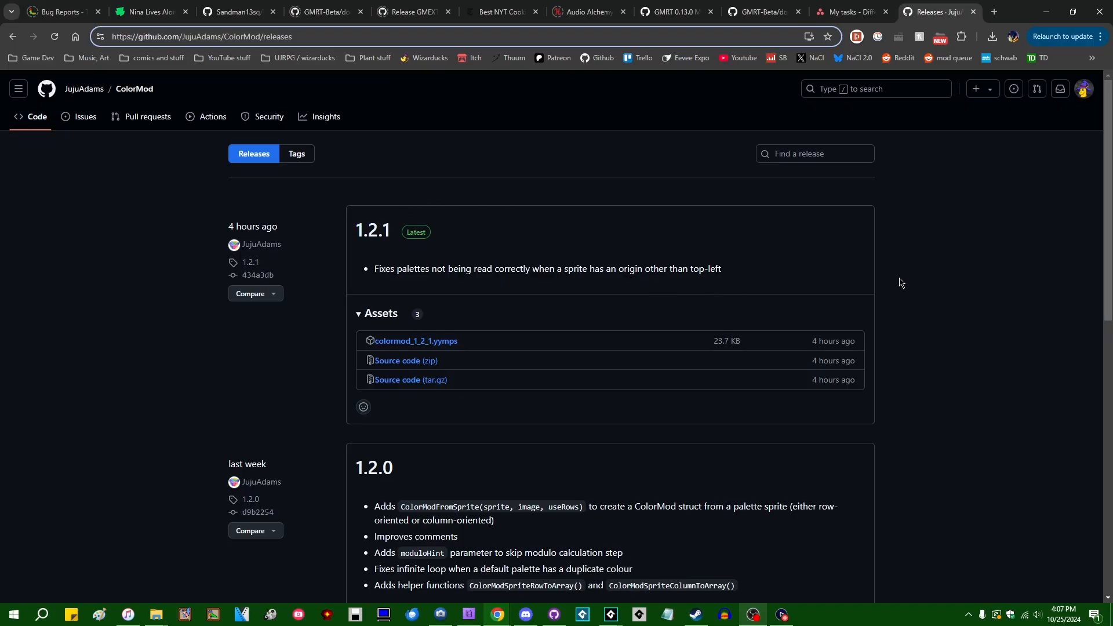
mouse_move(999, 38)
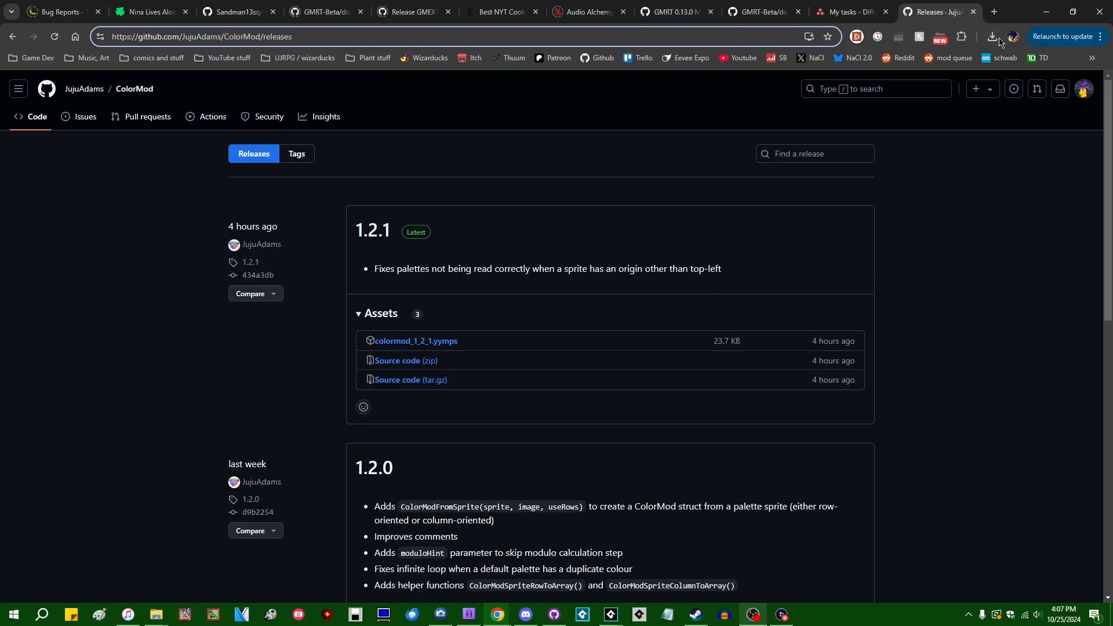
Bring the GameMaker project window back to the front over the browser.
click(609, 620)
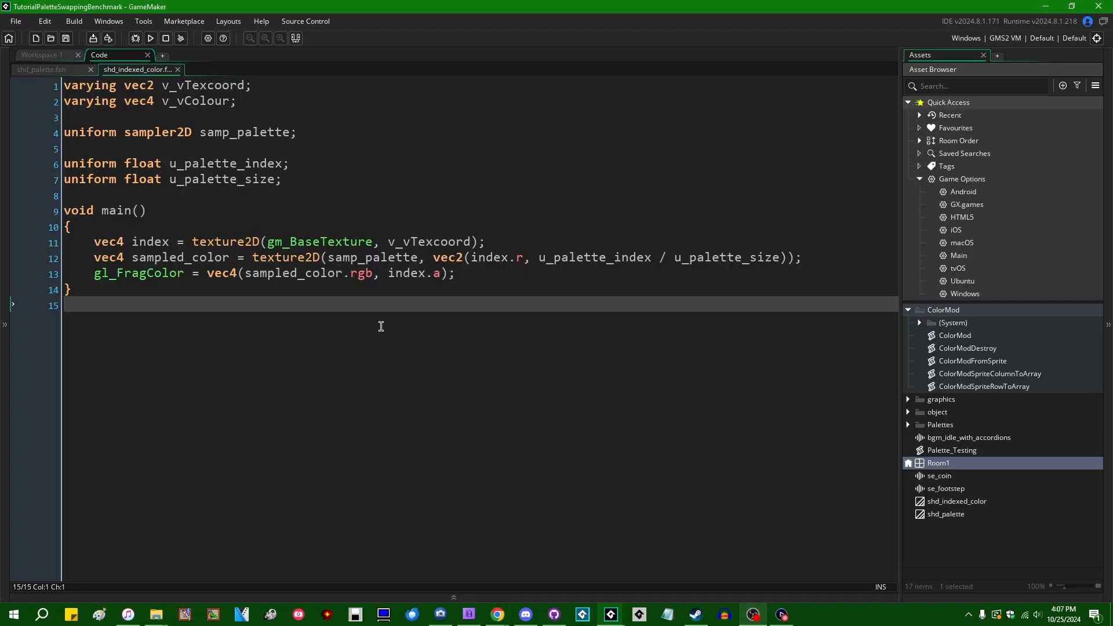
mouse_move(499, 344)
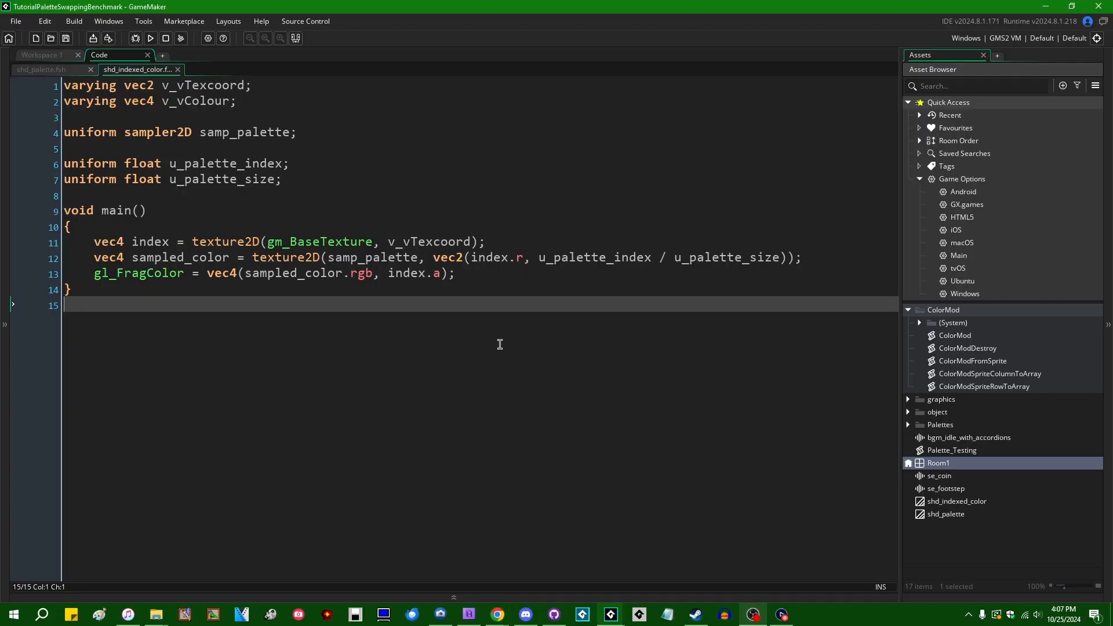
mouse_move(442, 327)
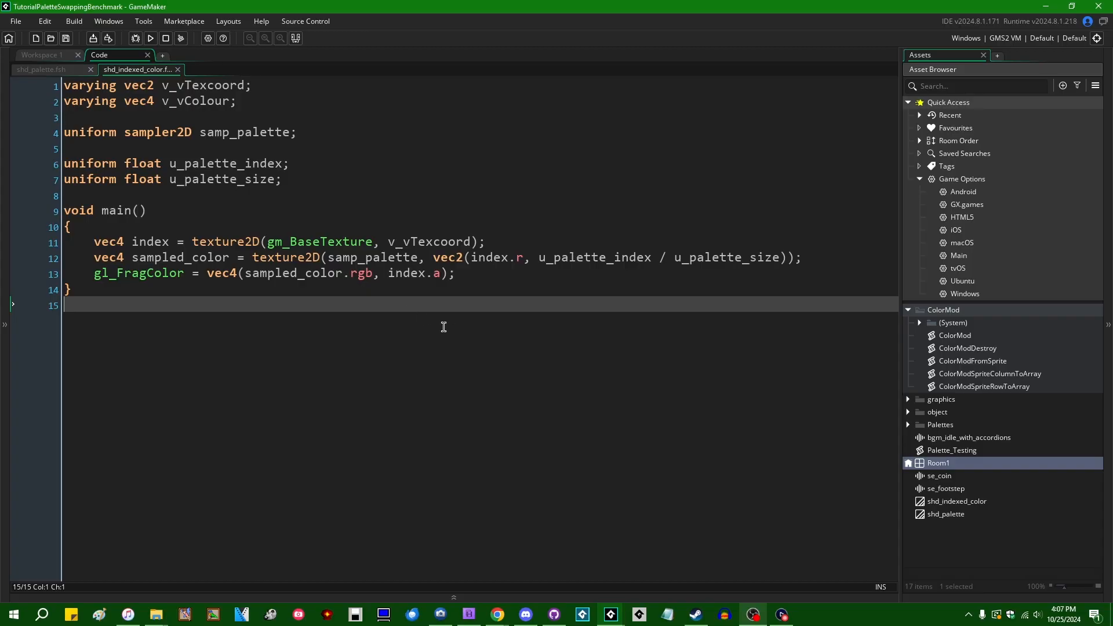
mouse_move(497, 349)
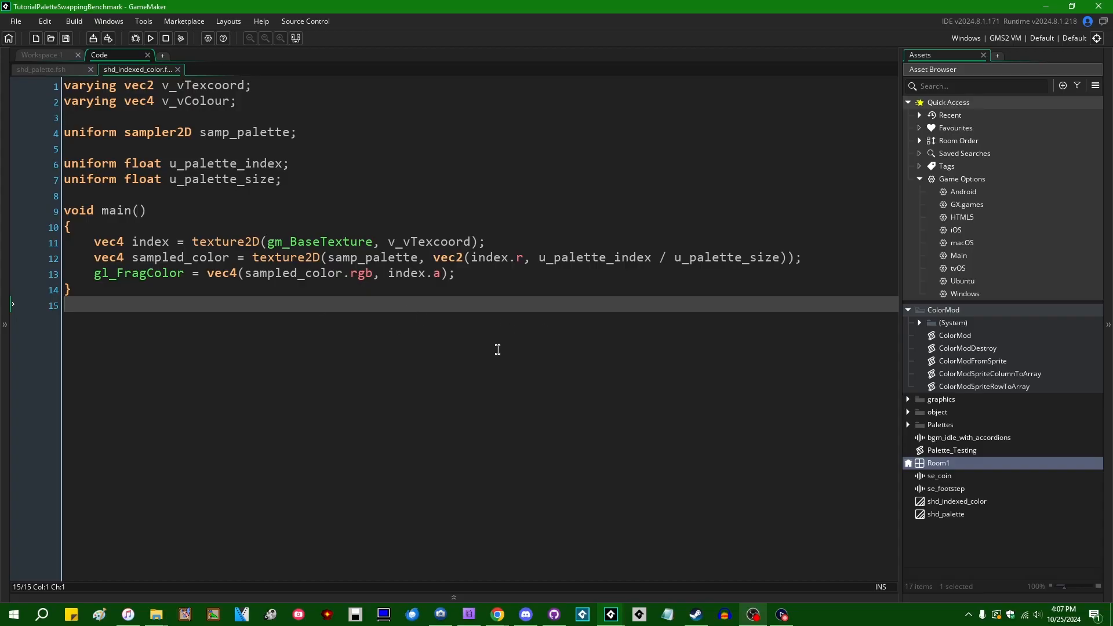
mouse_move(153, 298)
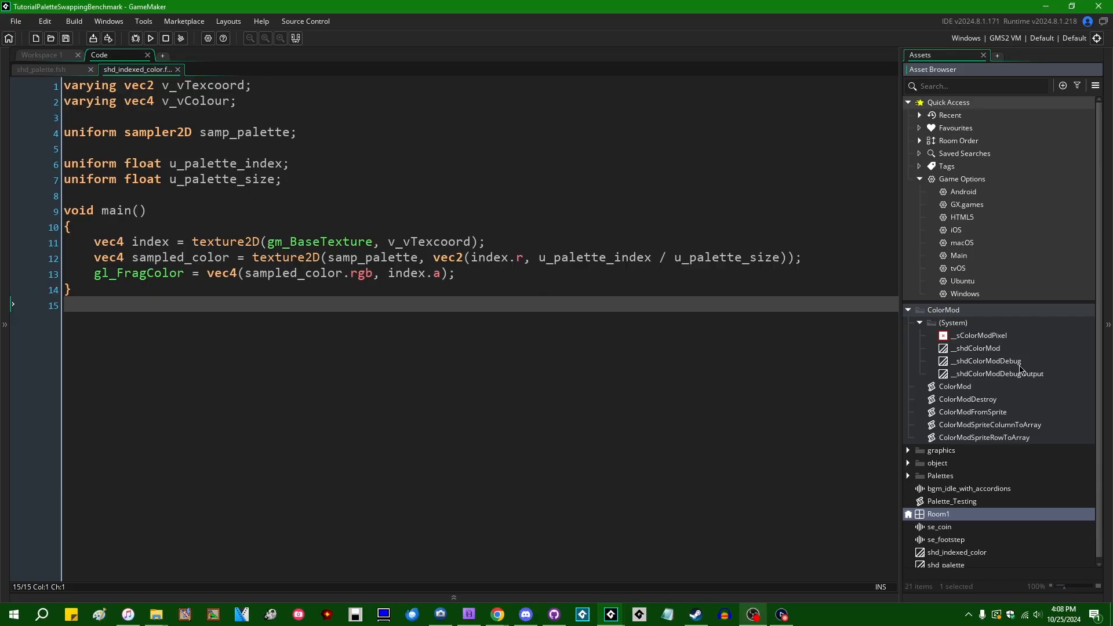
Open __shdColorMod from the Asset Browser and review its .fsh modulo helpers and palette lookup in main.
click(977, 348)
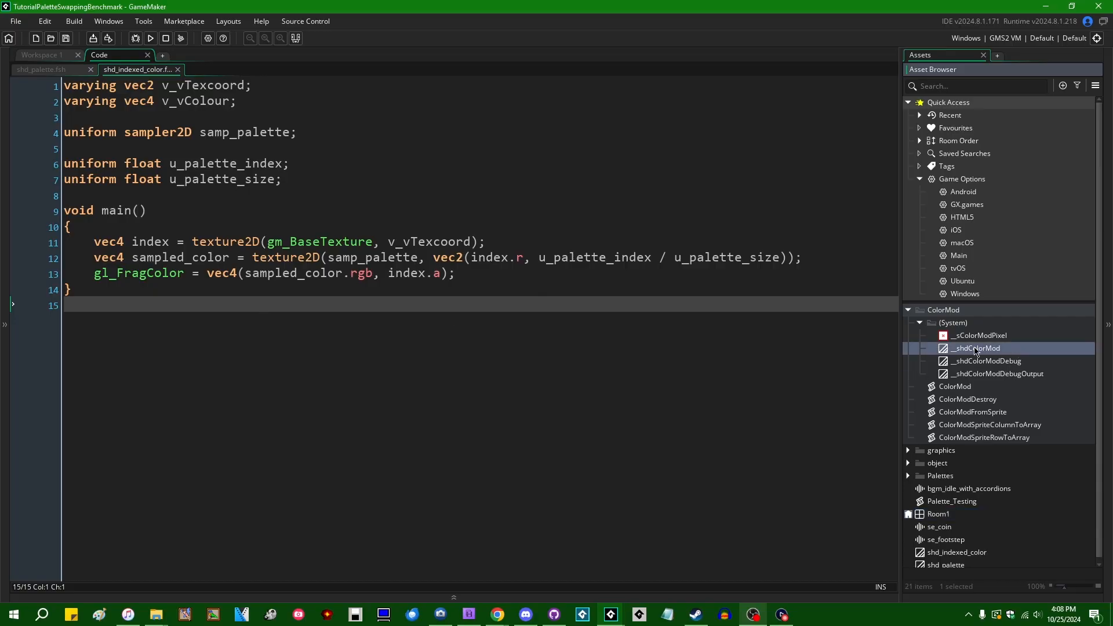
double_click(976, 348)
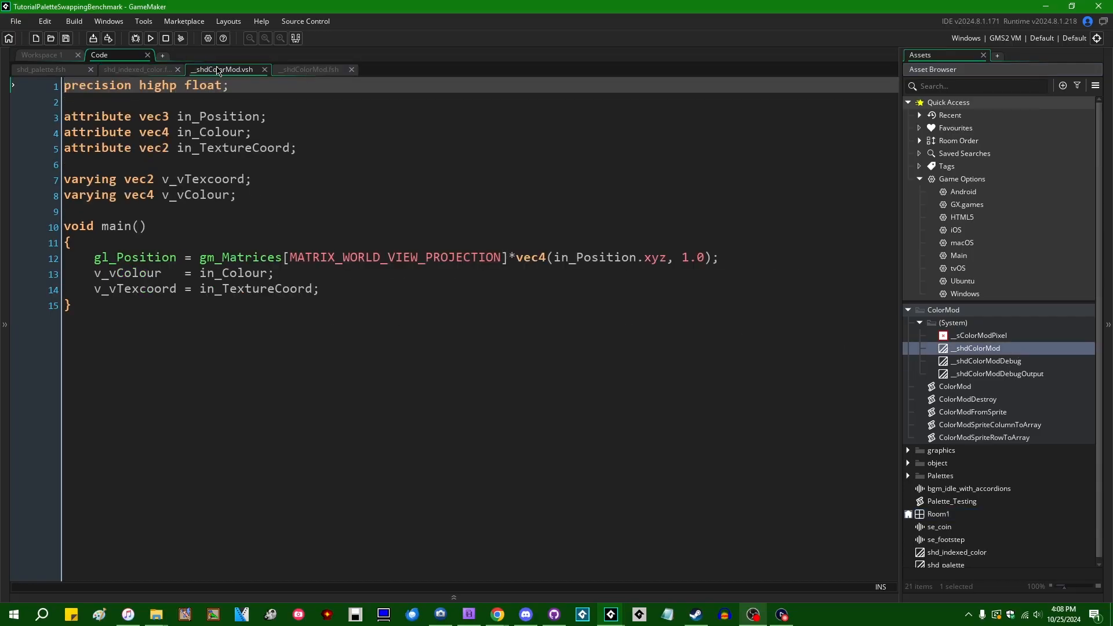
click(307, 69)
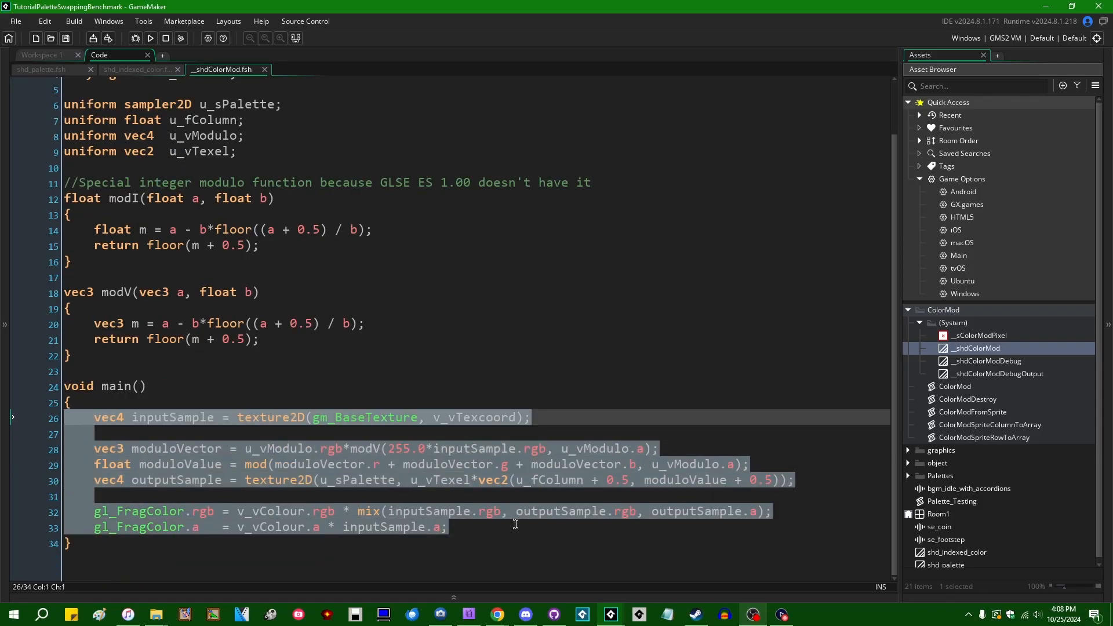
click(497, 526)
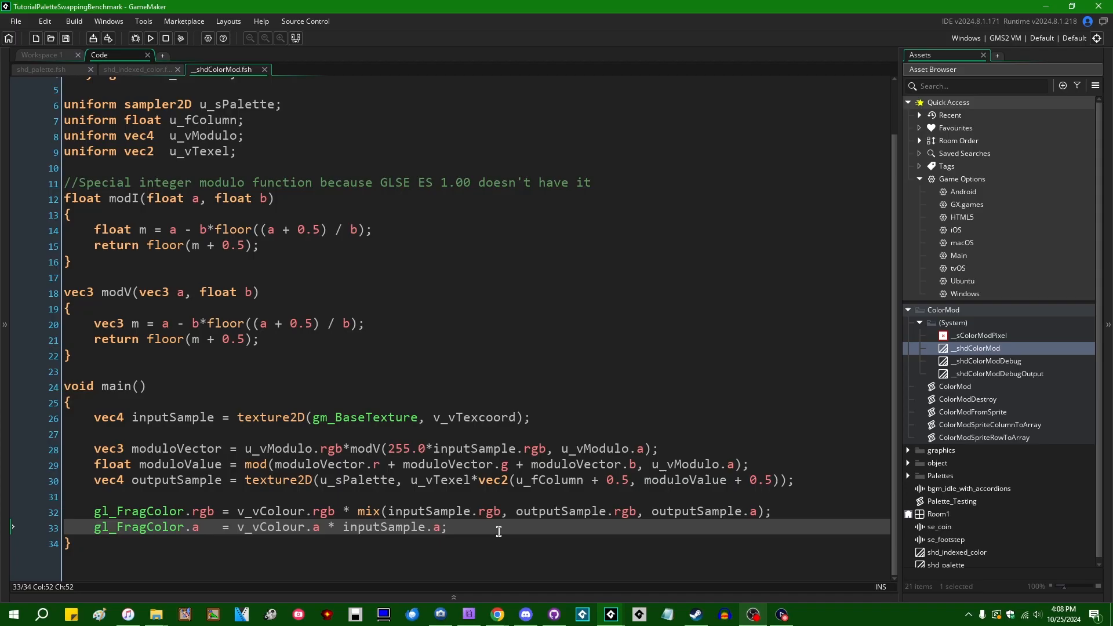
mouse_move(448, 498)
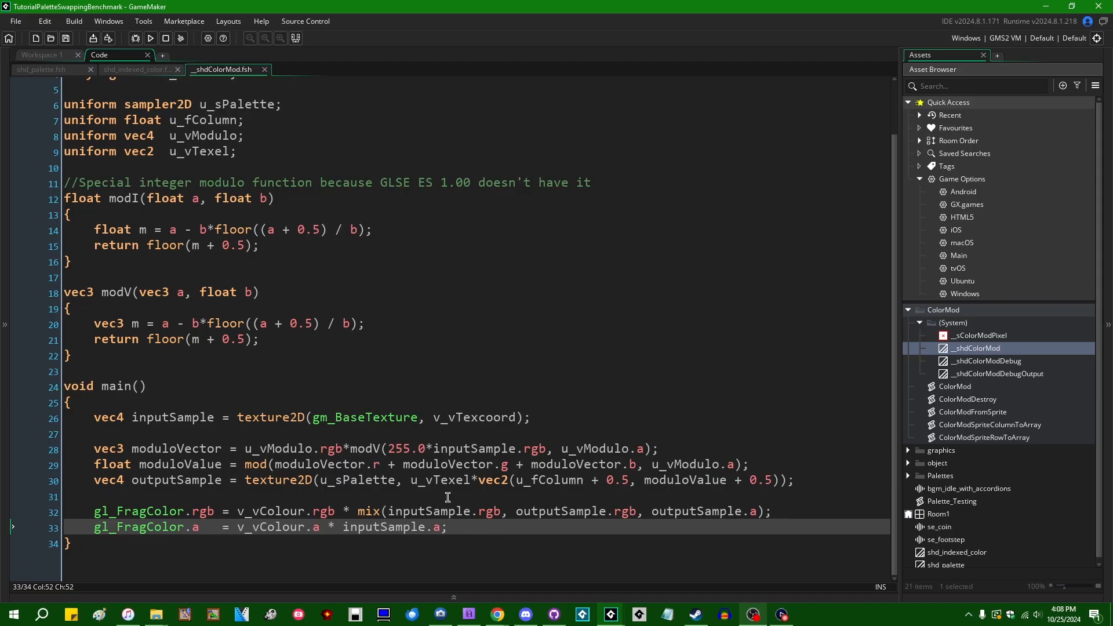
mouse_move(393, 416)
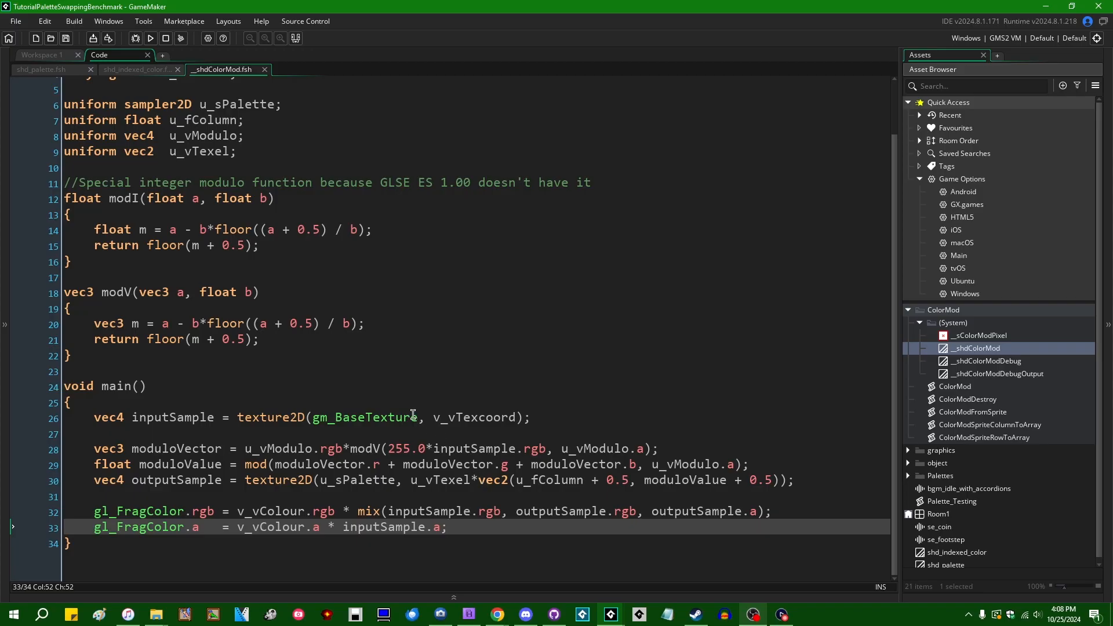
mouse_move(408, 433)
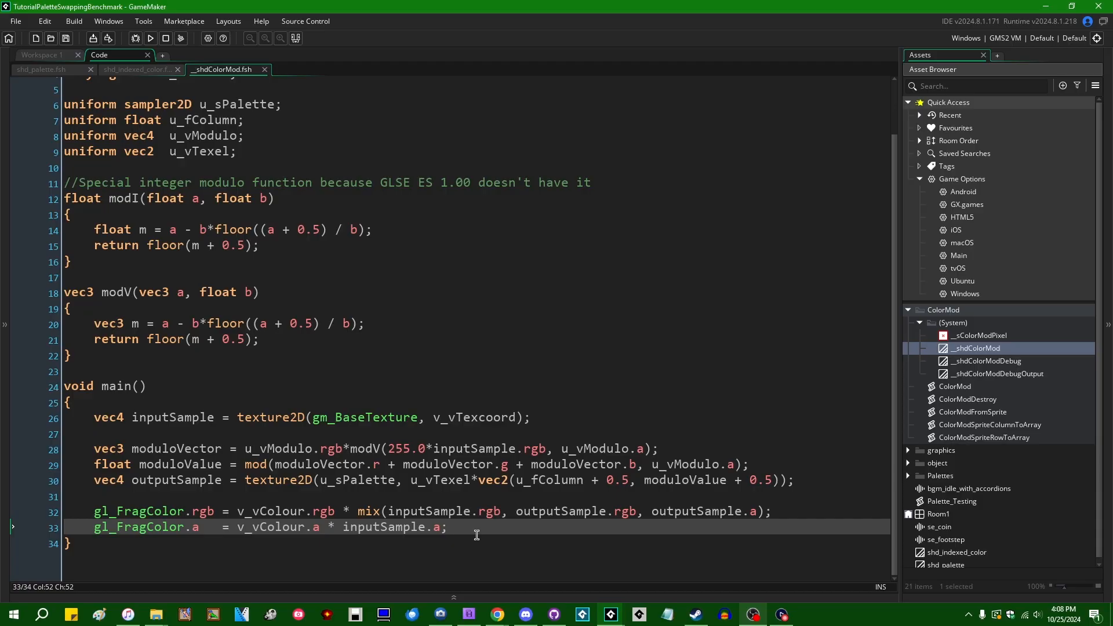
mouse_move(522, 524)
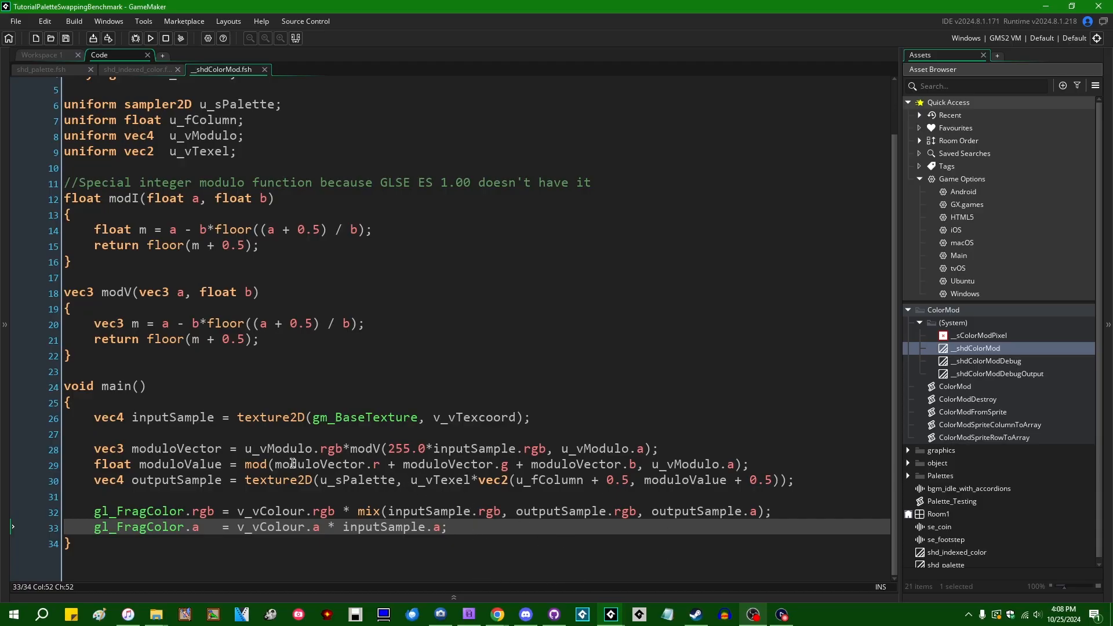
mouse_move(448, 475)
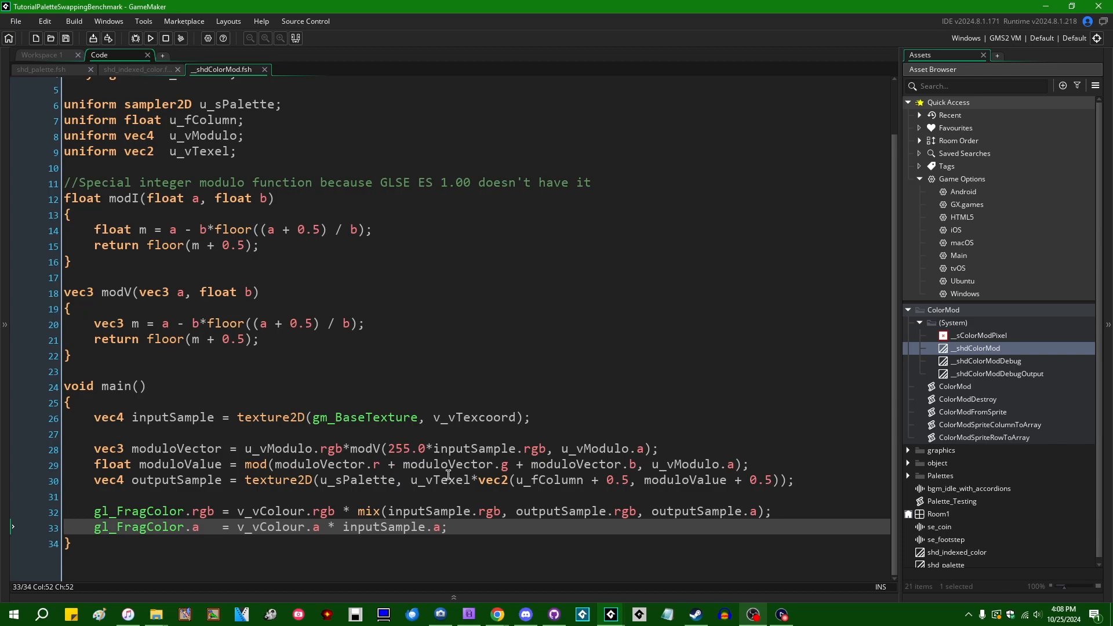
scroll(up, 3)
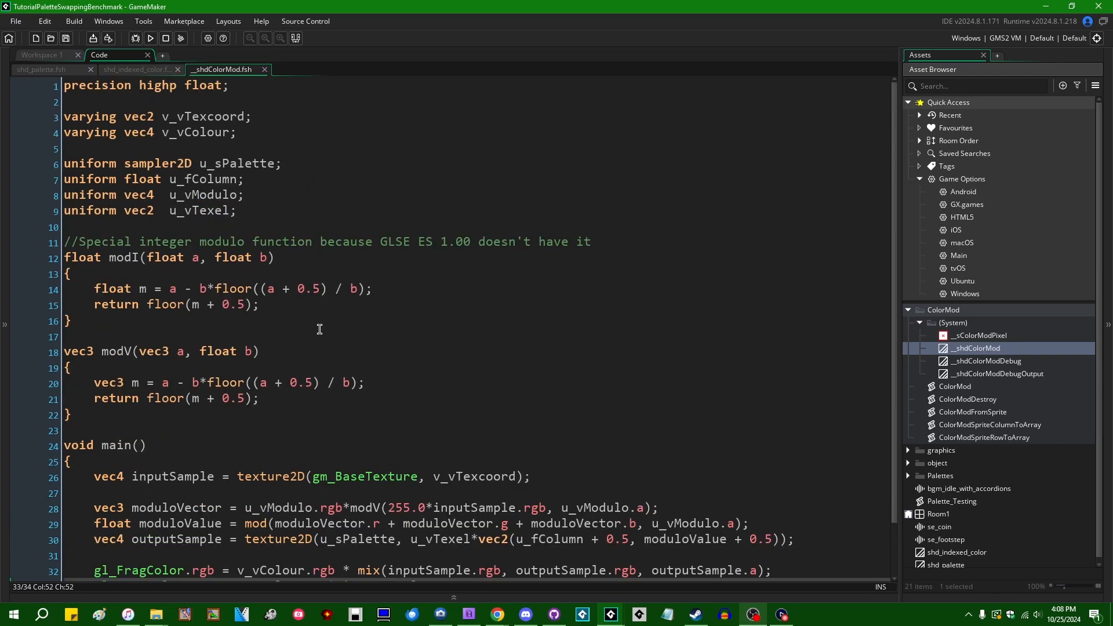
scroll(down, 3)
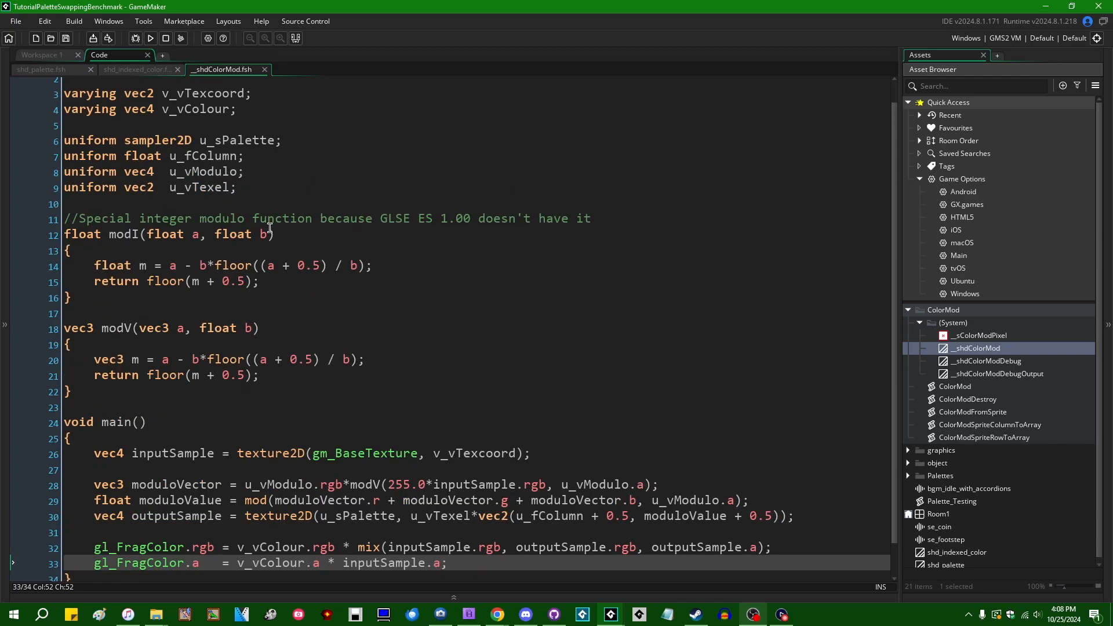
scroll(down, 3)
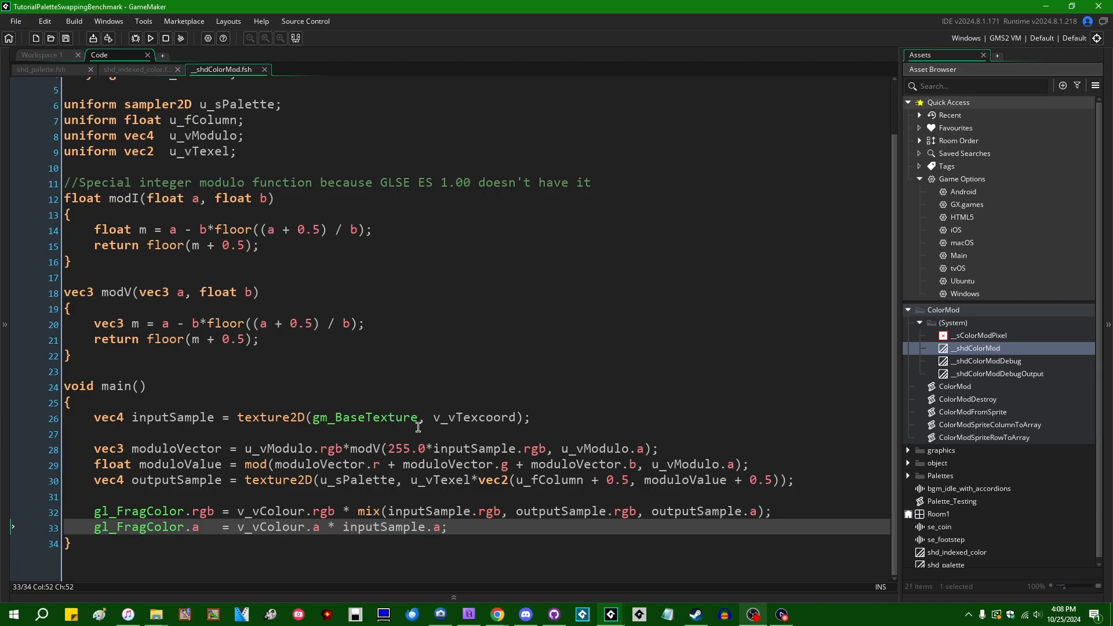
mouse_move(384, 375)
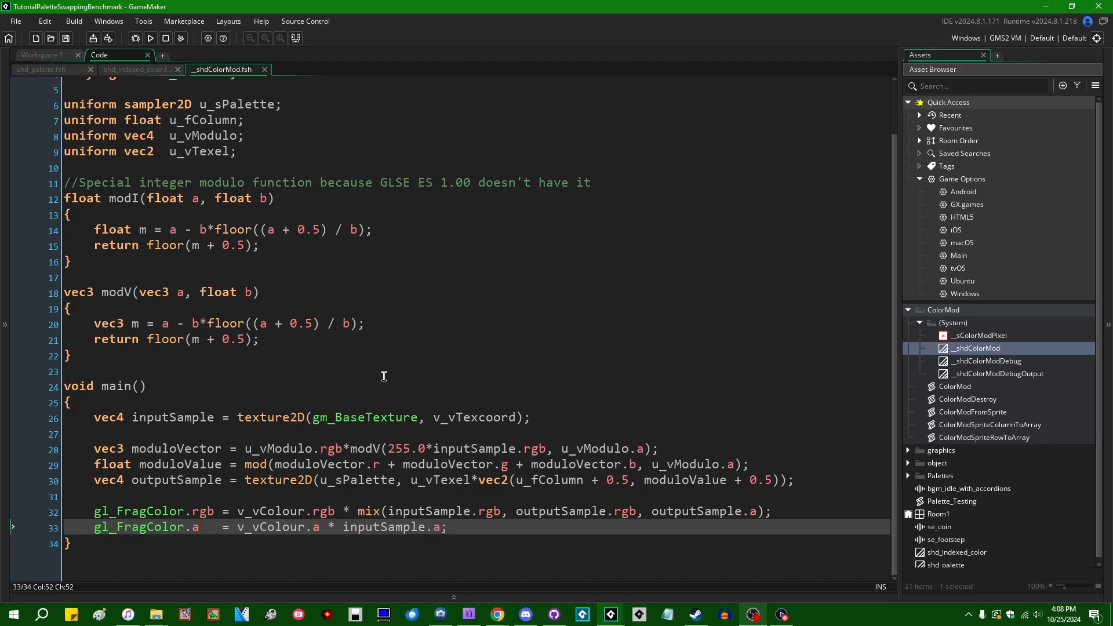
Return to shd_palette.fsh showing its colour-matching loop, clearing the selection.
click(42, 69)
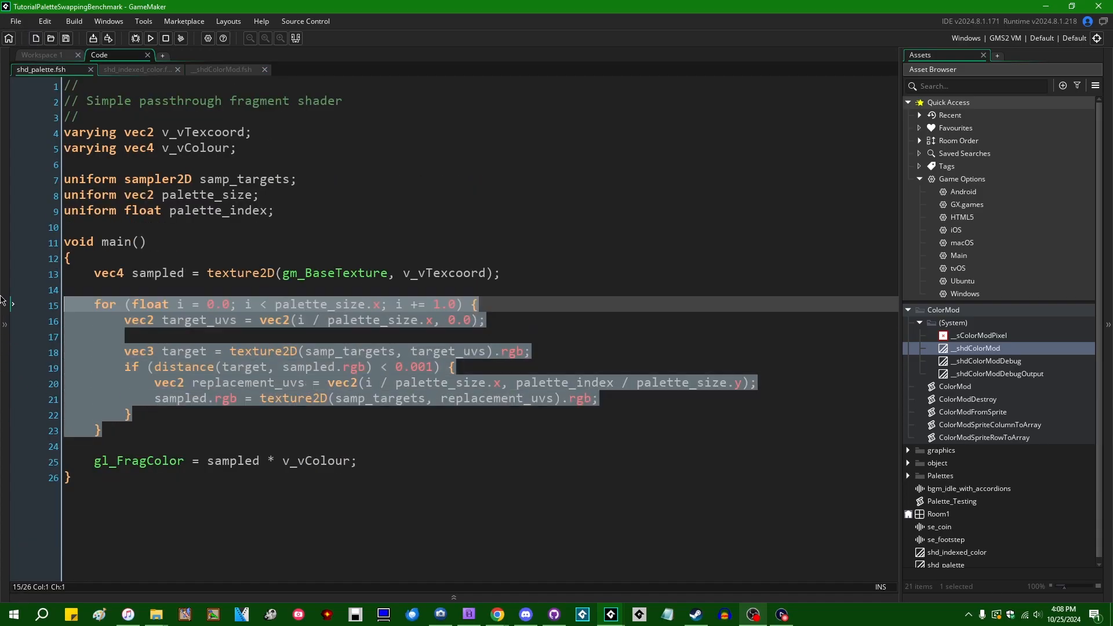
click(166, 434)
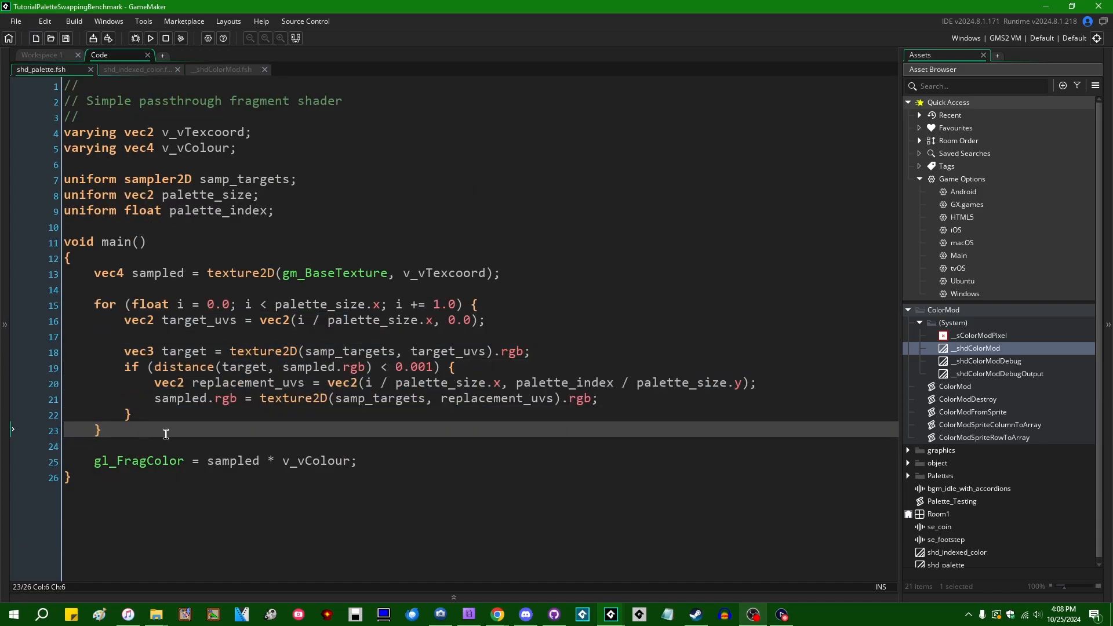
mouse_move(461, 384)
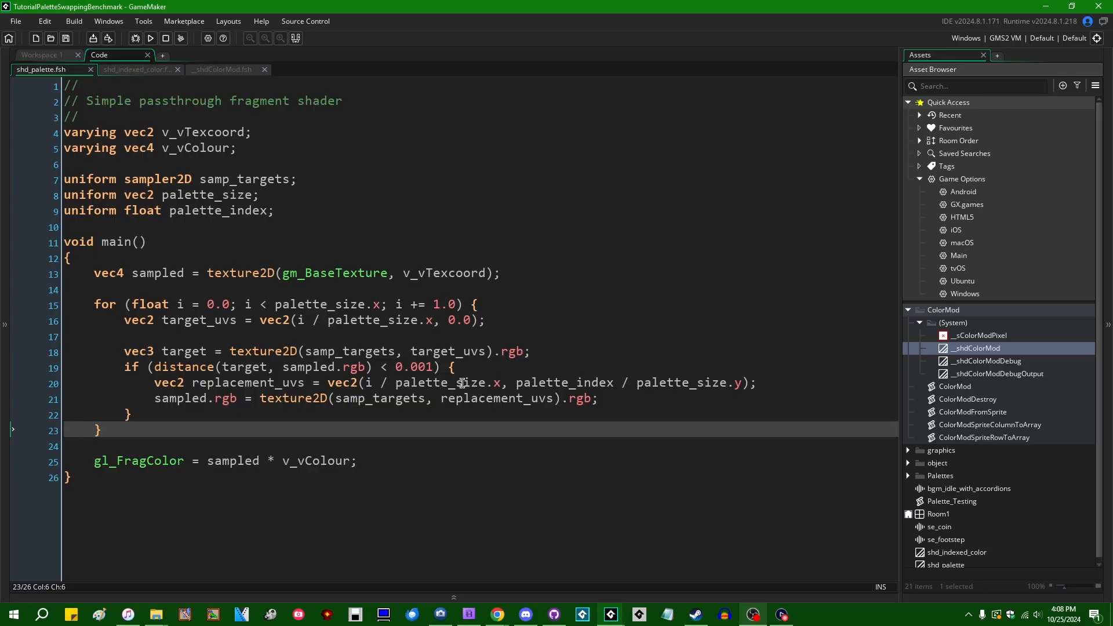
mouse_move(389, 416)
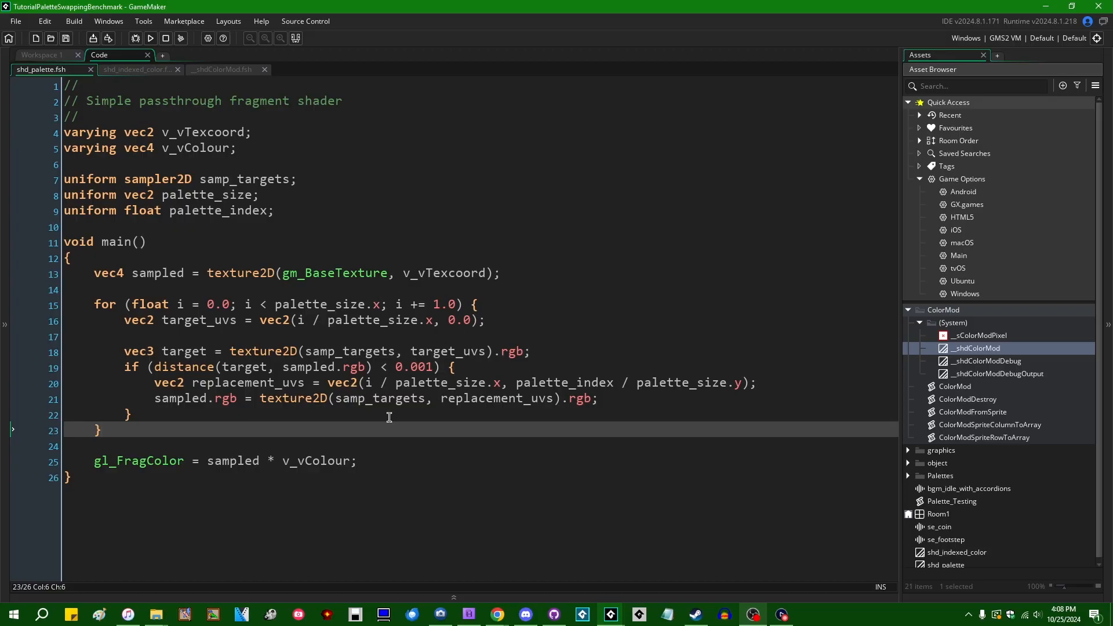
mouse_move(431, 428)
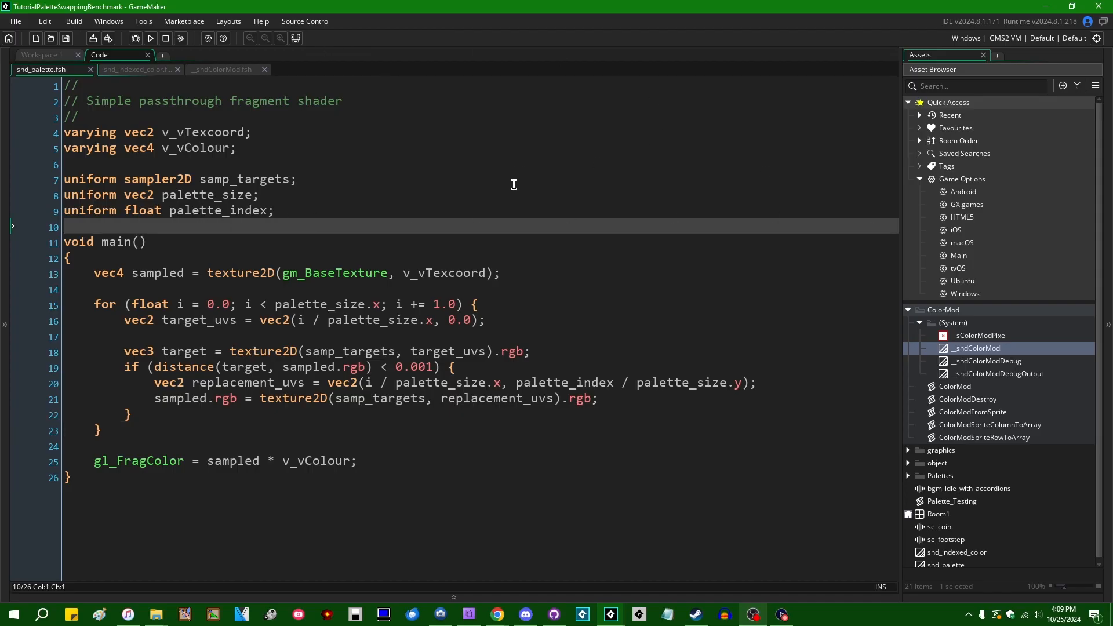
mouse_move(433, 184)
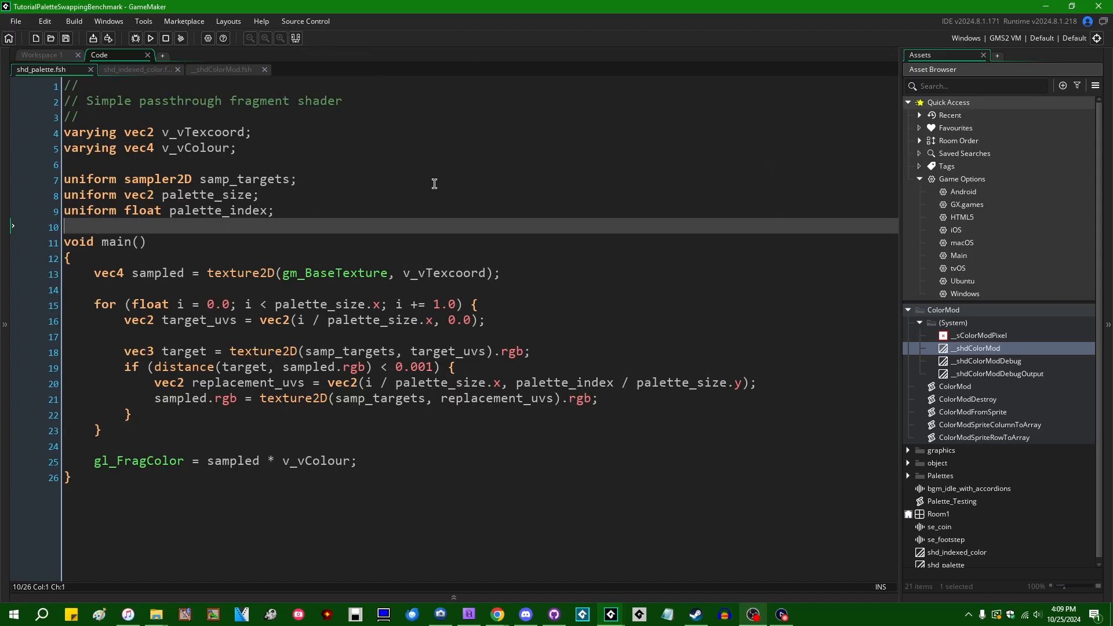
mouse_move(887, 411)
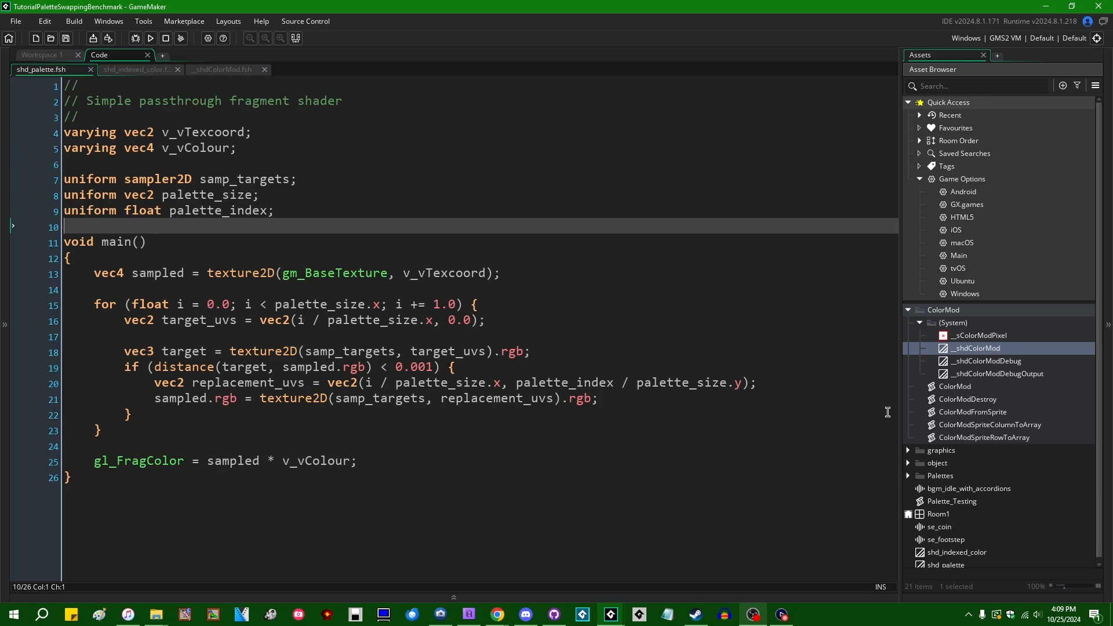
mouse_move(466, 228)
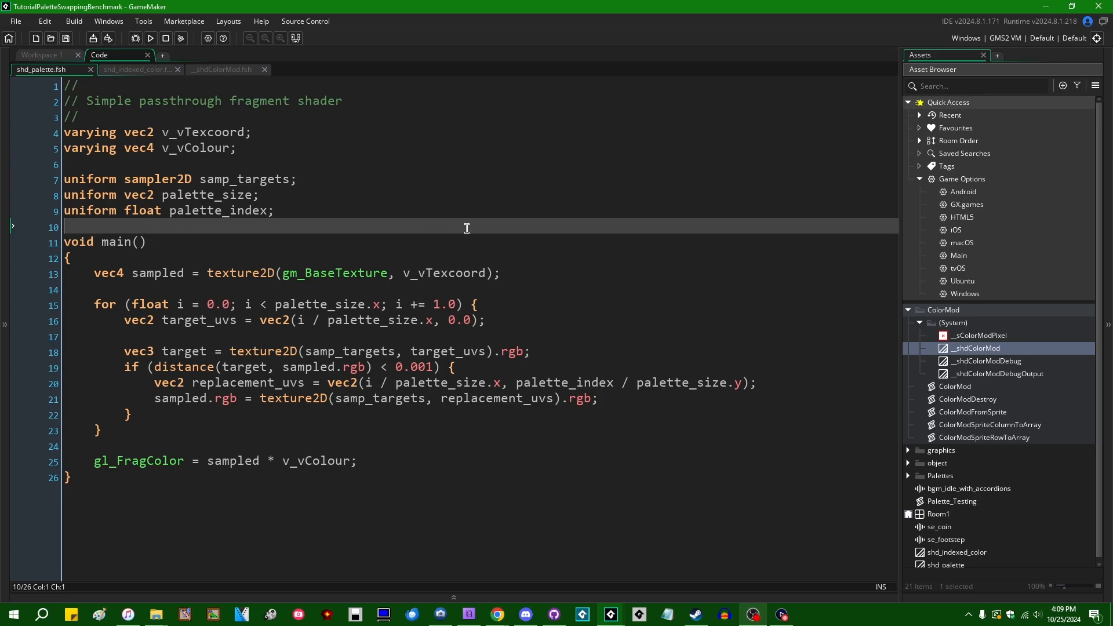
mouse_move(985, 475)
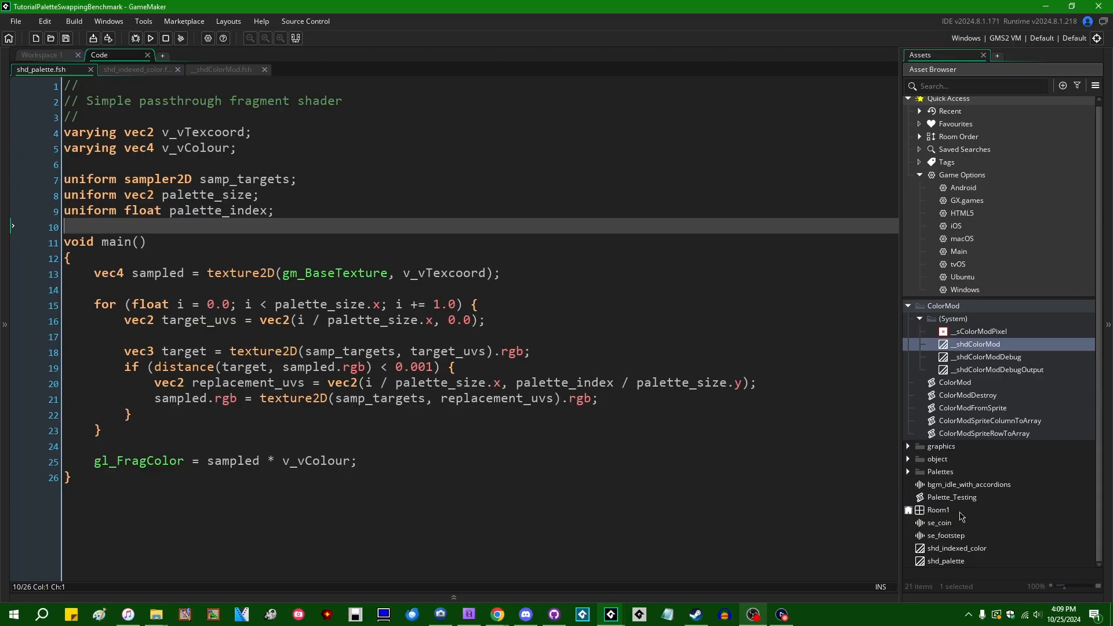
mouse_move(979, 418)
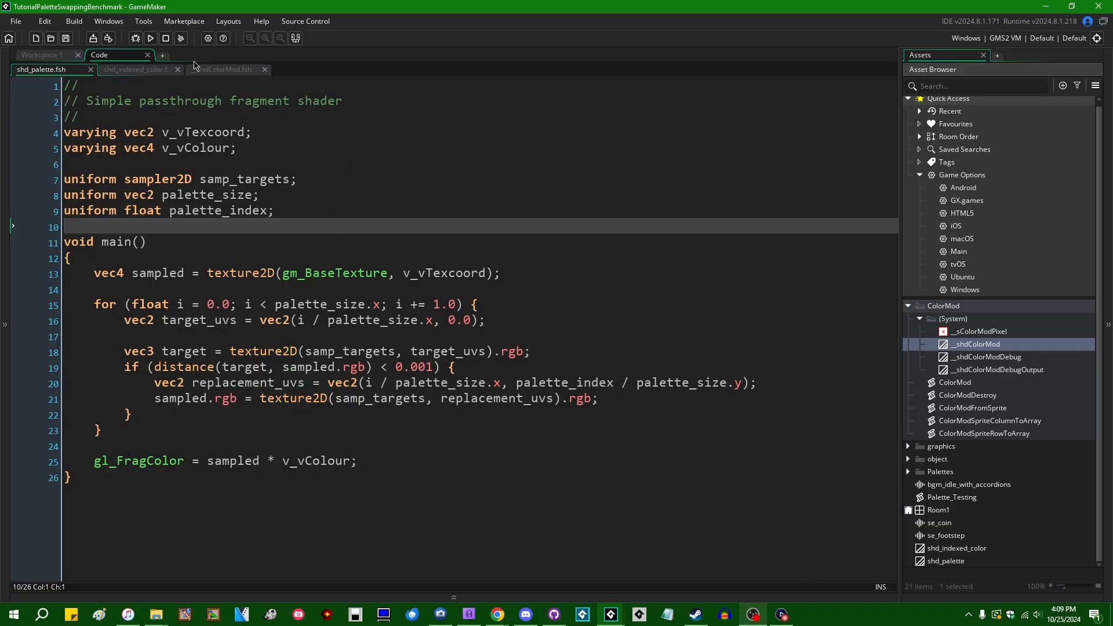
Run the palette-swap benchmark project from the toolbar, starting the build.
click(143, 39)
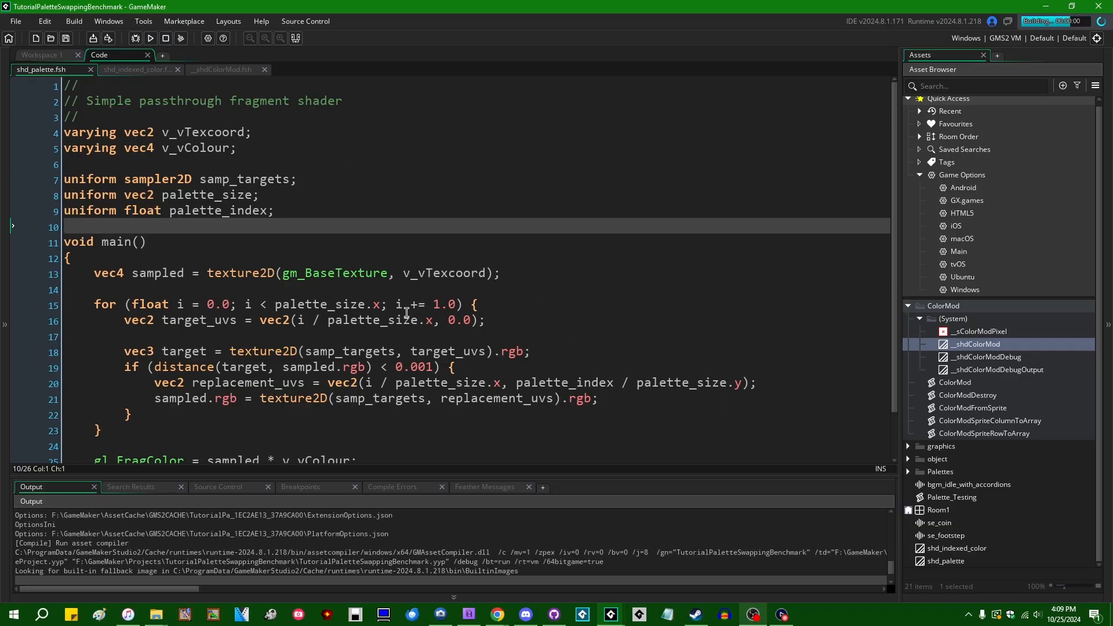
click(151, 38)
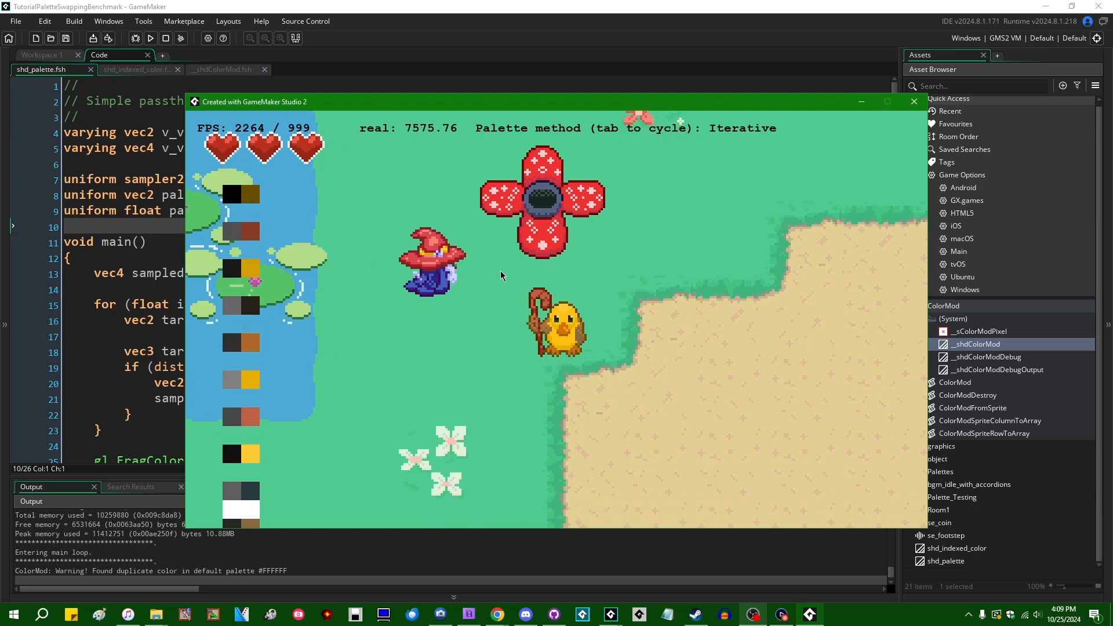
mouse_move(807, 145)
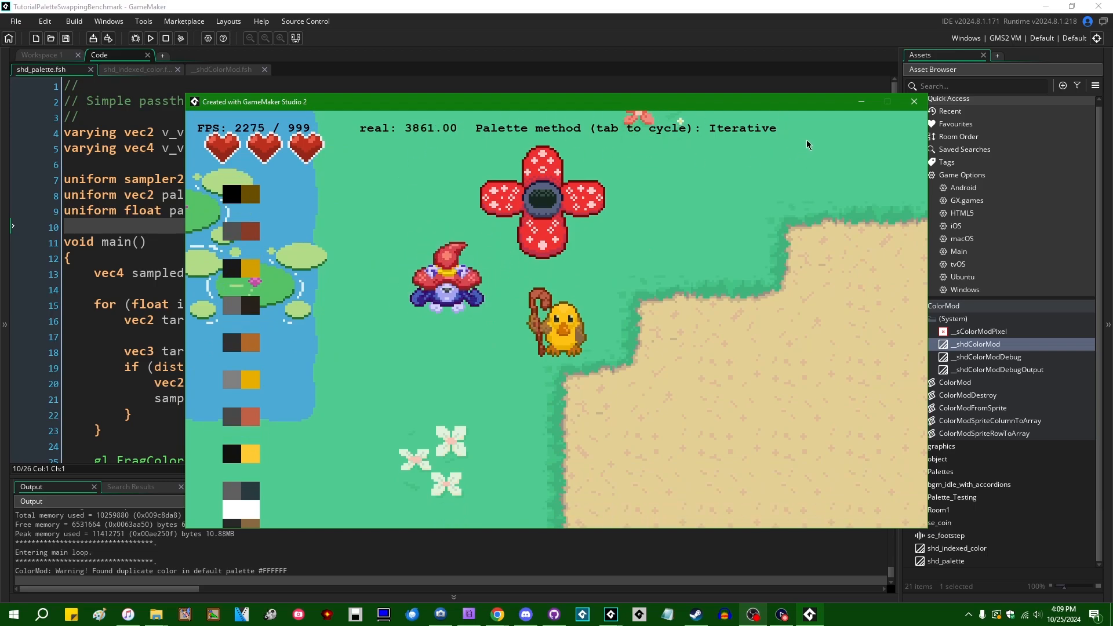
mouse_move(340, 184)
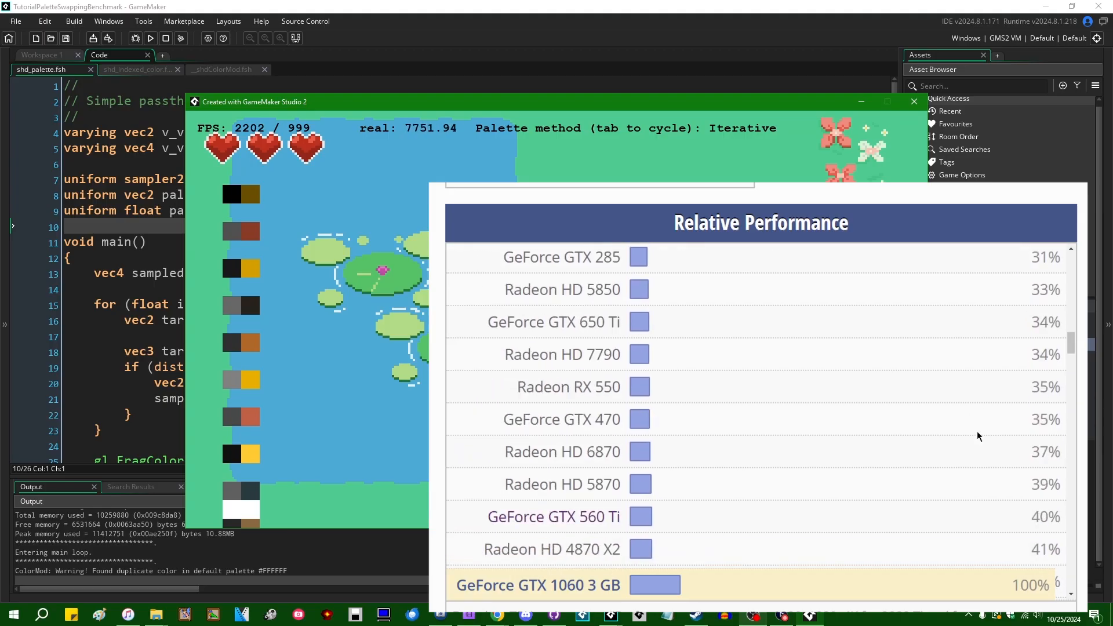
Scroll the GPU relative-performance chart down past the GTX 1060 3GB entry.
scroll(down, 3)
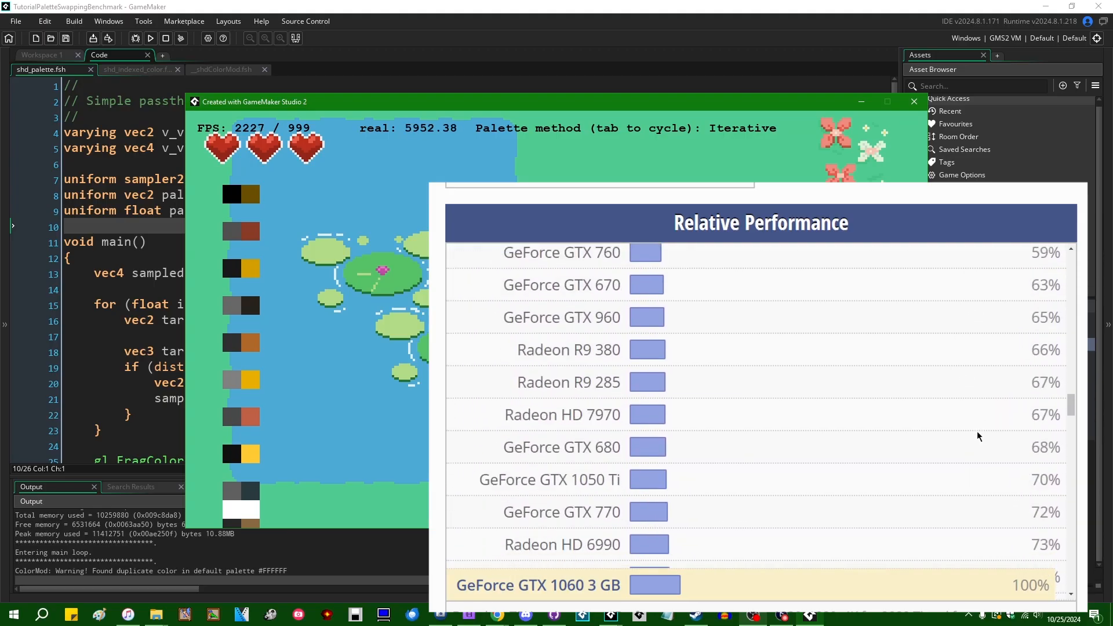
scroll(down, 3)
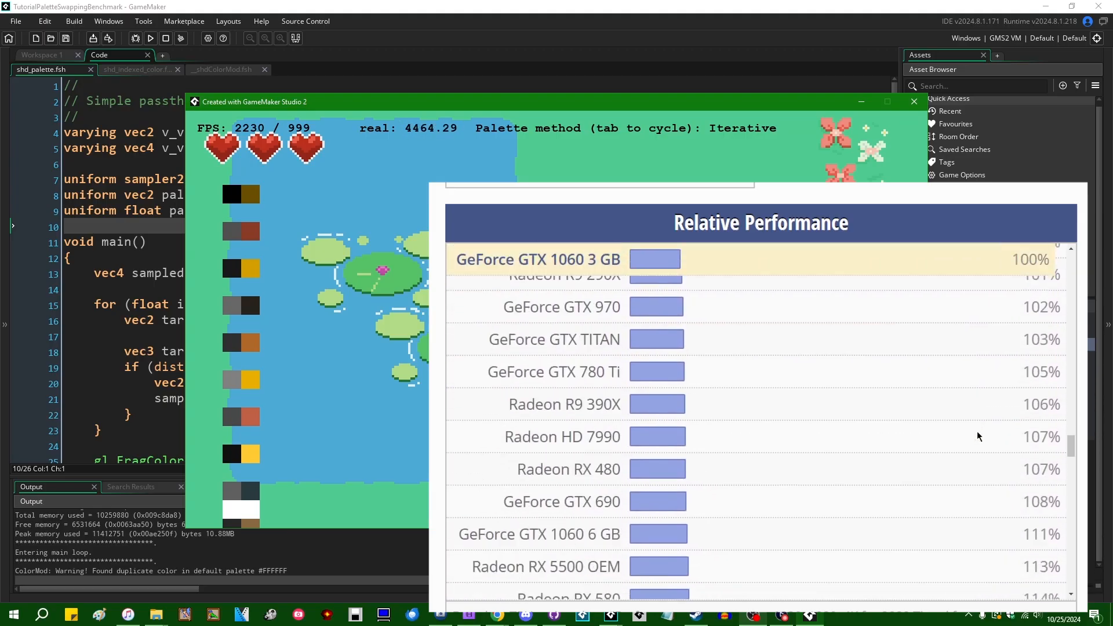
scroll(down, 3)
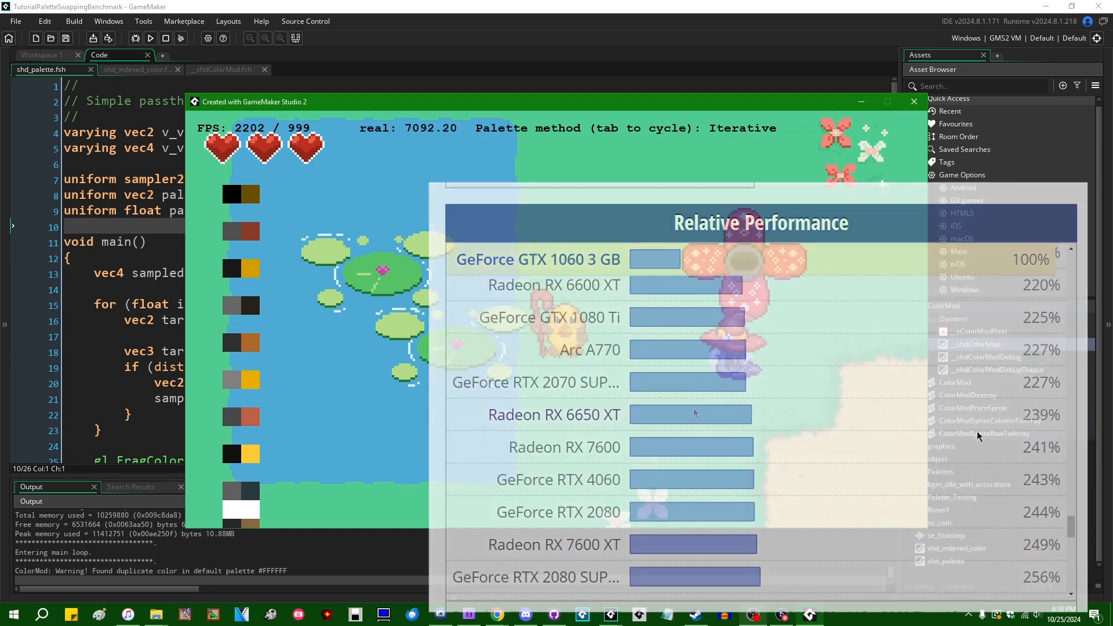
Cycle the running benchmark to the Indexed palette method, reaching about 4800 FPS.
key(tab)
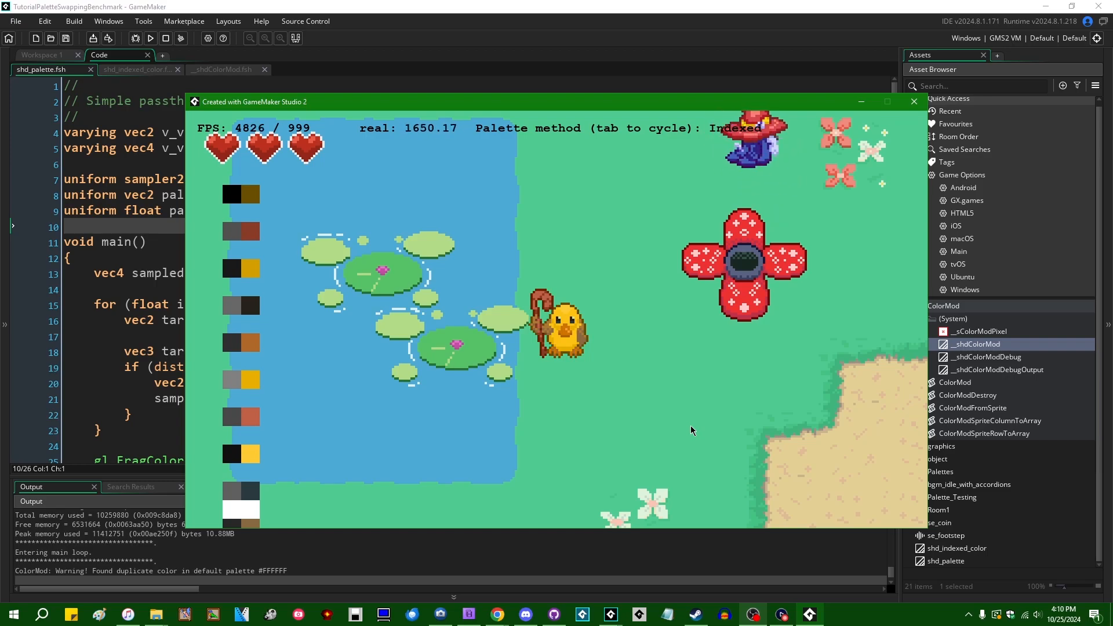
mouse_move(632, 410)
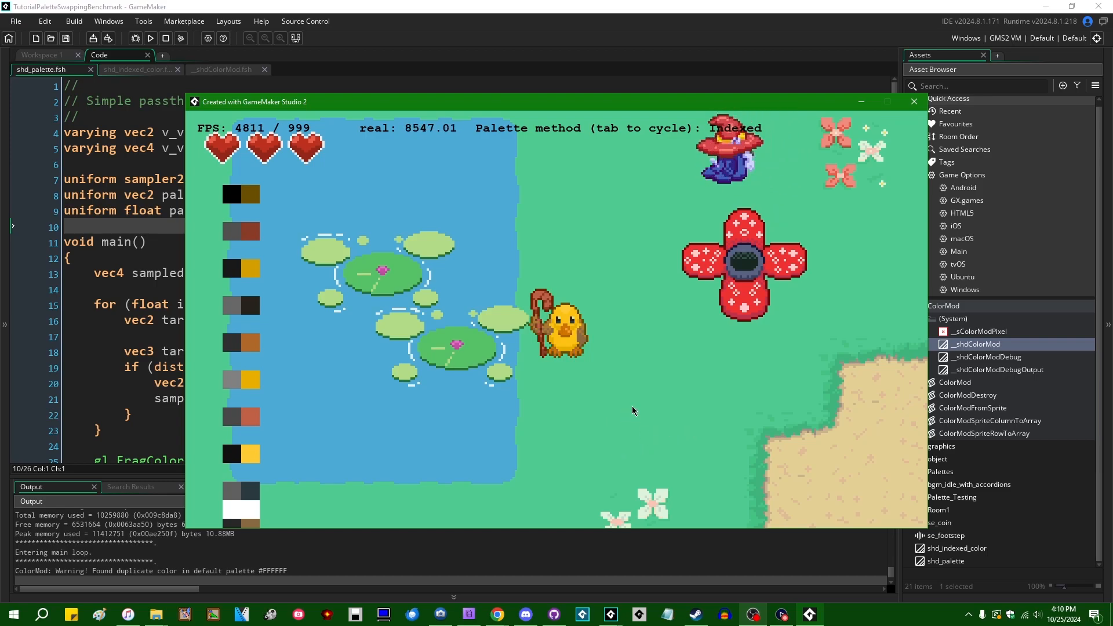
Cycle the running benchmark's palette method to ColorMod, holding around 4750 FPS.
key(tab)
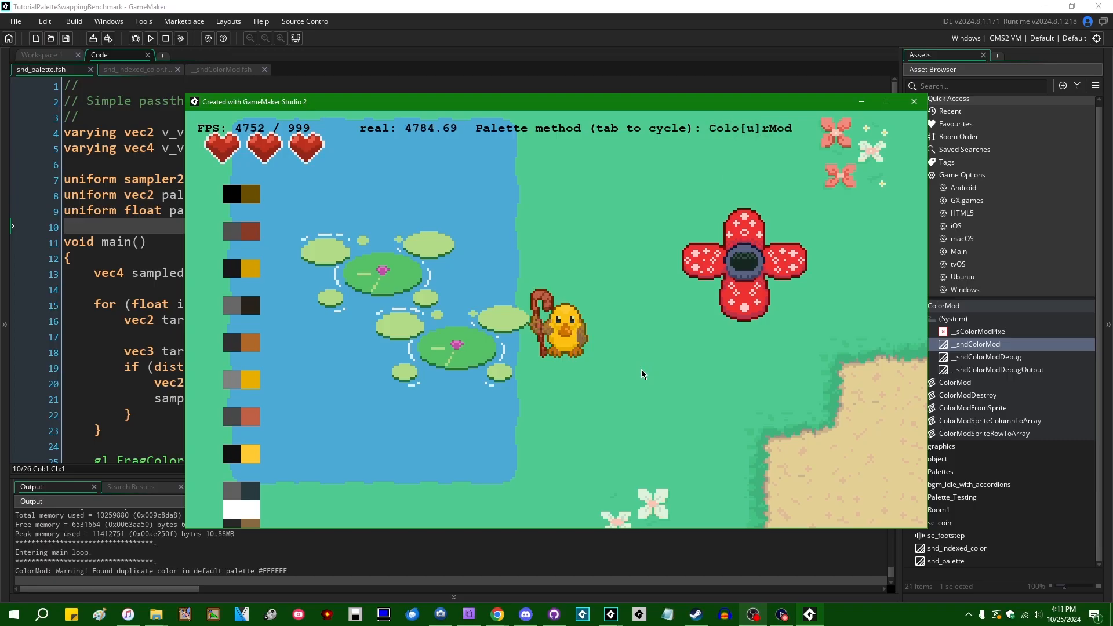
mouse_move(566, 246)
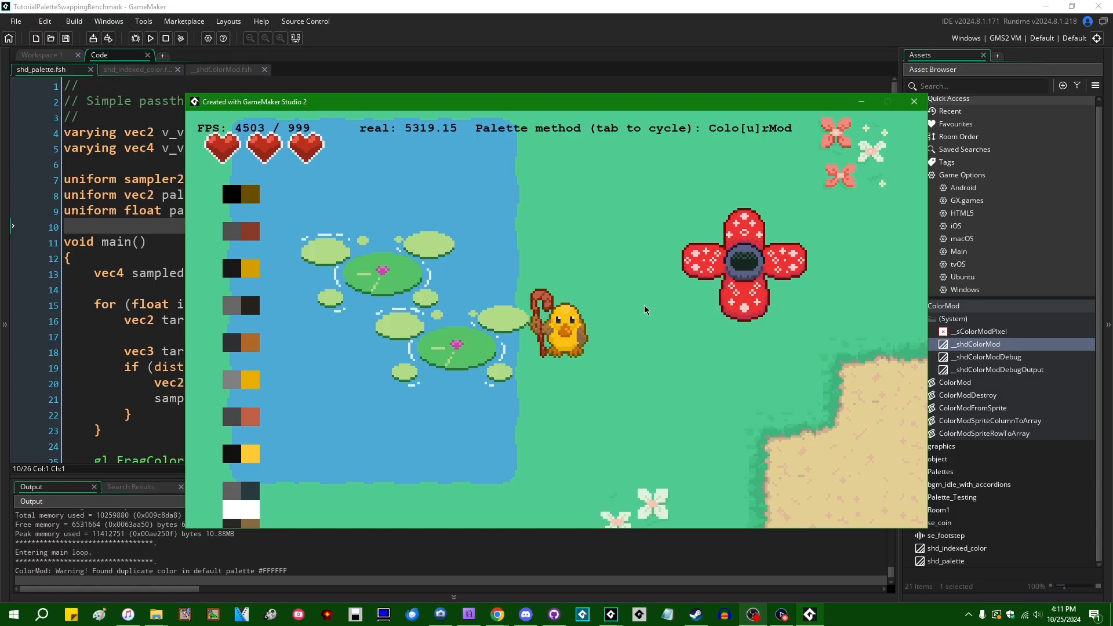
mouse_move(754, 353)
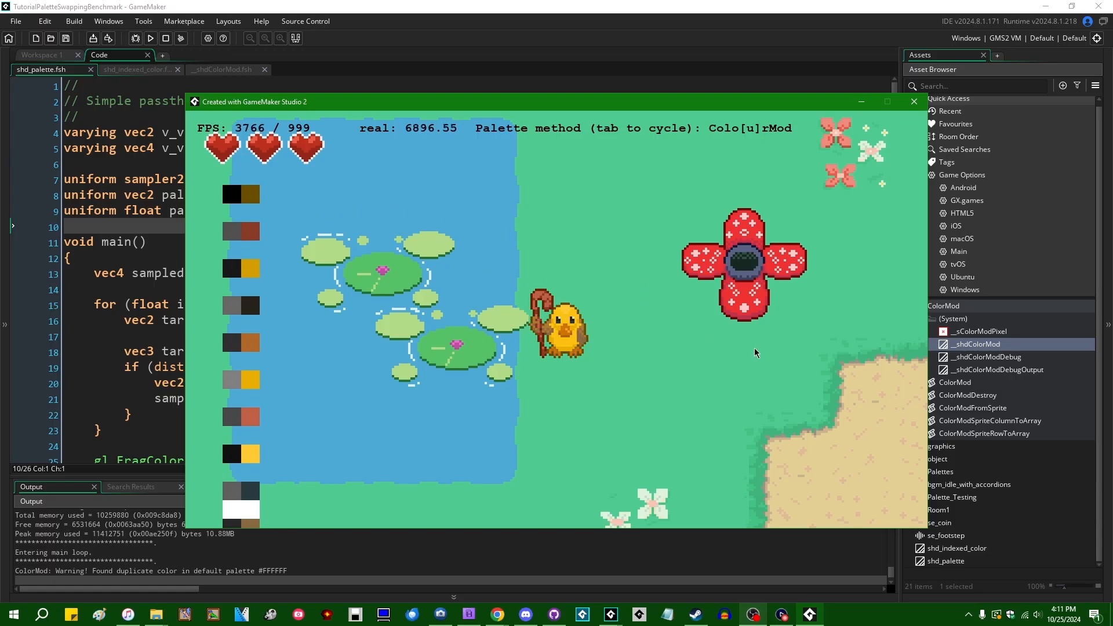
mouse_move(550, 249)
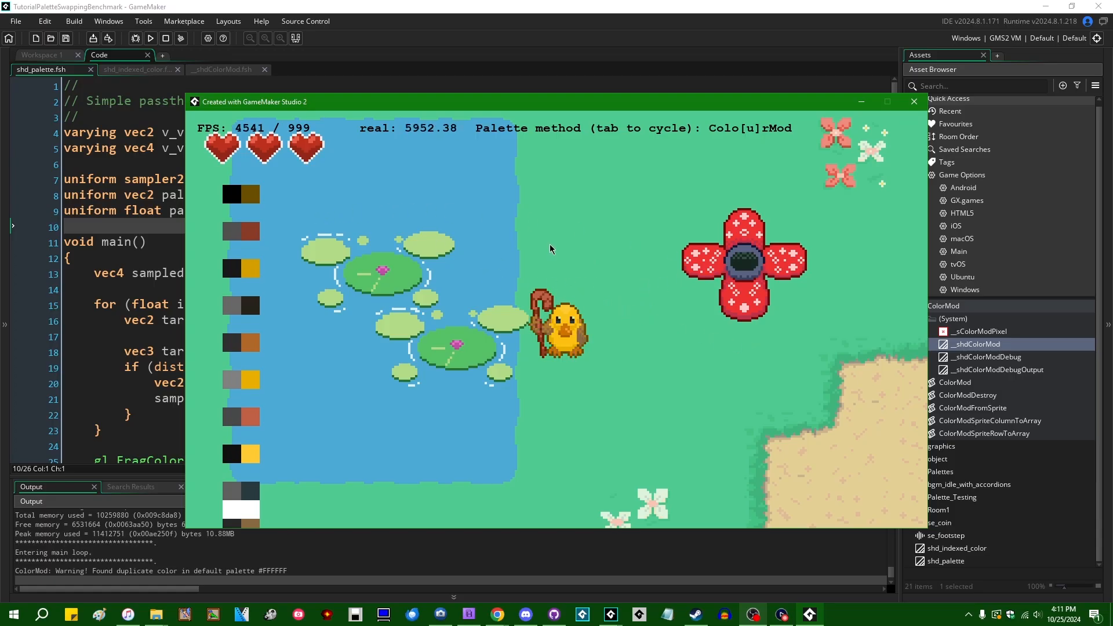
mouse_move(615, 223)
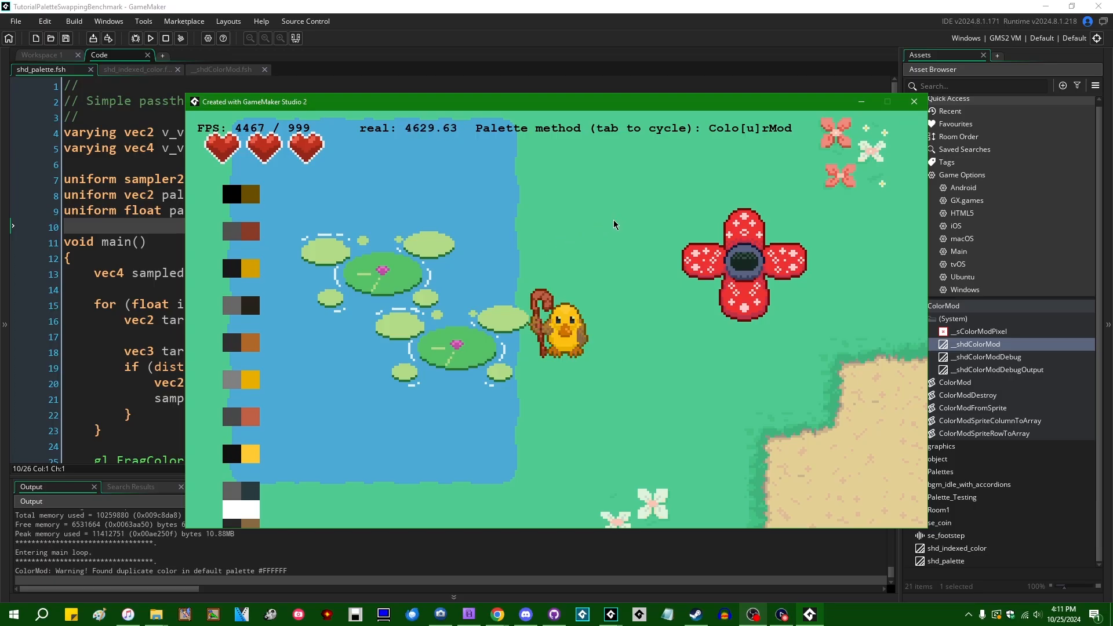
mouse_move(533, 310)
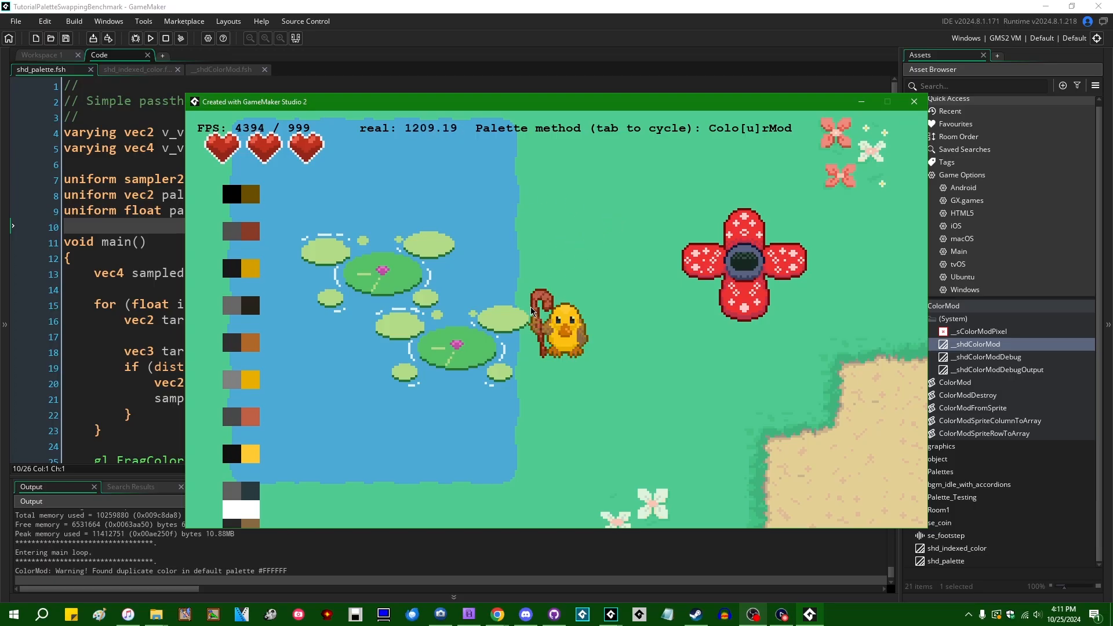
mouse_move(459, 235)
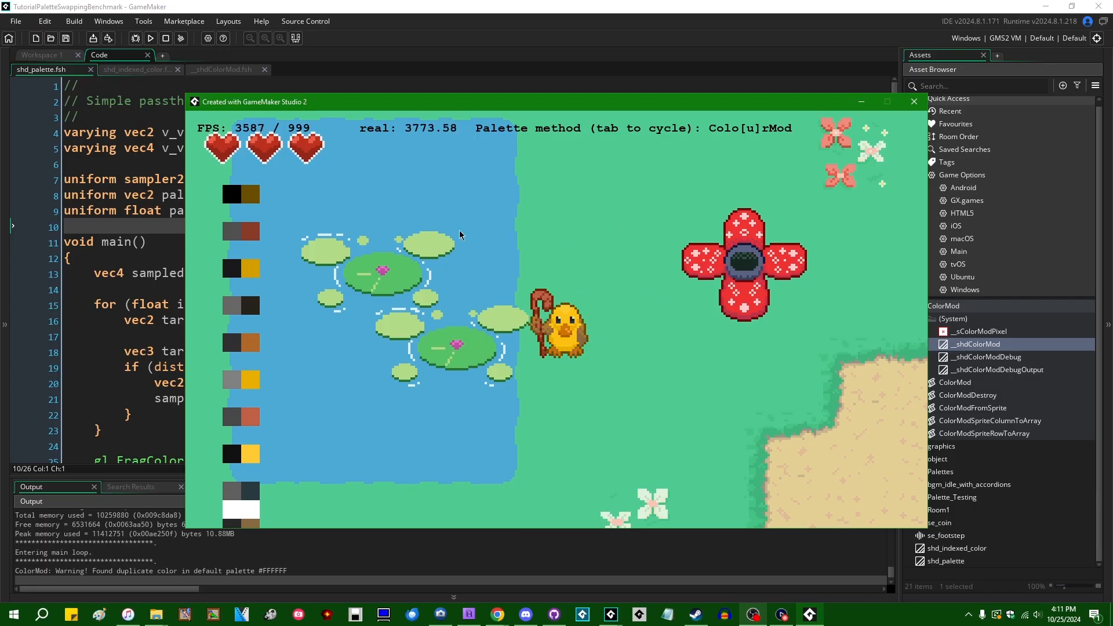
mouse_move(526, 348)
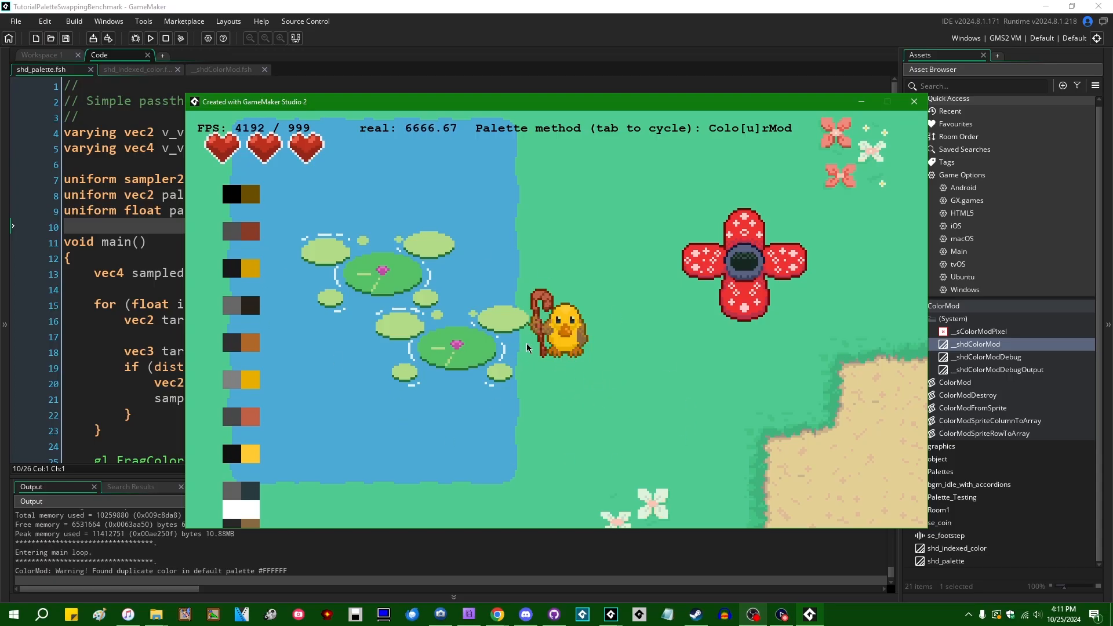
mouse_move(608, 343)
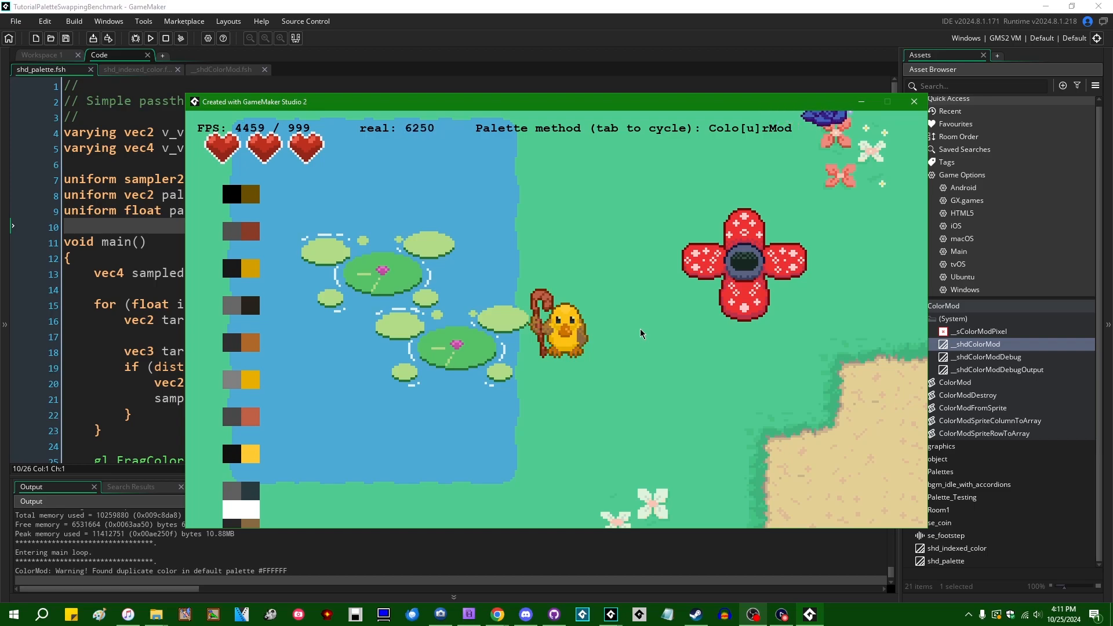
mouse_move(685, 414)
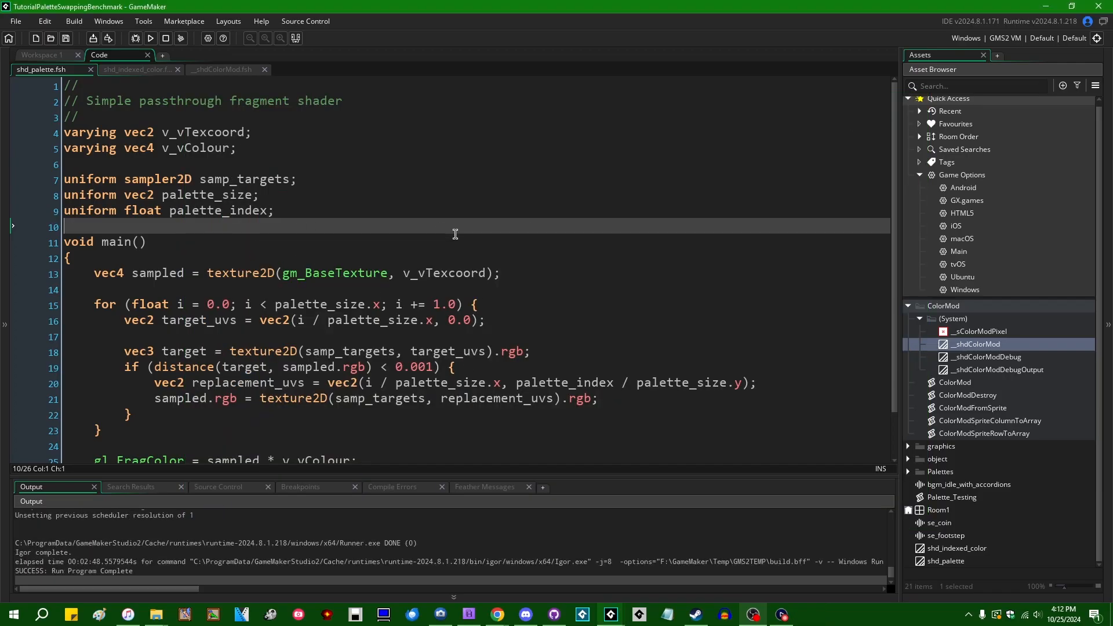
mouse_move(485, 242)
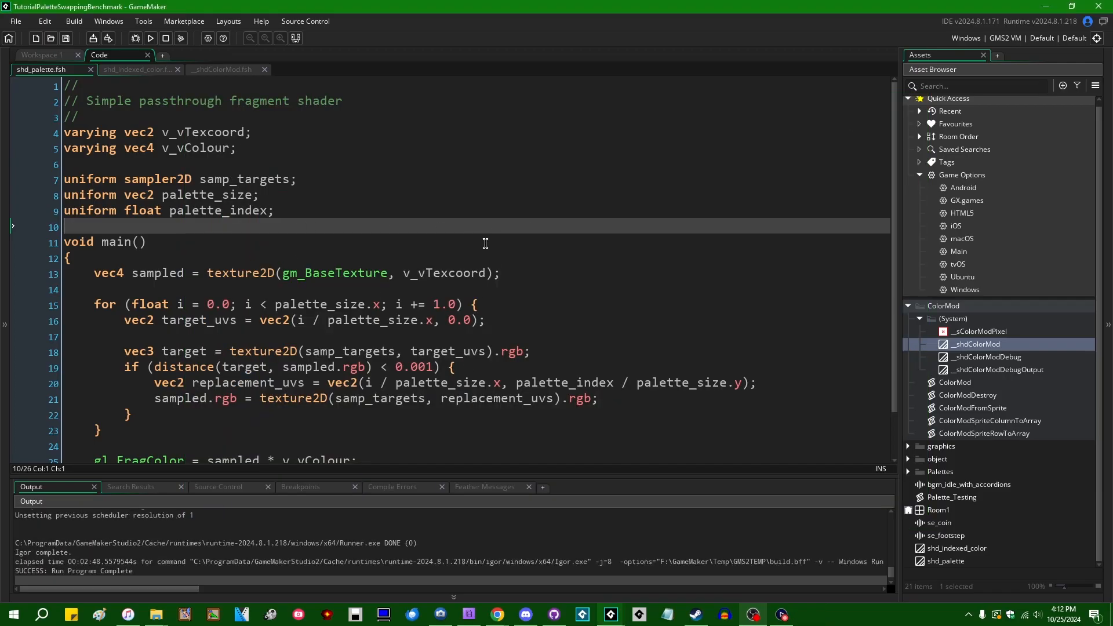
mouse_move(493, 231)
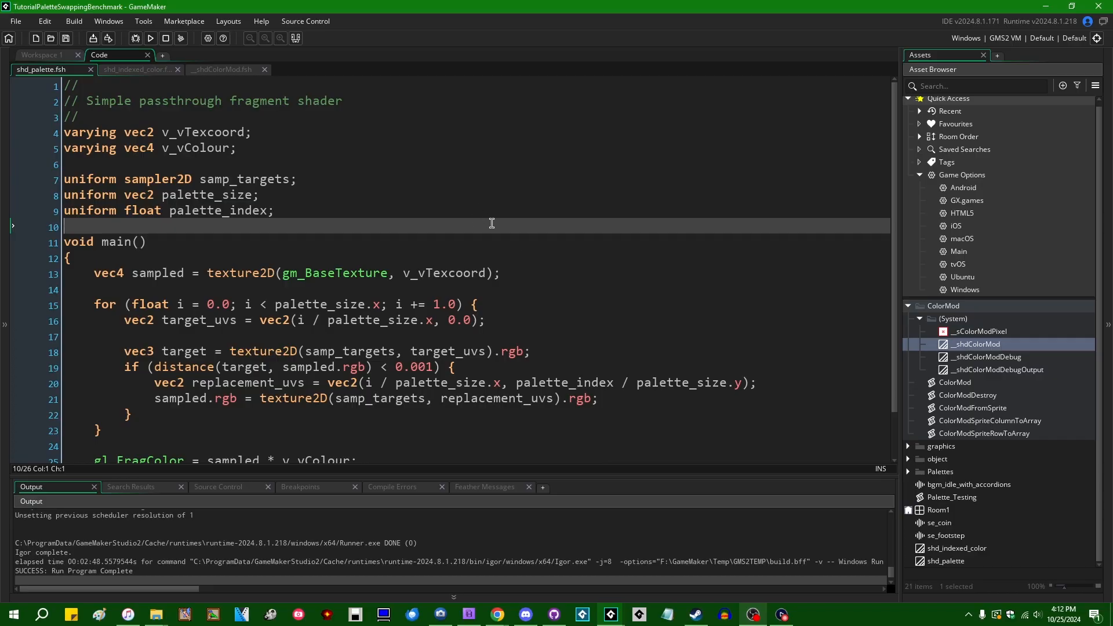
mouse_move(711, 474)
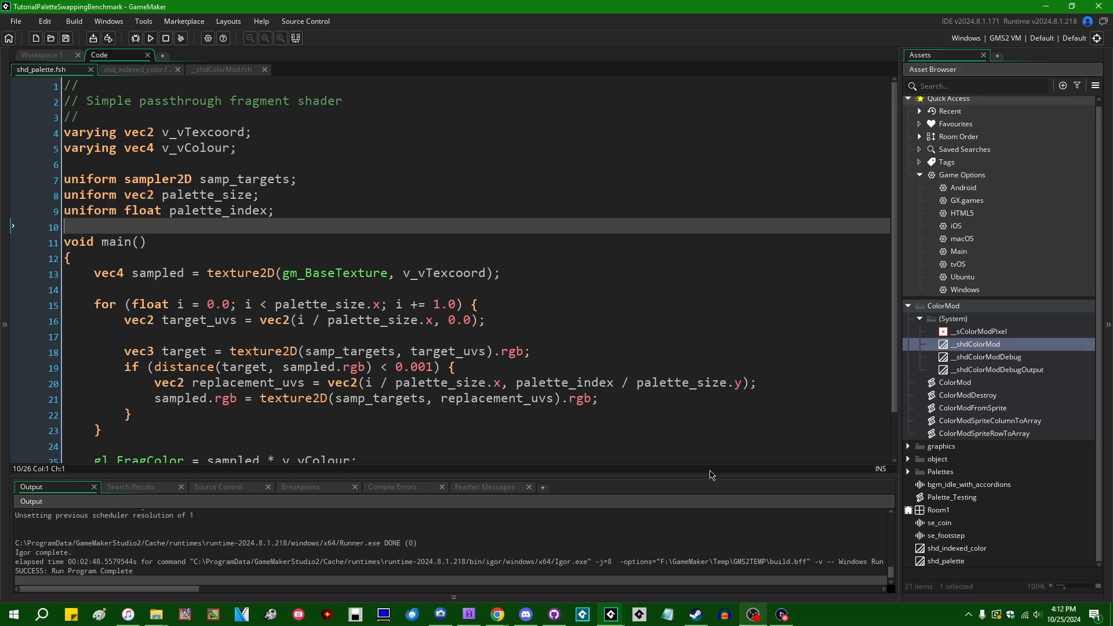
mouse_move(539, 243)
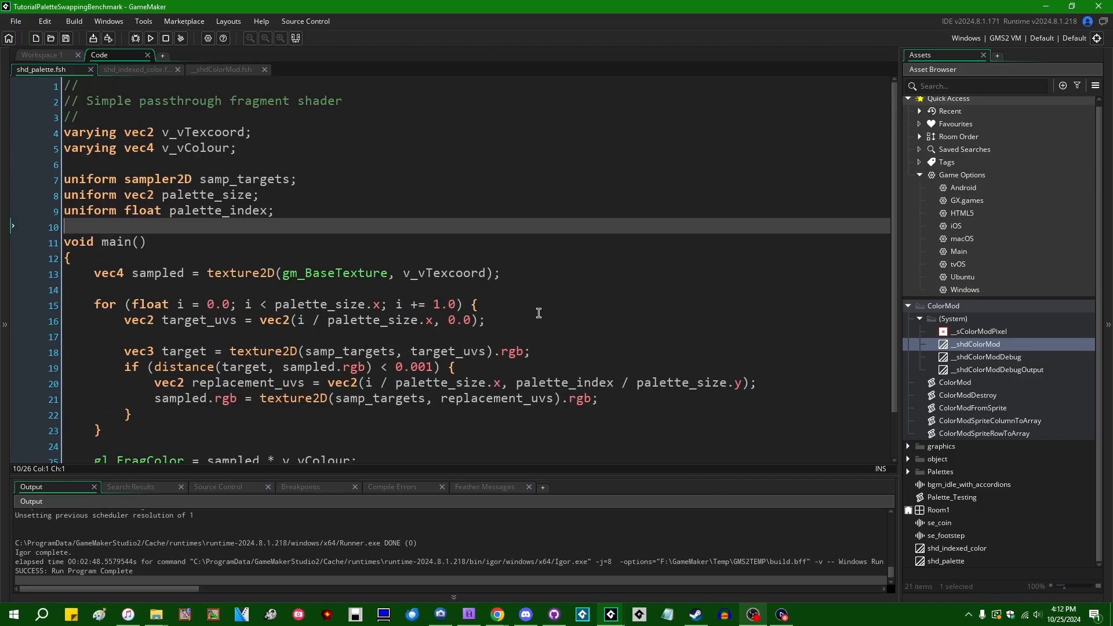
mouse_move(536, 328)
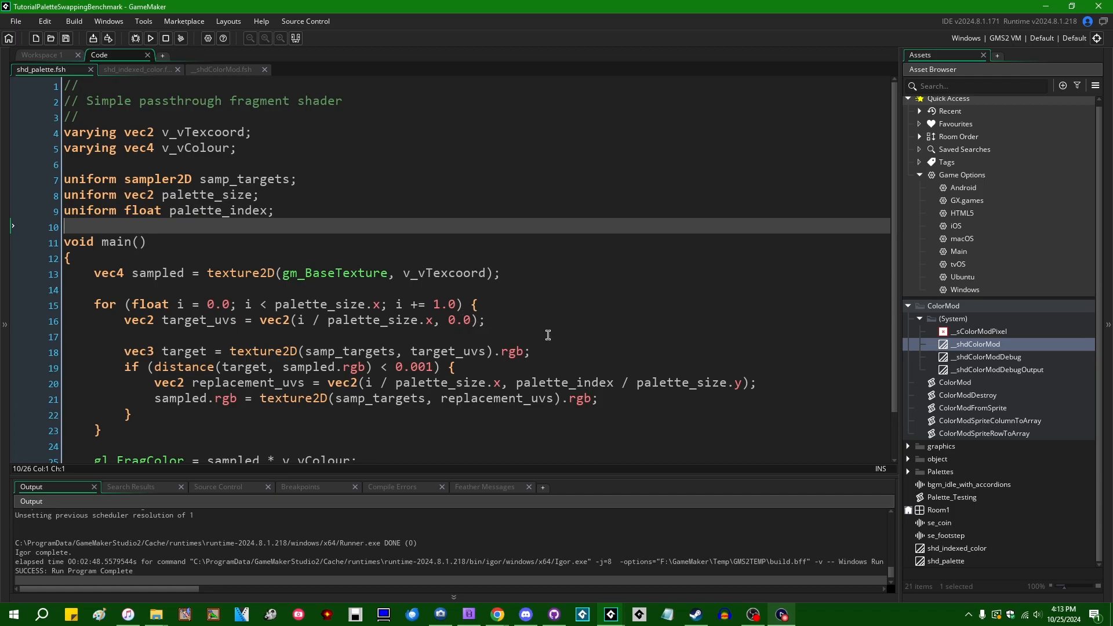
mouse_move(507, 310)
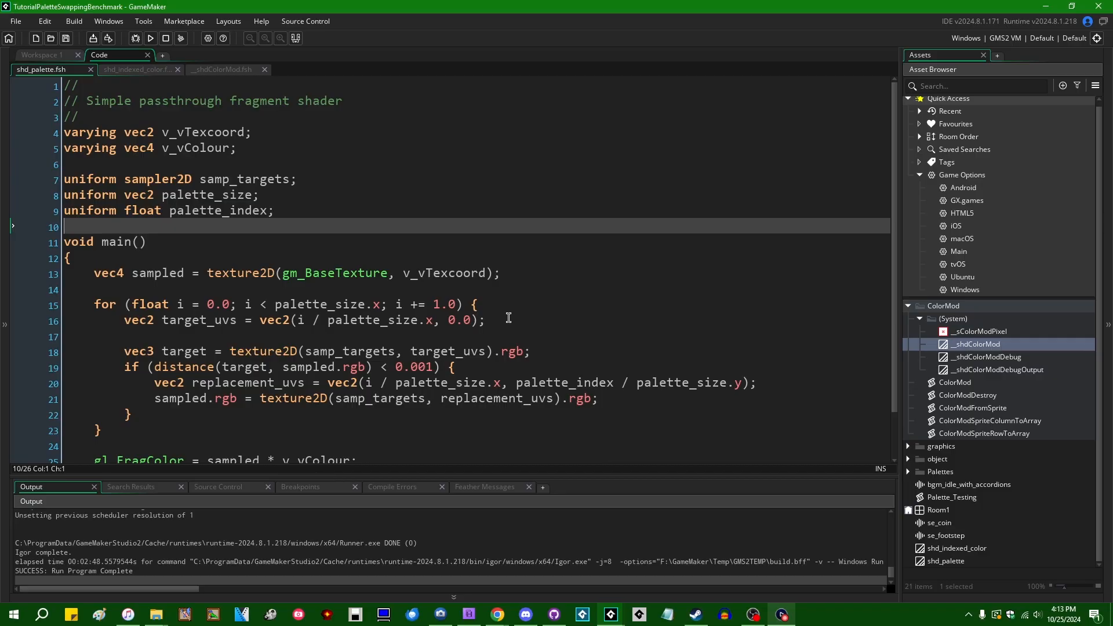
mouse_move(532, 331)
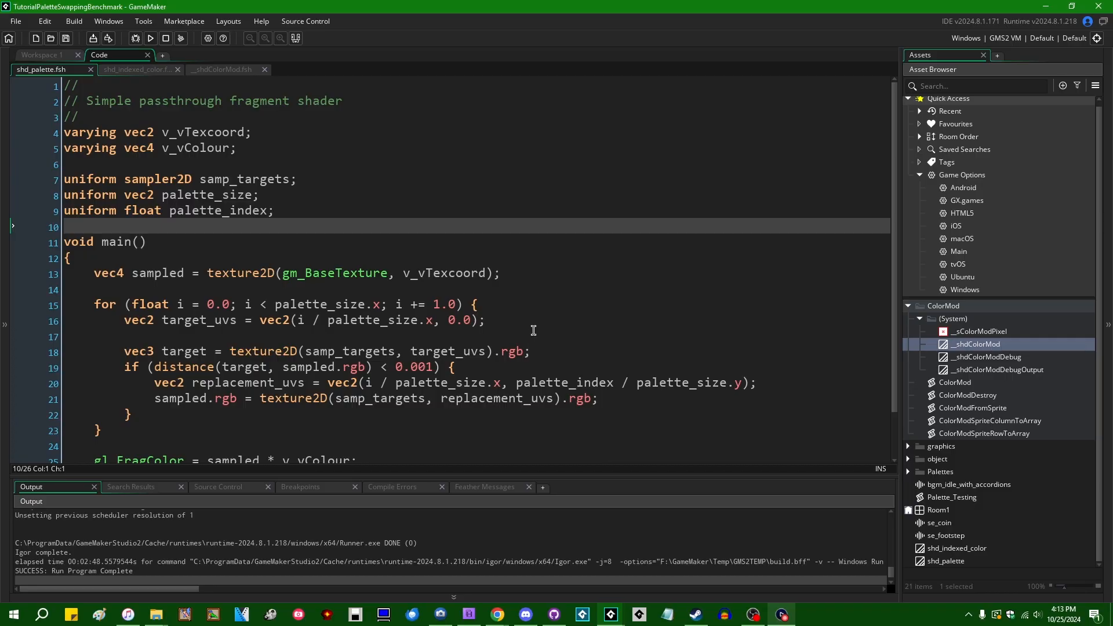
mouse_move(539, 321)
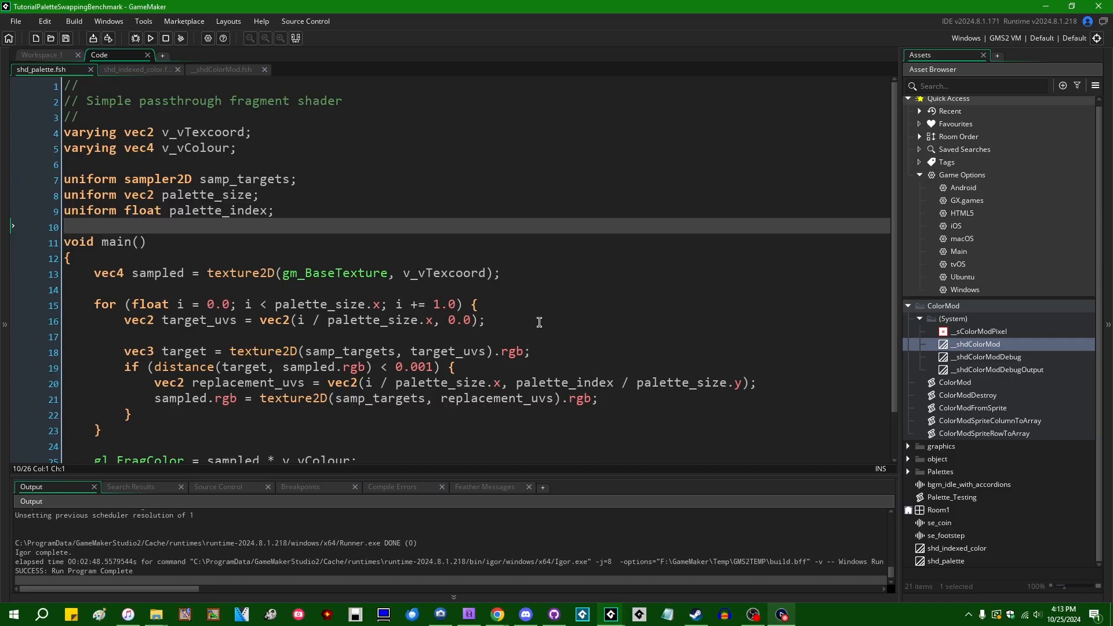
mouse_move(588, 318)
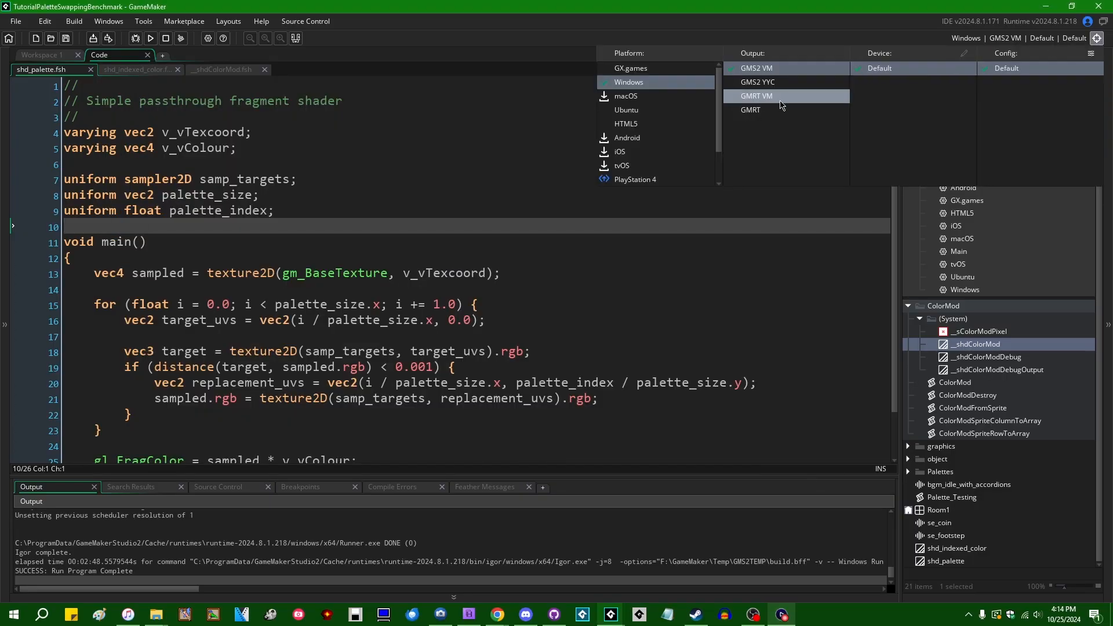
Build and run the benchmark for Ubuntu on the Raspberry Pi, showing Iterative at about 8 FPS.
click(626, 109)
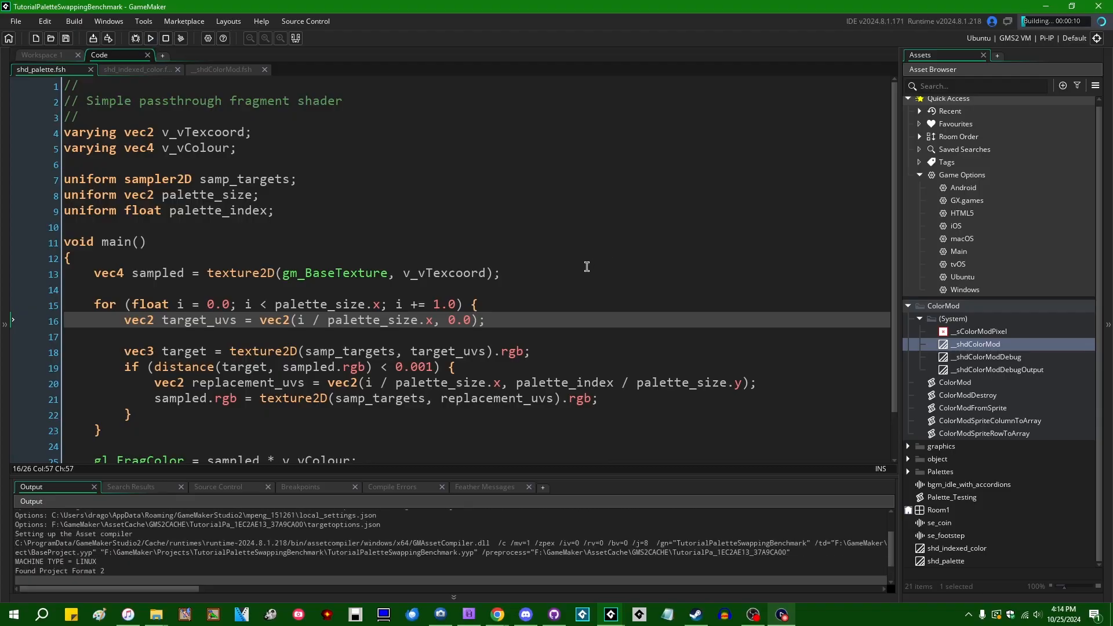
click(143, 21)
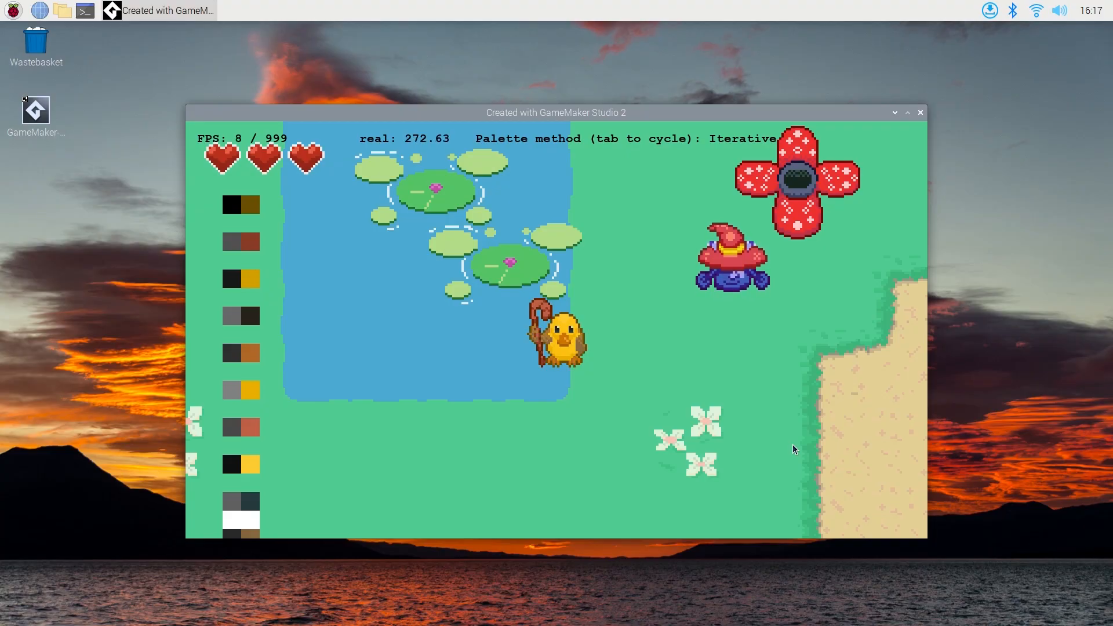
Cycle the Pi benchmark's palette method from Iterative to Indexed, lifting 8 FPS to 73.
key(tab)
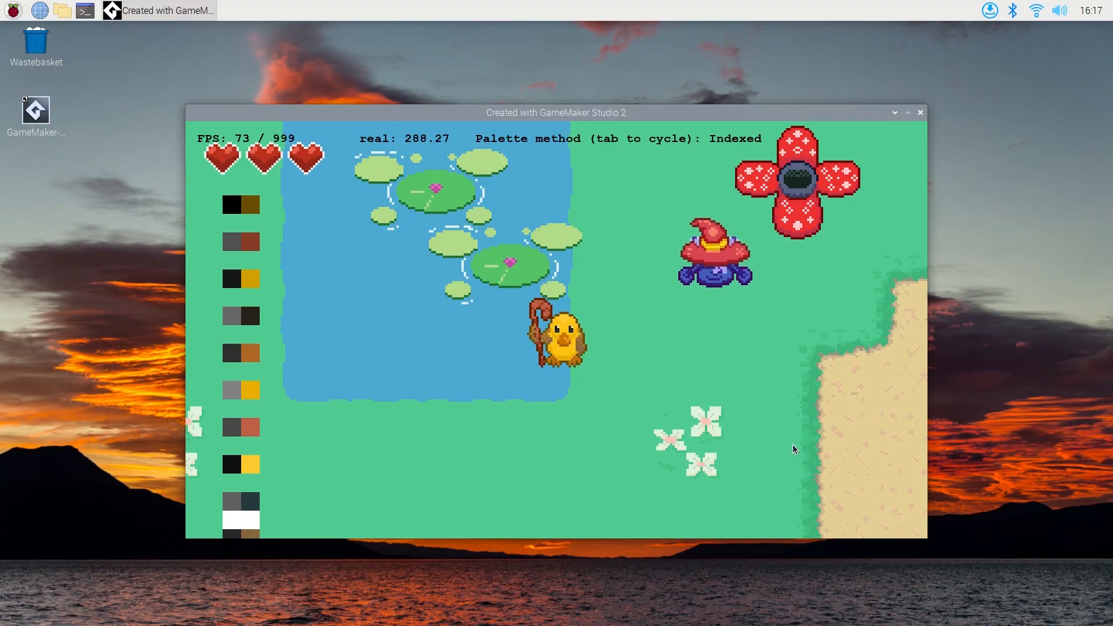
key(tab)
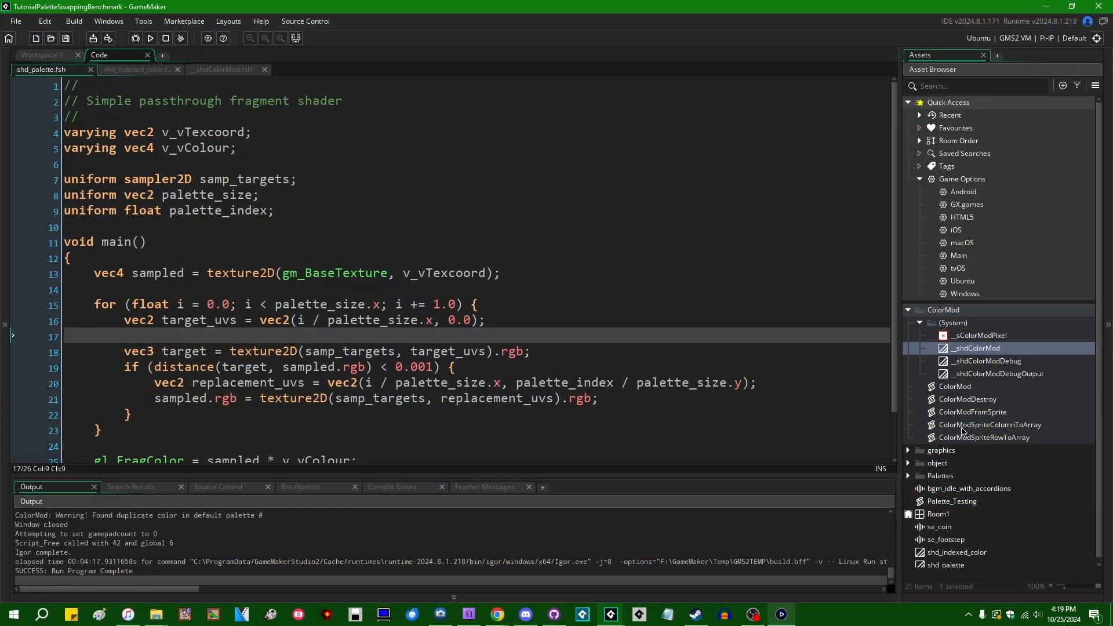
Collapse the ColorMod system assets and expand graphics, revealing the grass sprite and objects.
click(918, 322)
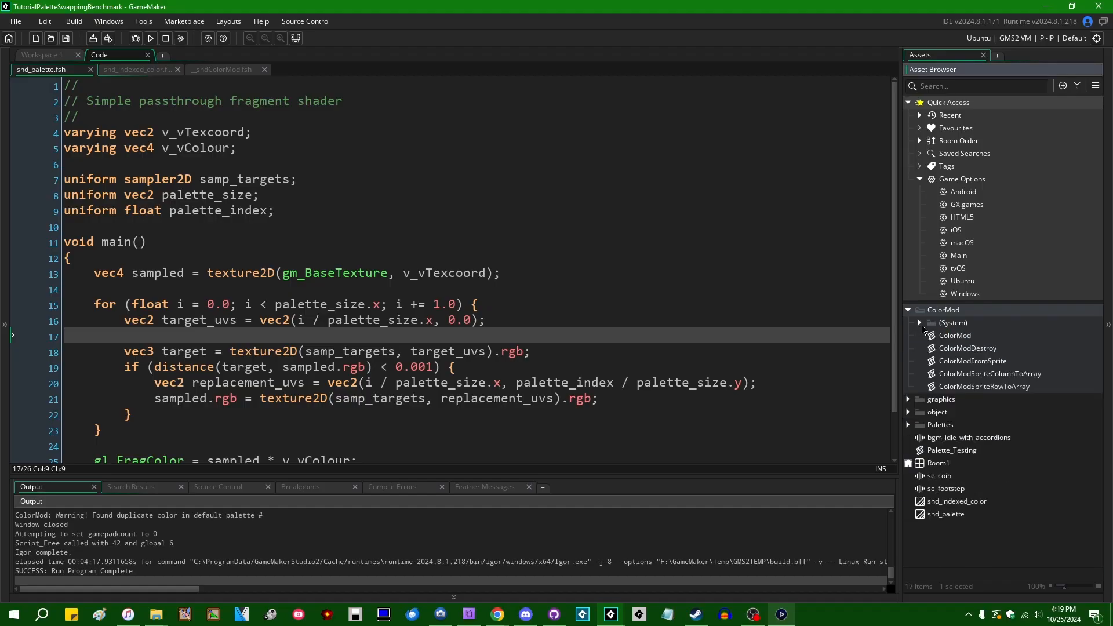
mouse_move(973, 365)
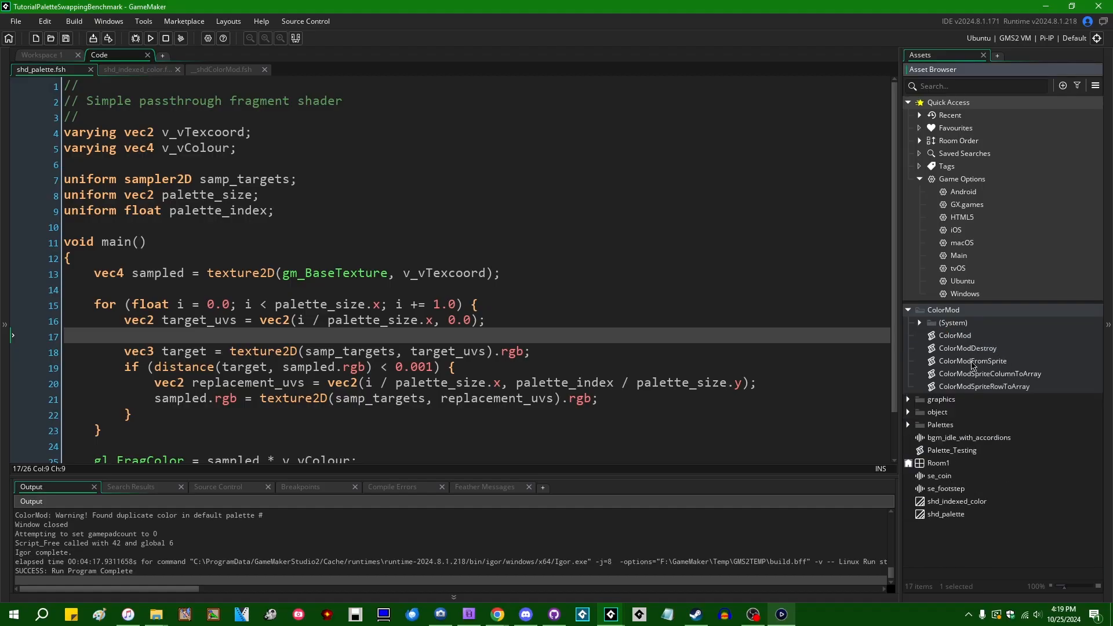
mouse_move(795, 332)
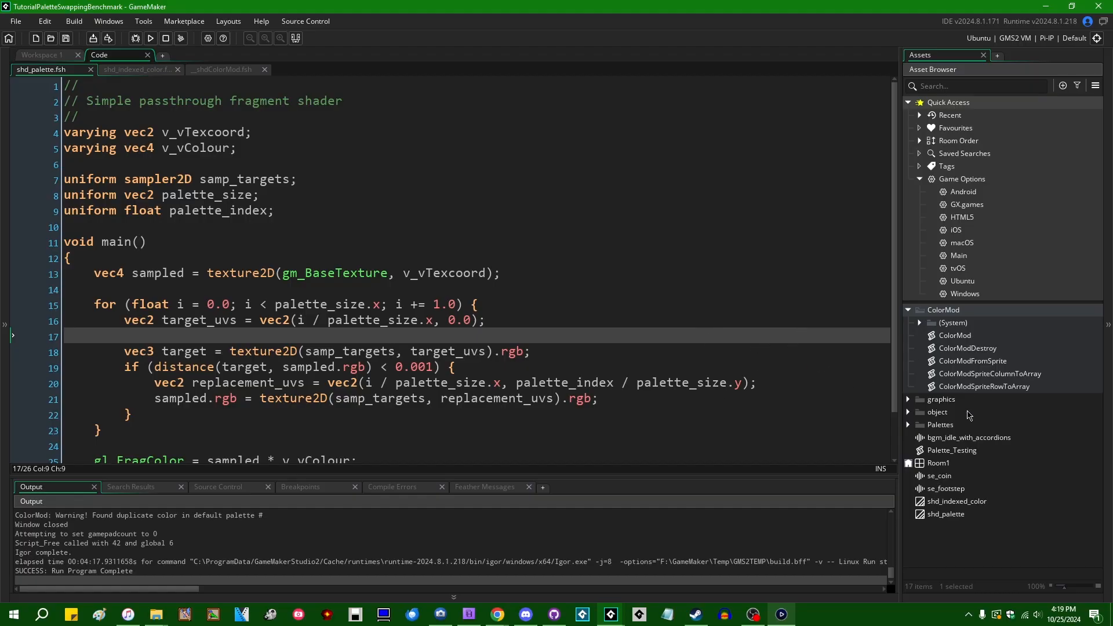
click(939, 399)
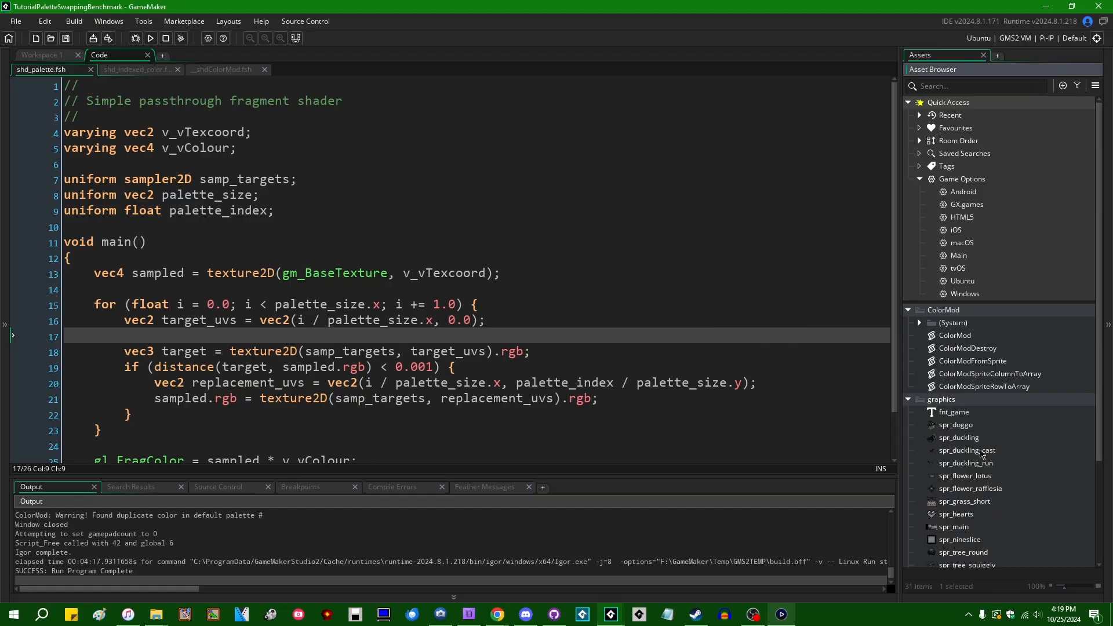
scroll(down, 3)
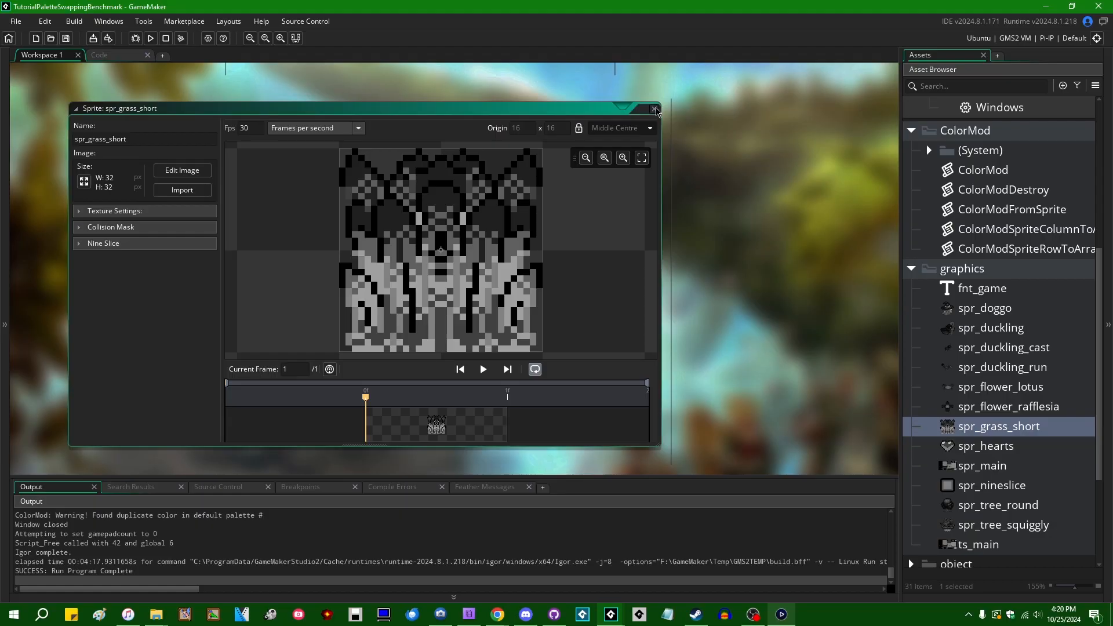
click(654, 109)
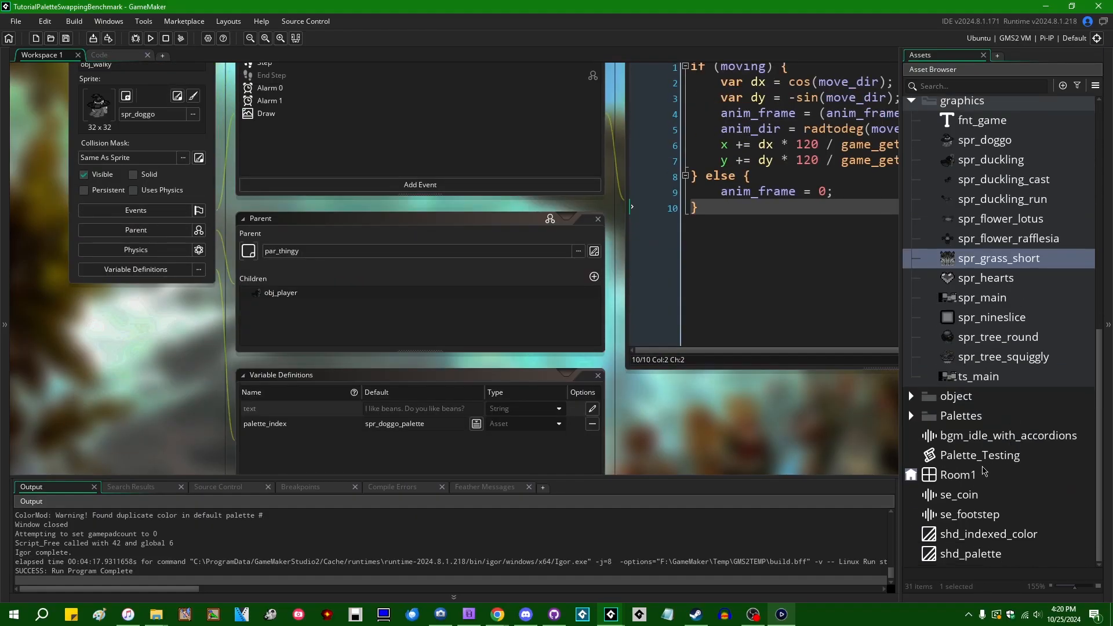
Return via Room1 to the iterative shader code and focus its palette-color loop.
double_click(958, 474)
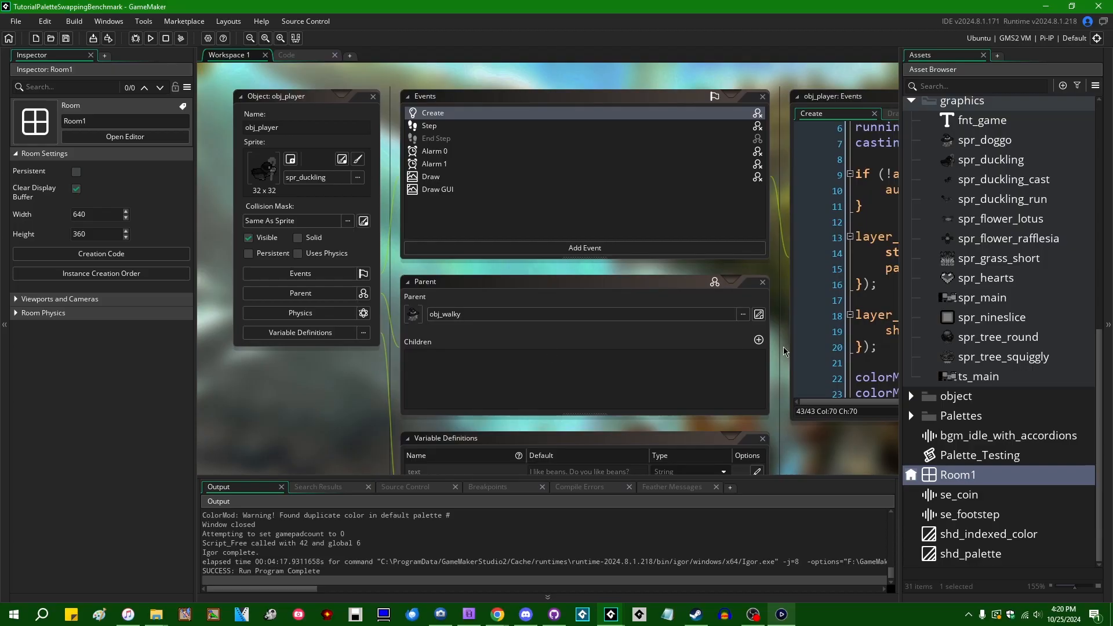
mouse_move(817, 448)
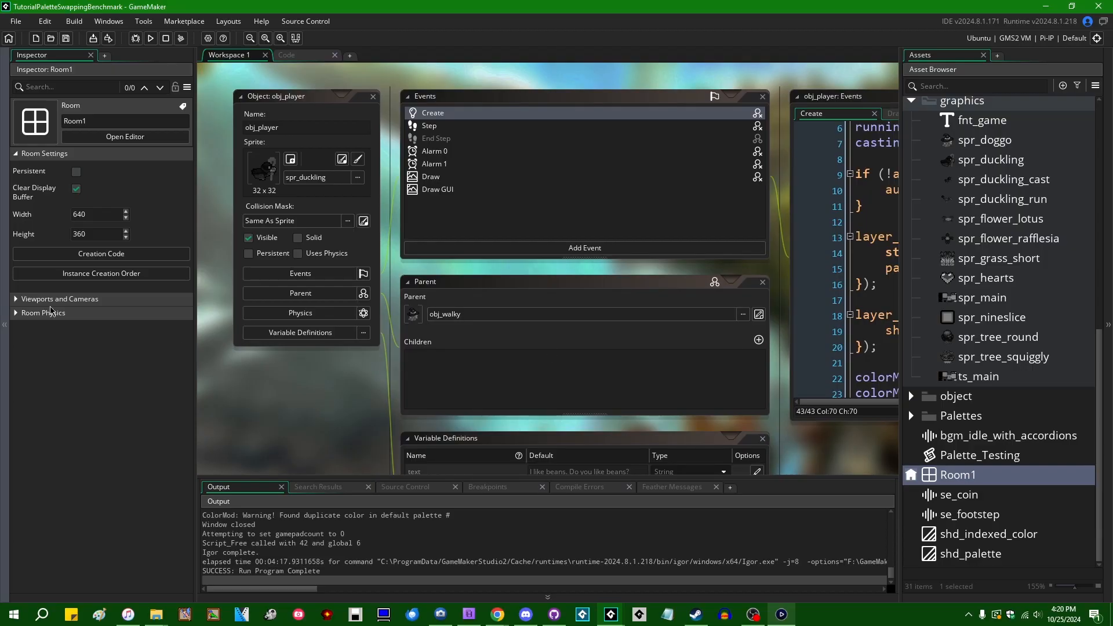
click(91, 55)
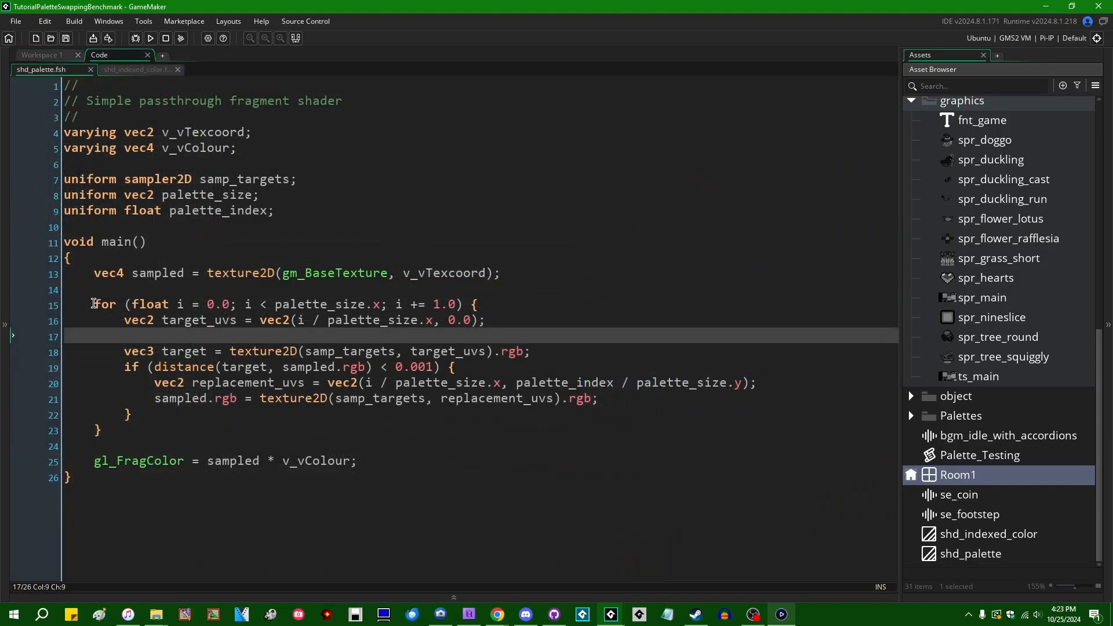
click(529, 304)
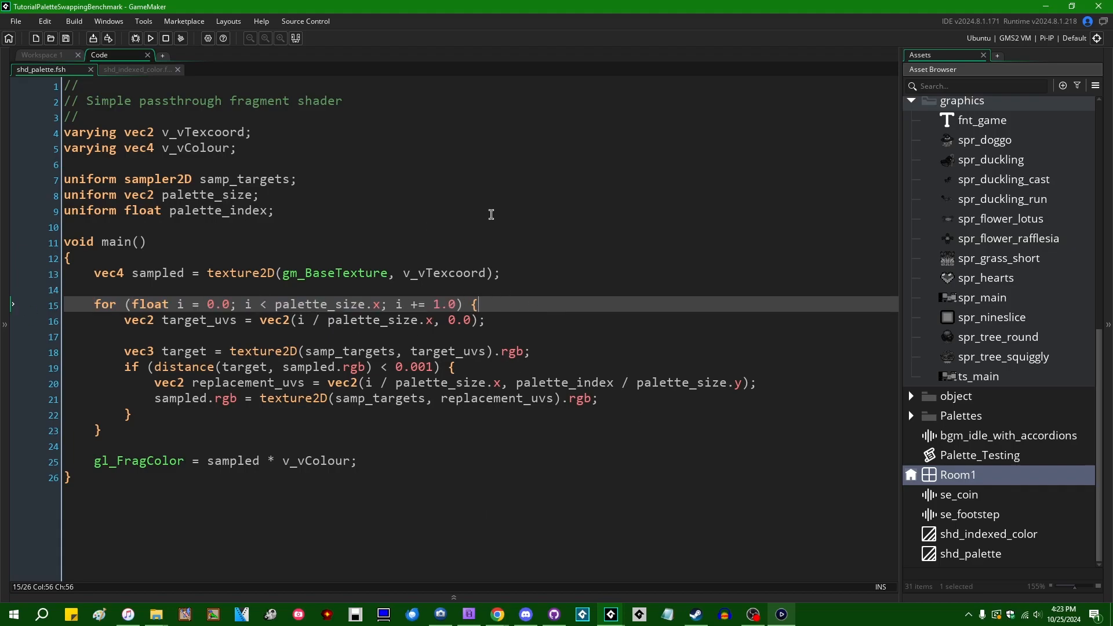
mouse_move(713, 446)
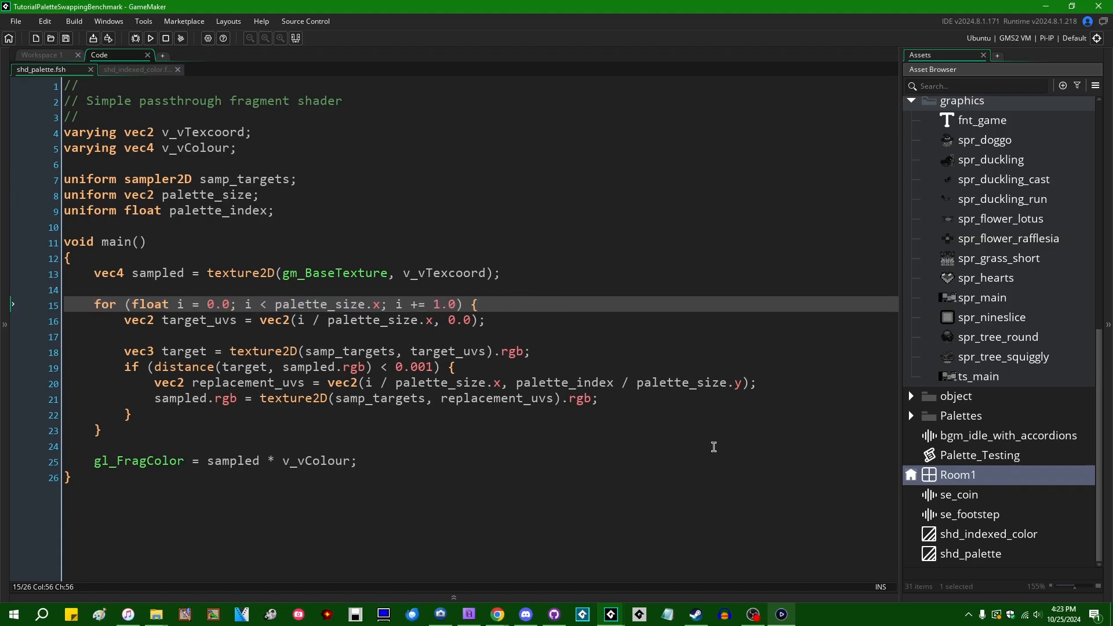
mouse_move(355, 298)
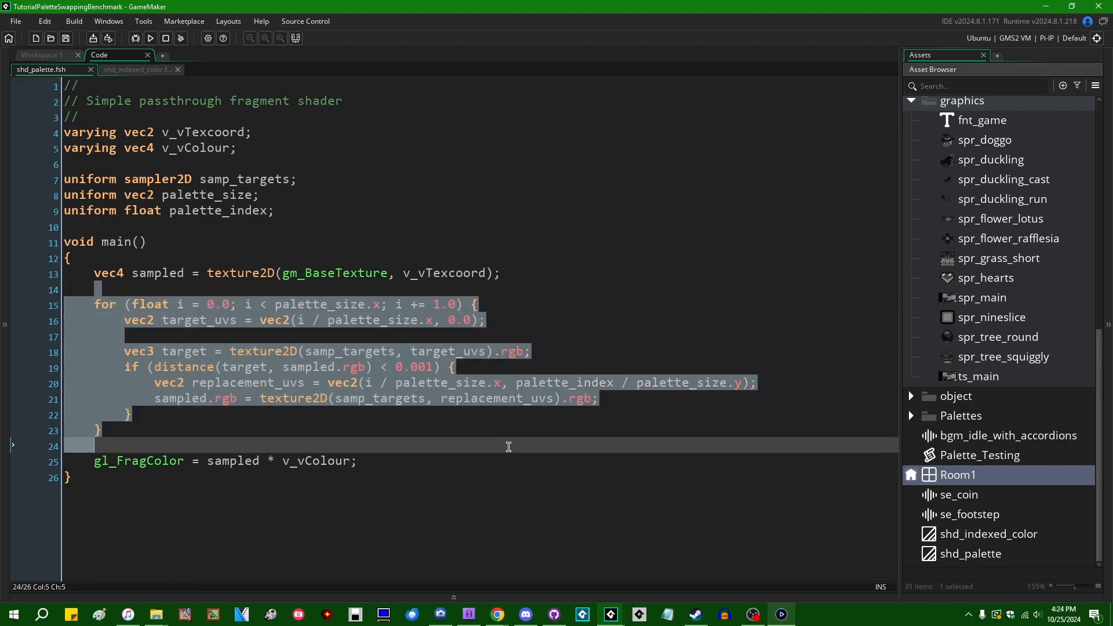
click(312, 445)
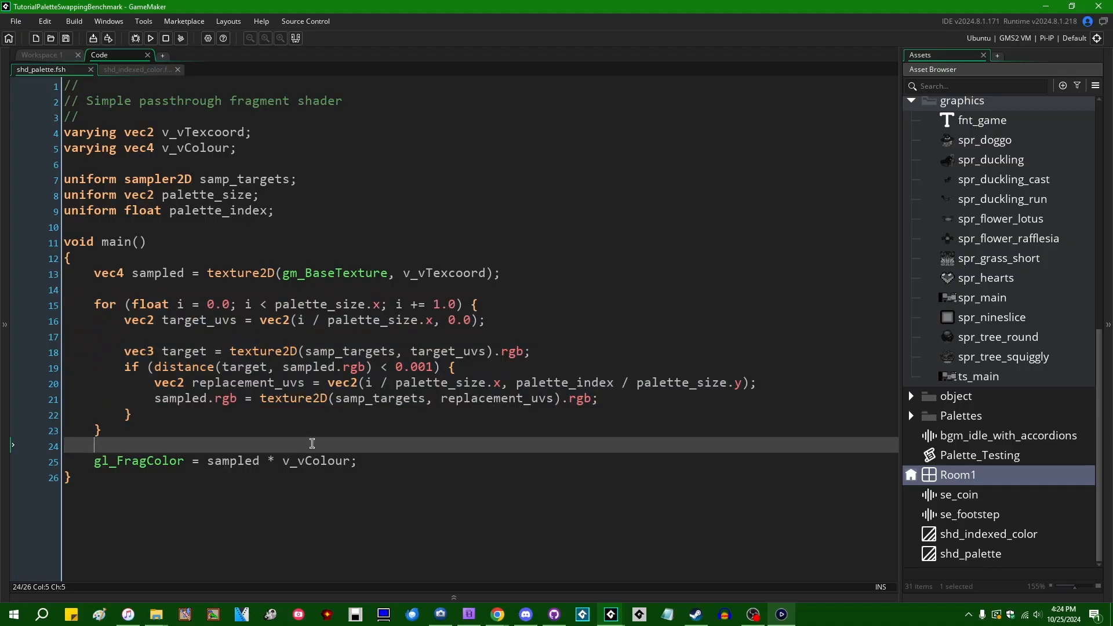
Show shd_indexed_color.fsh and point to the line outputting the swapped color.
click(137, 69)
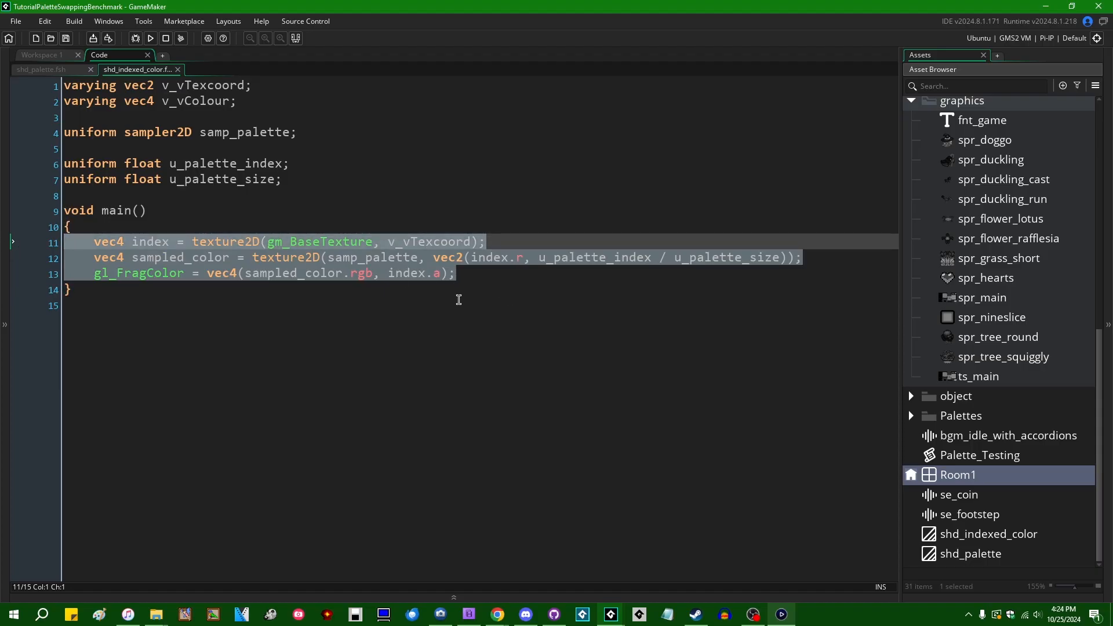
mouse_move(567, 273)
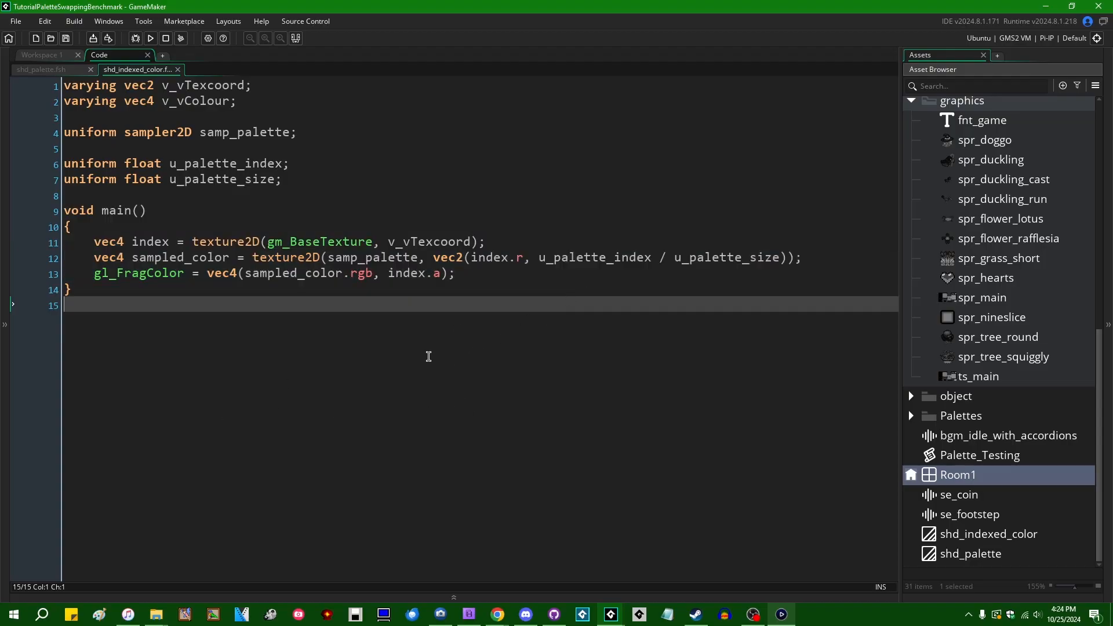
mouse_move(502, 280)
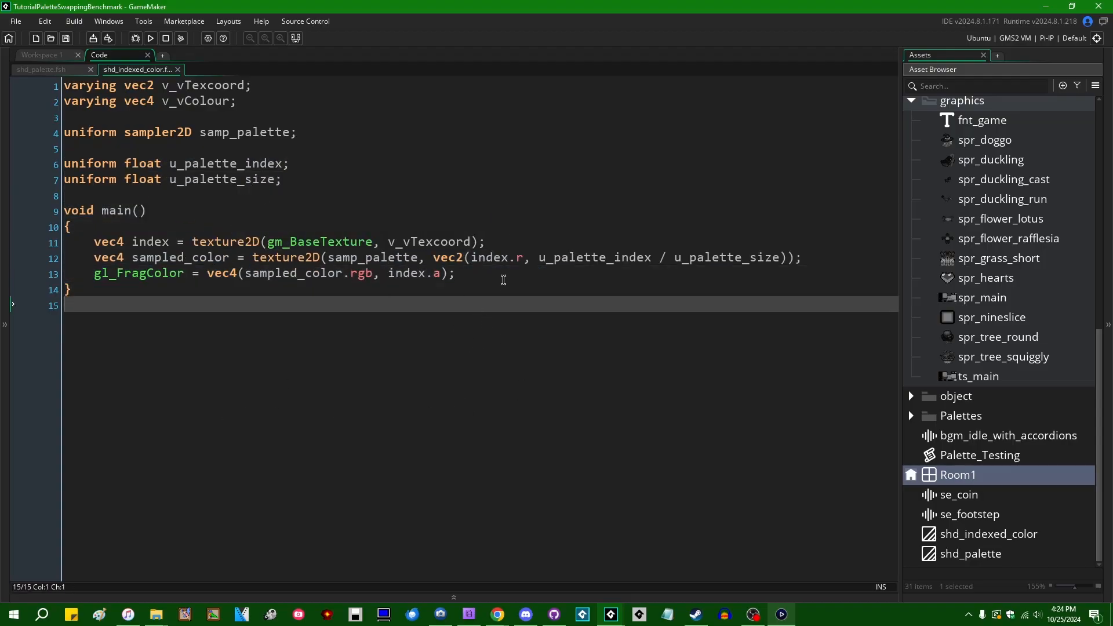
click(455, 274)
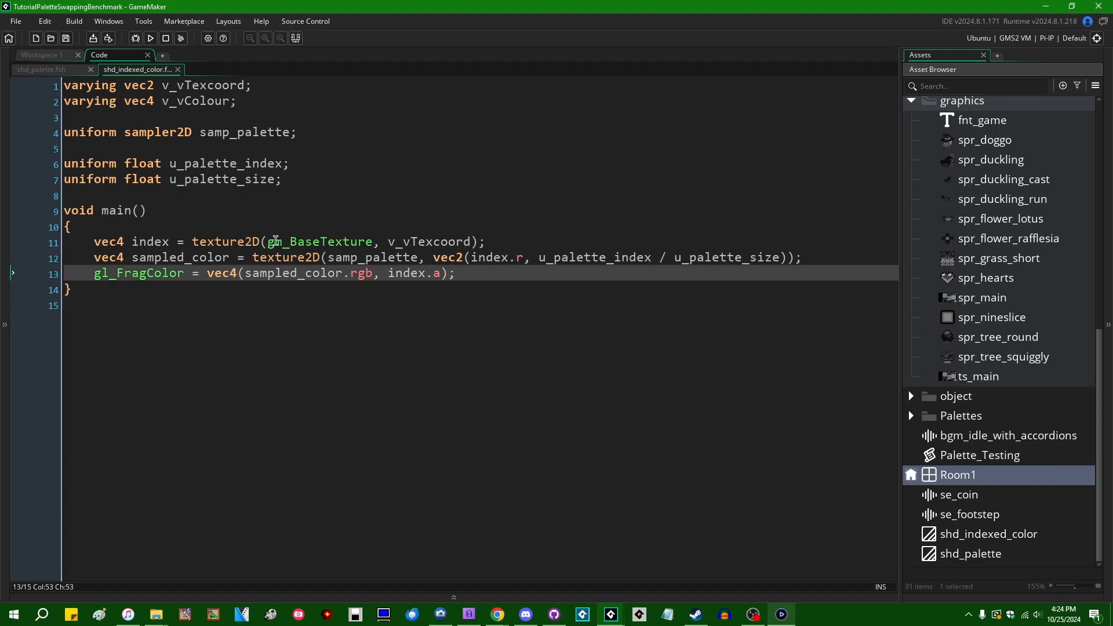
mouse_move(501, 342)
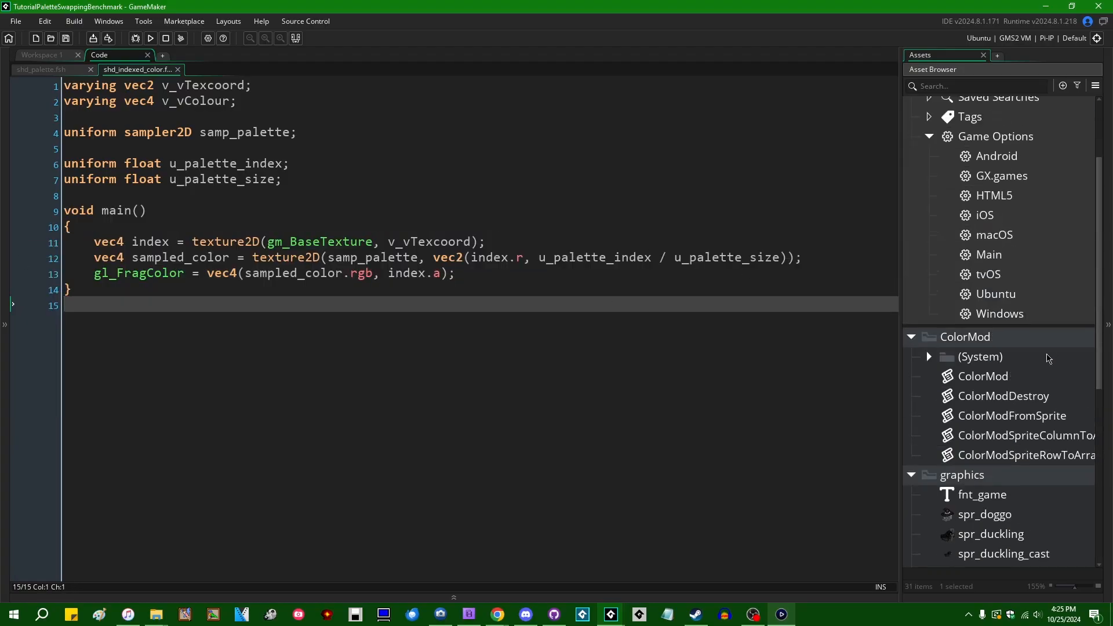
click(929, 356)
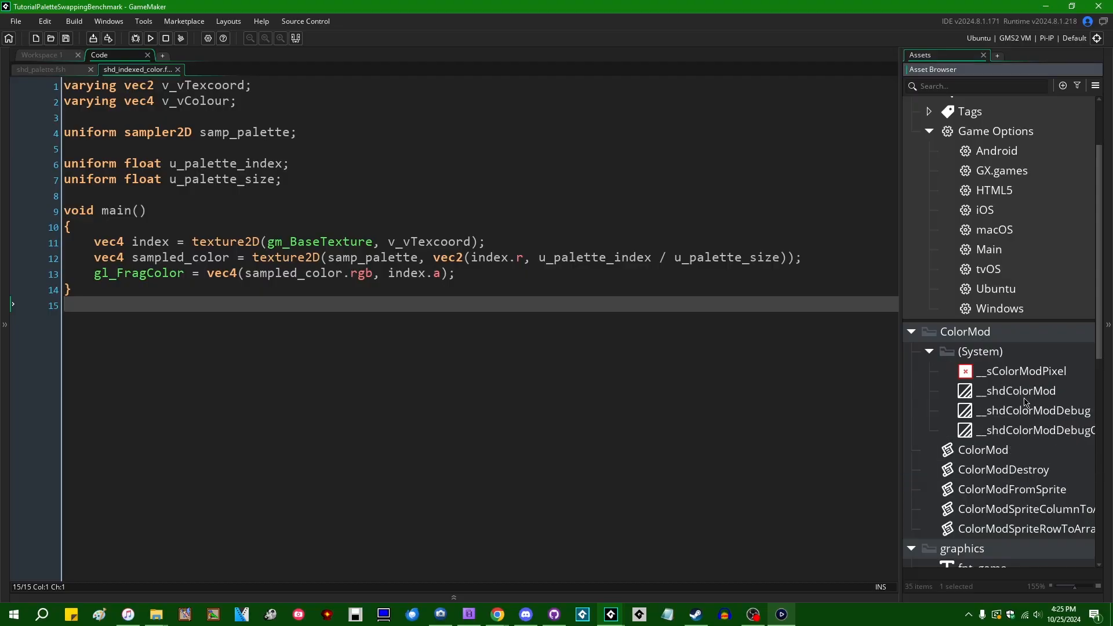
click(1017, 391)
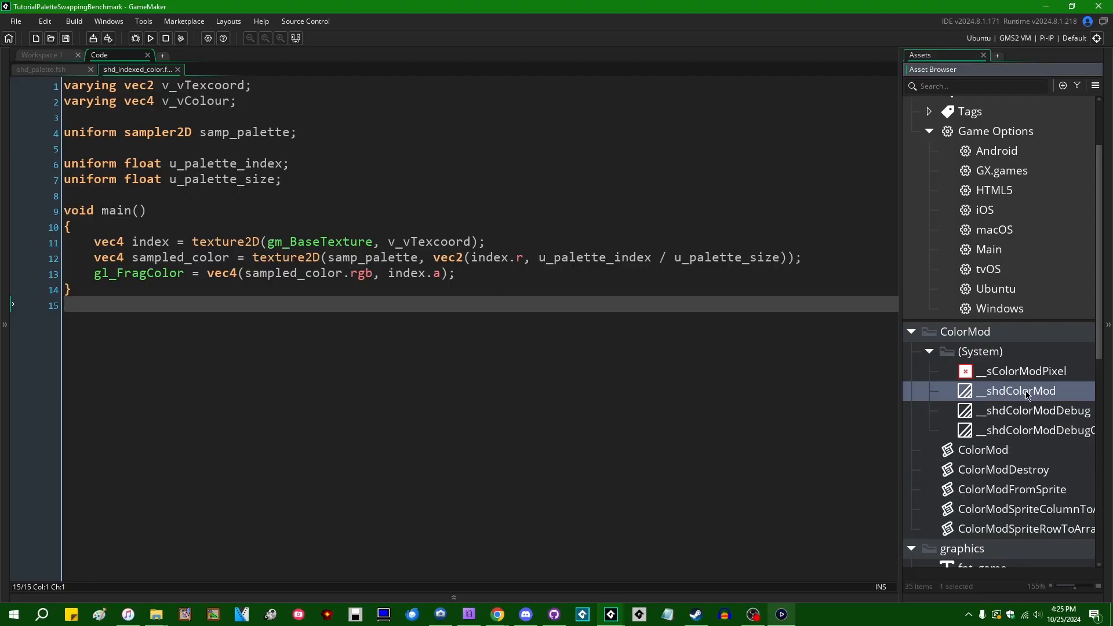
double_click(1017, 391)
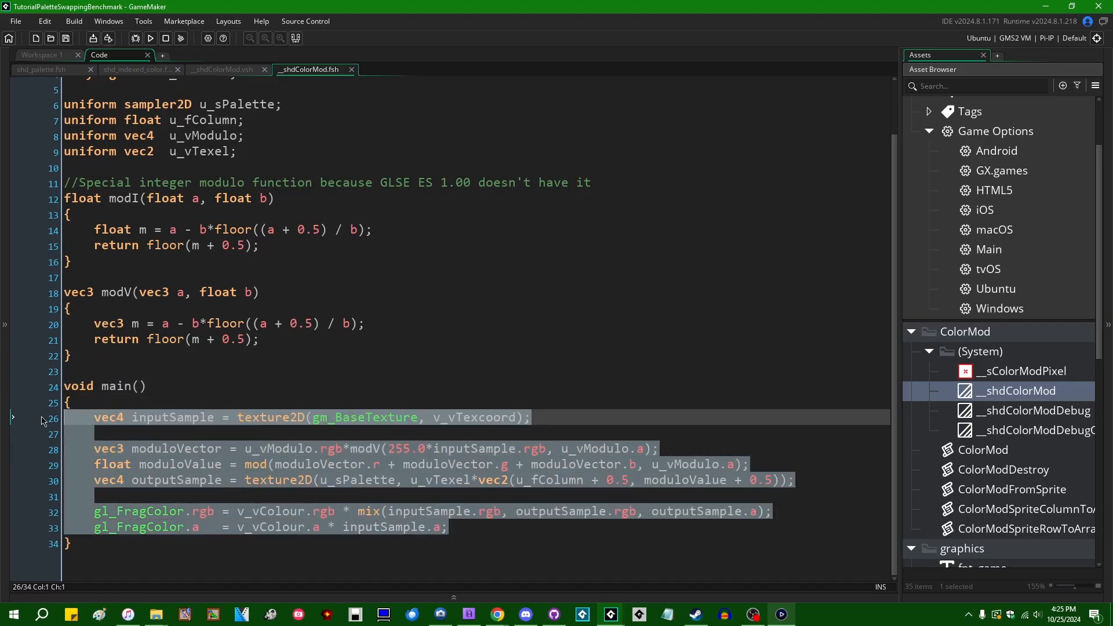
mouse_move(641, 393)
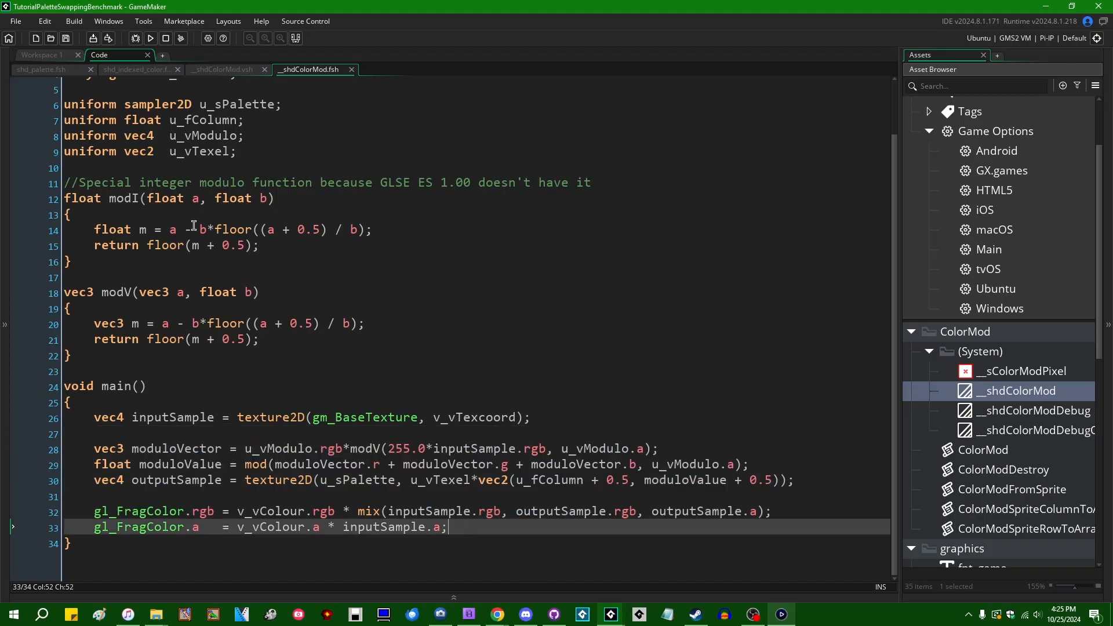
click(137, 69)
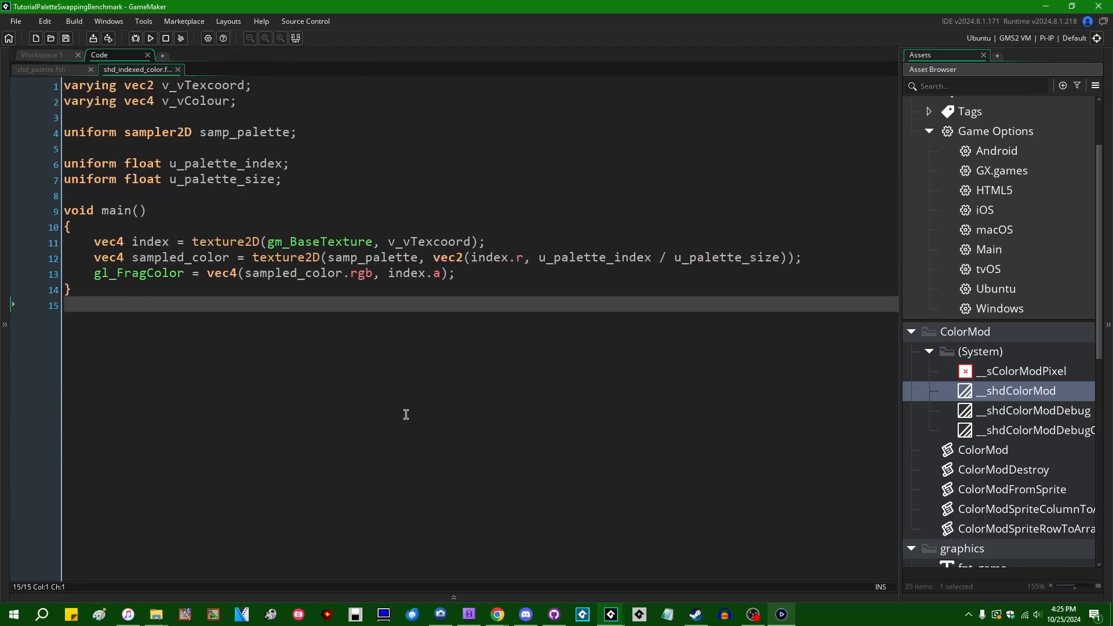
mouse_move(456, 338)
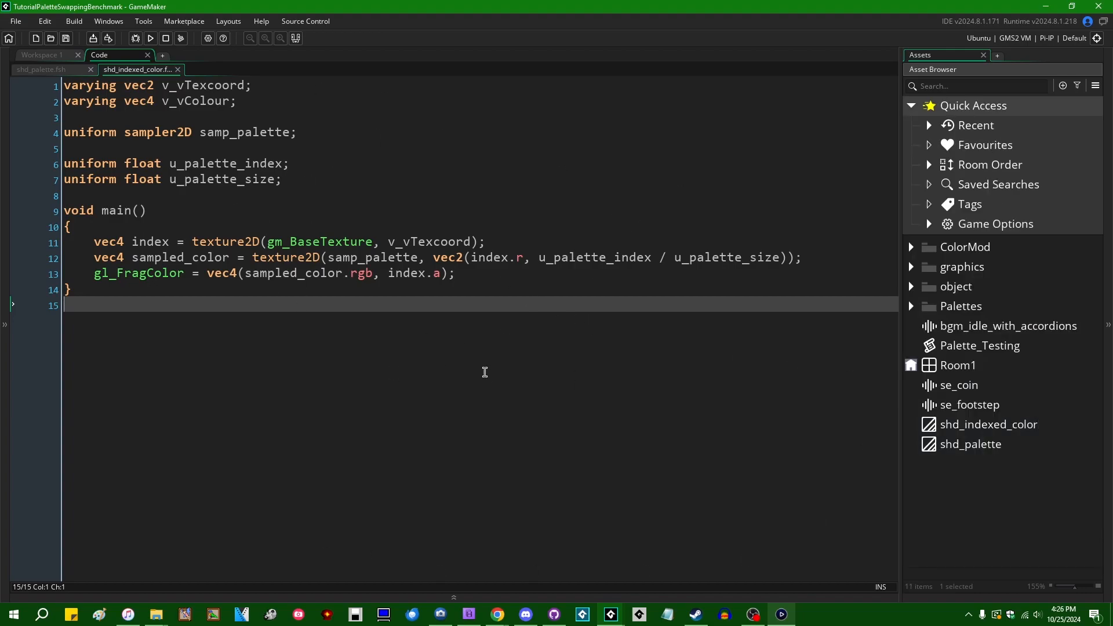
mouse_move(423, 333)
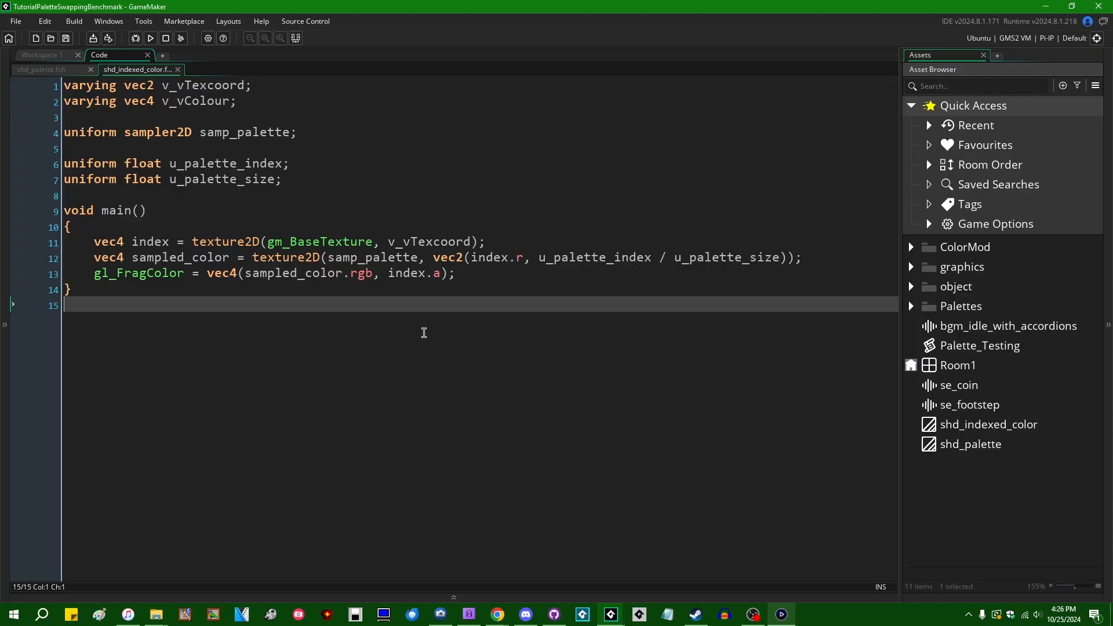
mouse_move(430, 494)
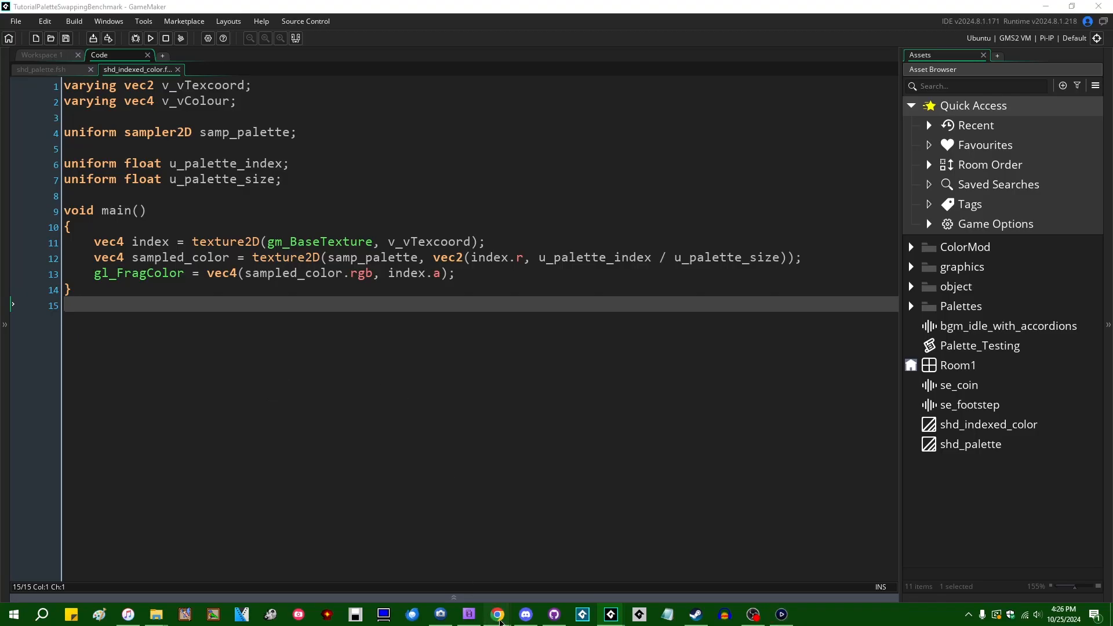
Navigate from ColorMod Releases to the repository README's palette-swap comparison table.
click(496, 615)
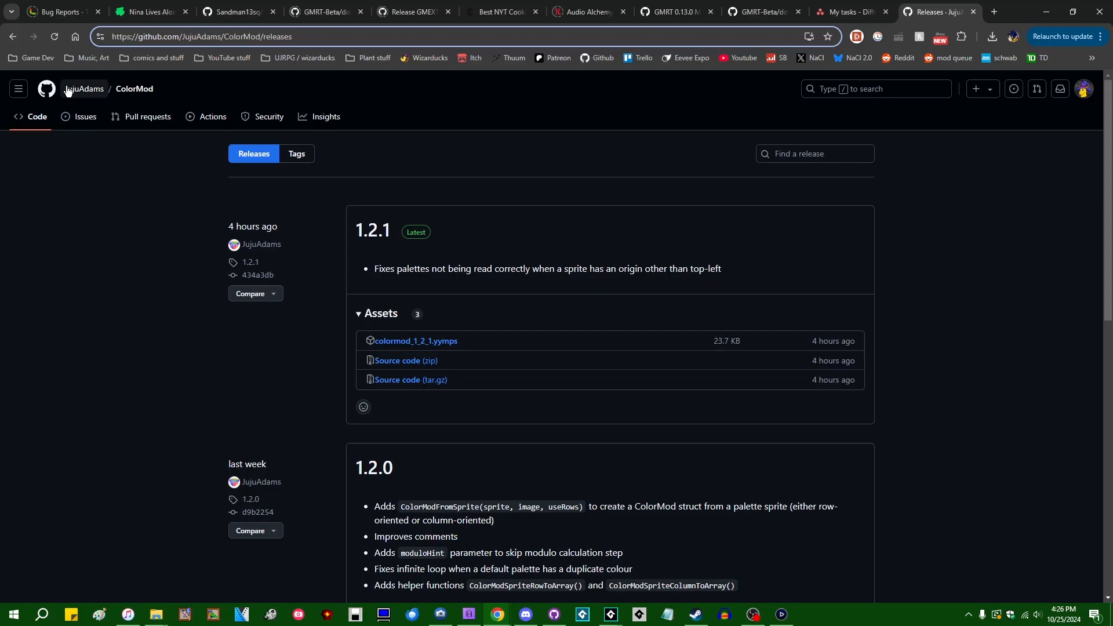
click(133, 89)
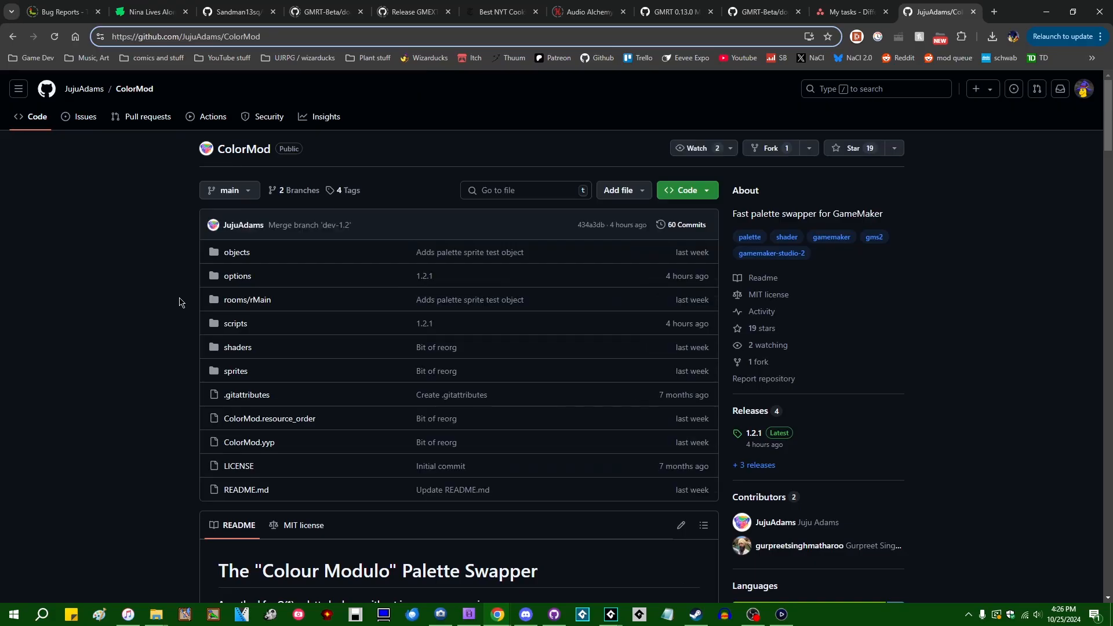
scroll(down, 3)
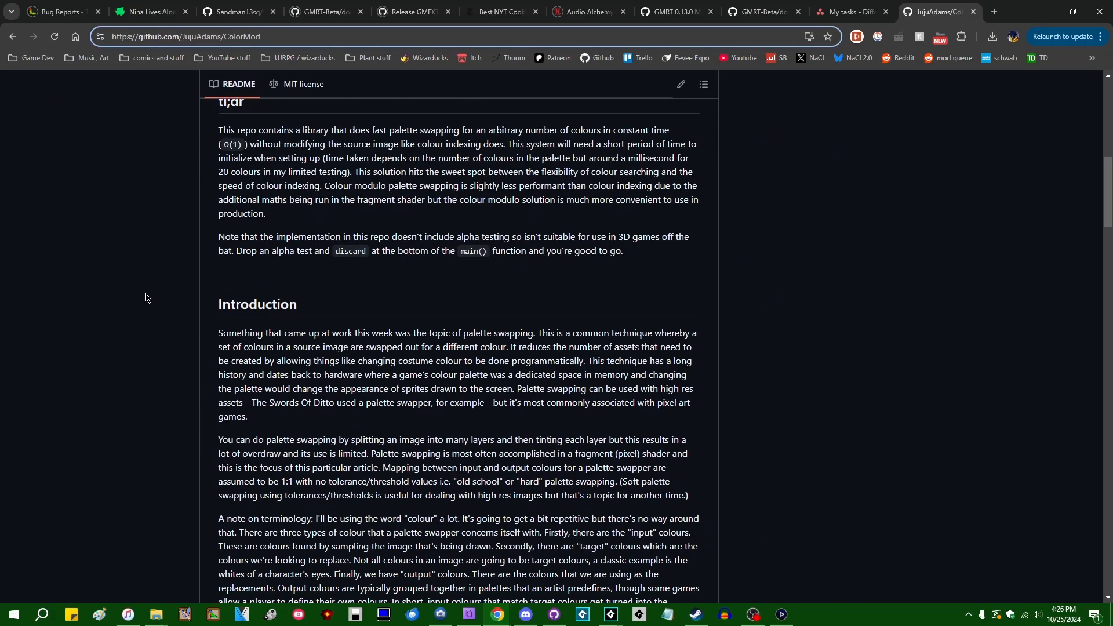
scroll(down, 3)
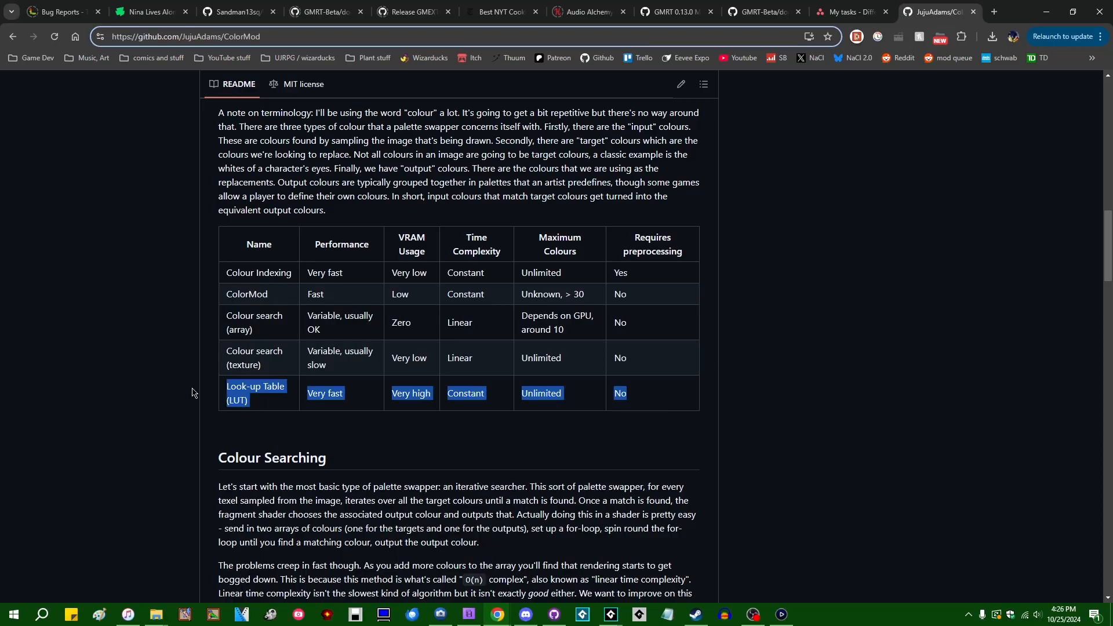
mouse_move(690, 405)
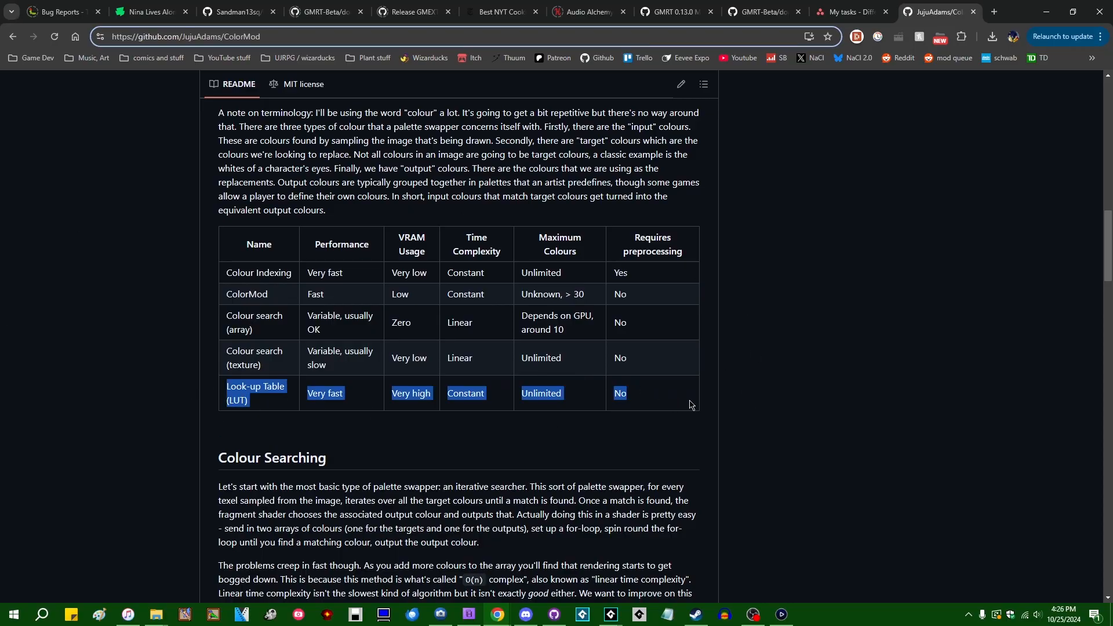
mouse_move(736, 397)
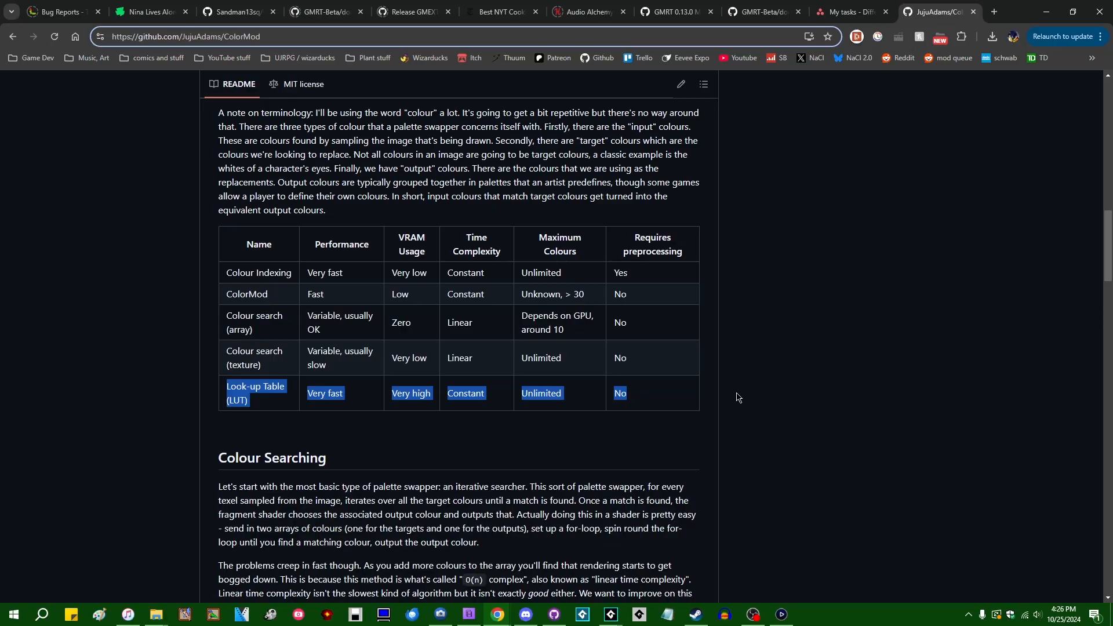
mouse_move(854, 380)
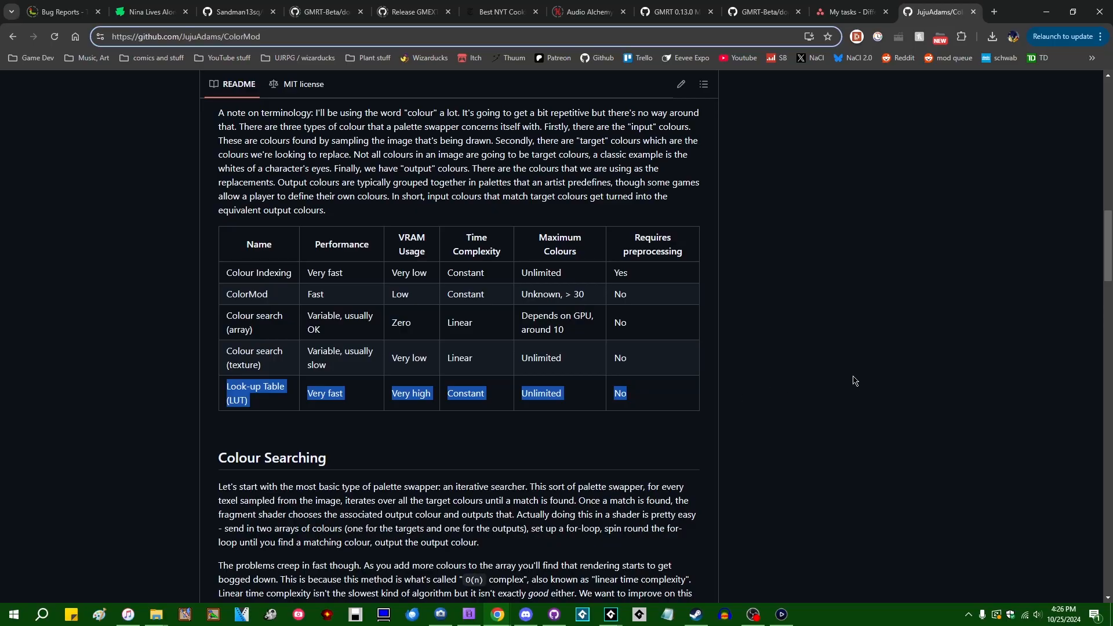
Highlight then clear the Look-up Table row in the comparison table.
click(633, 377)
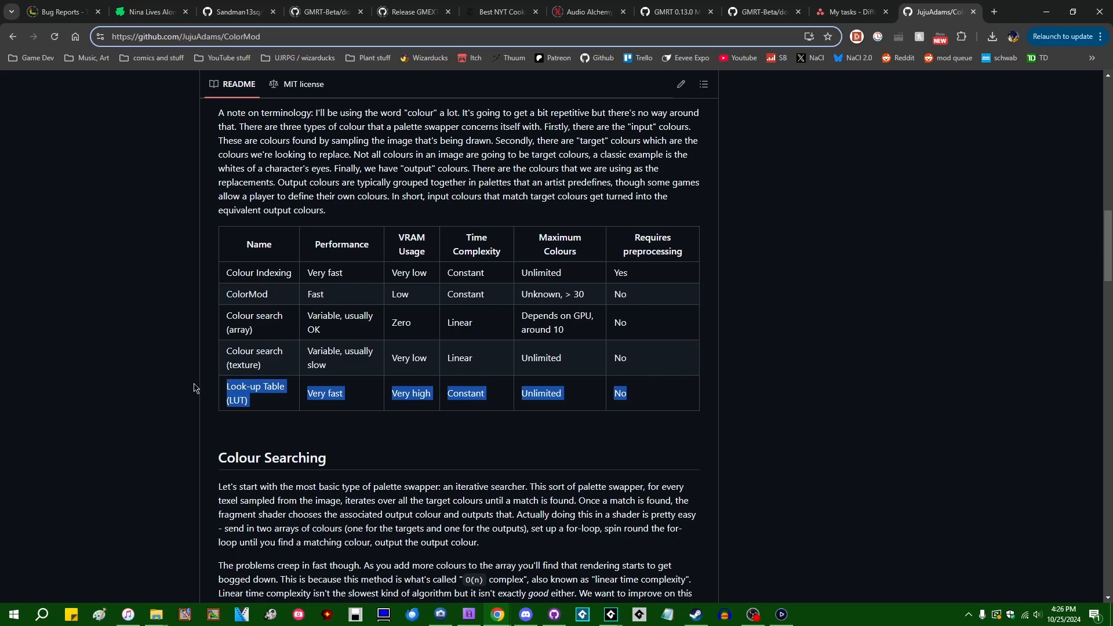
click(702, 384)
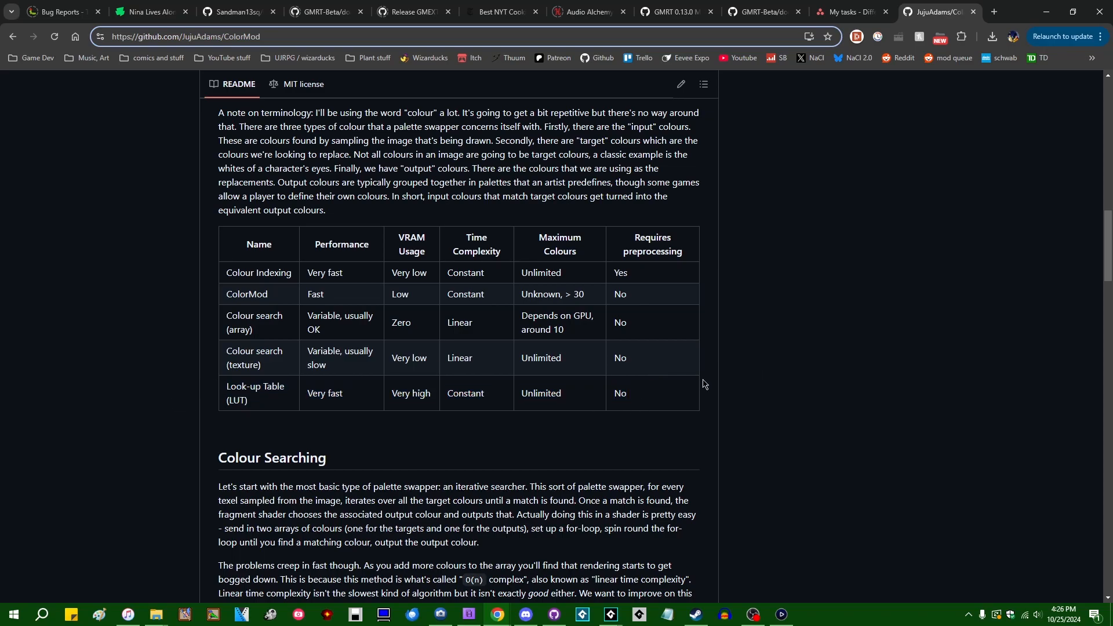
mouse_move(859, 405)
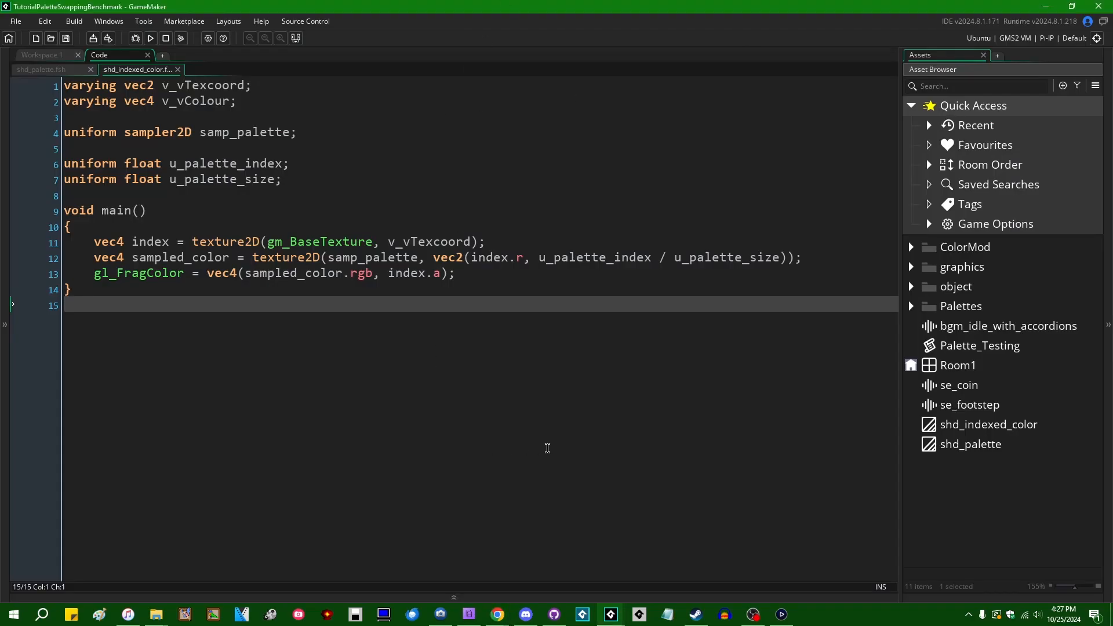
mouse_move(642, 369)
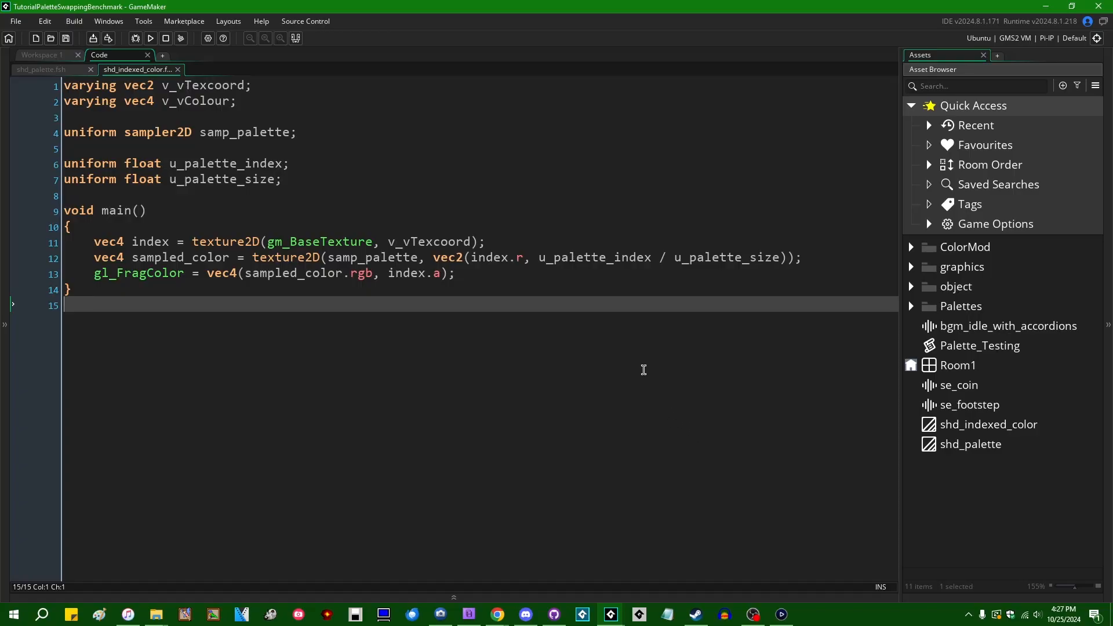
mouse_move(512, 348)
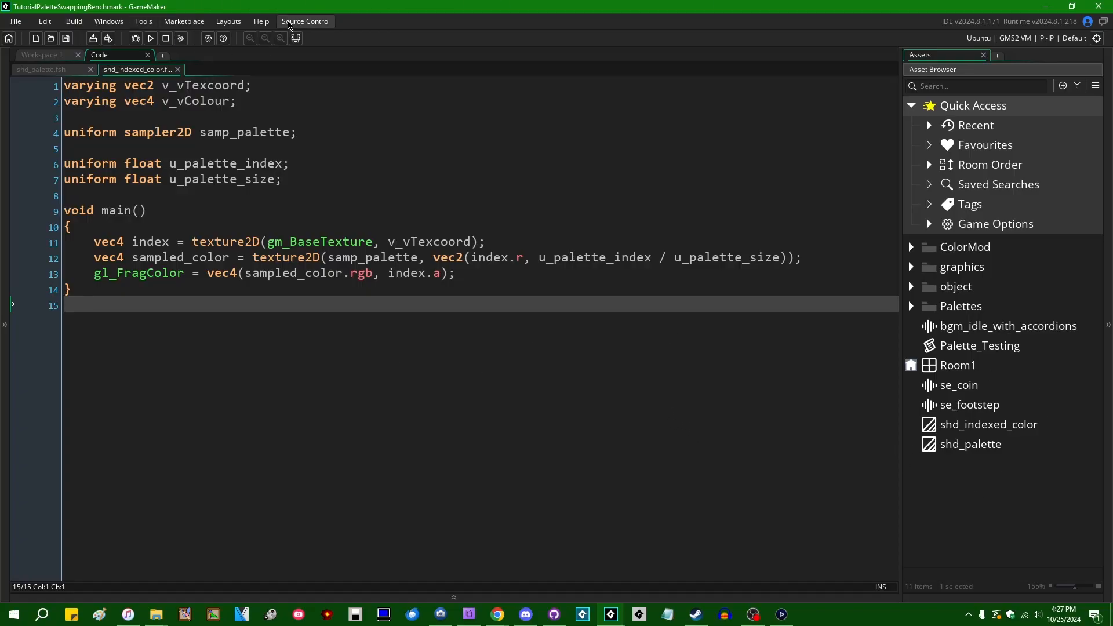
mouse_move(448, 404)
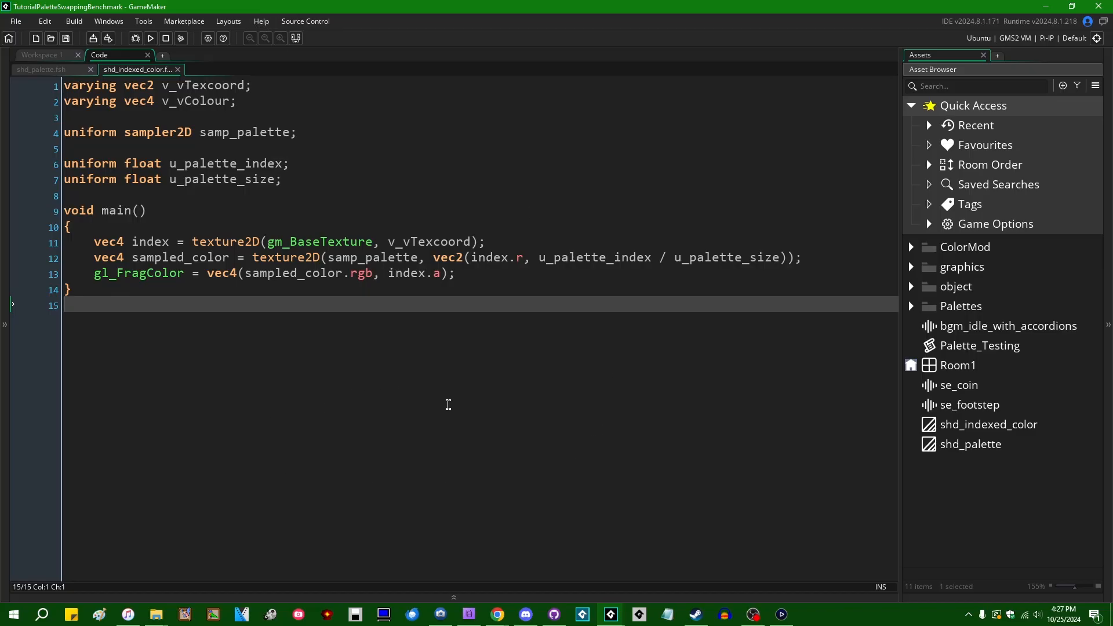
mouse_move(452, 338)
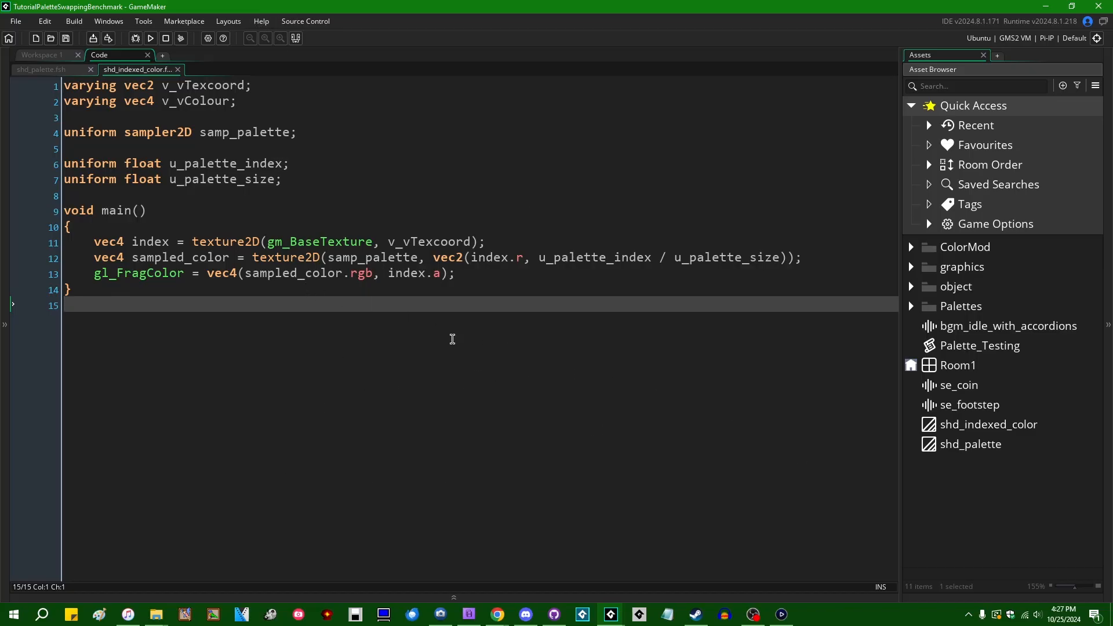
mouse_move(776, 361)
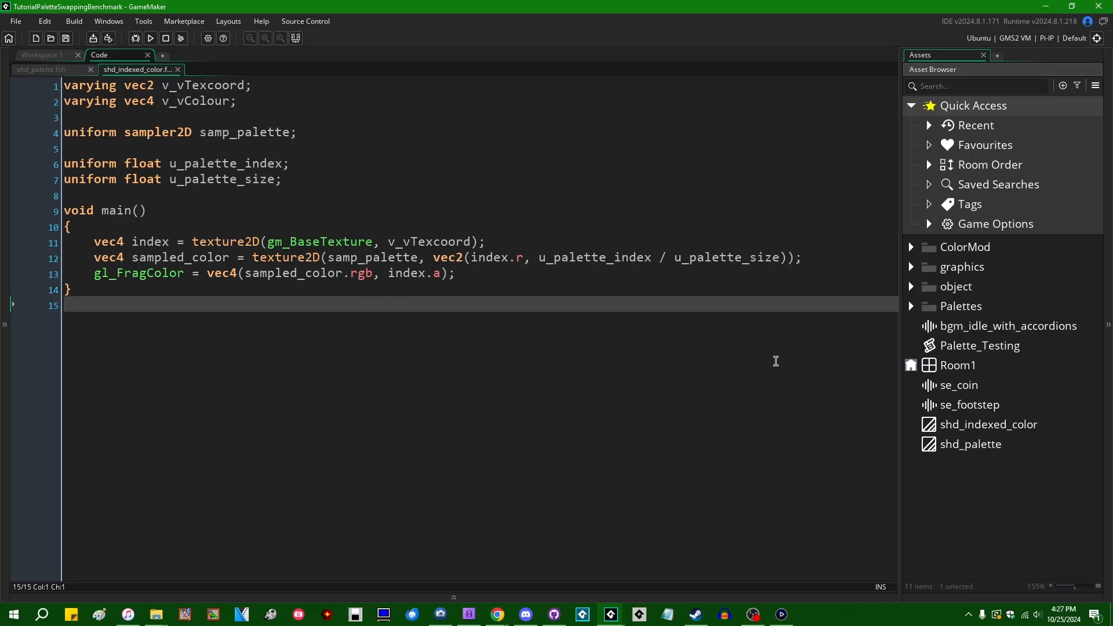
mouse_move(574, 330)
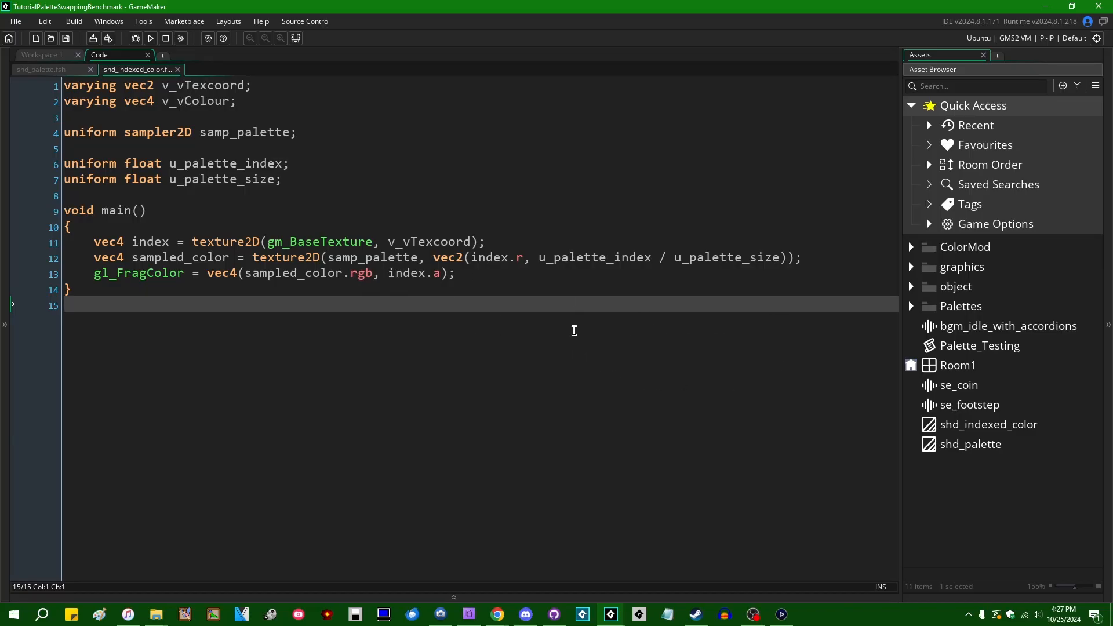
mouse_move(526, 336)
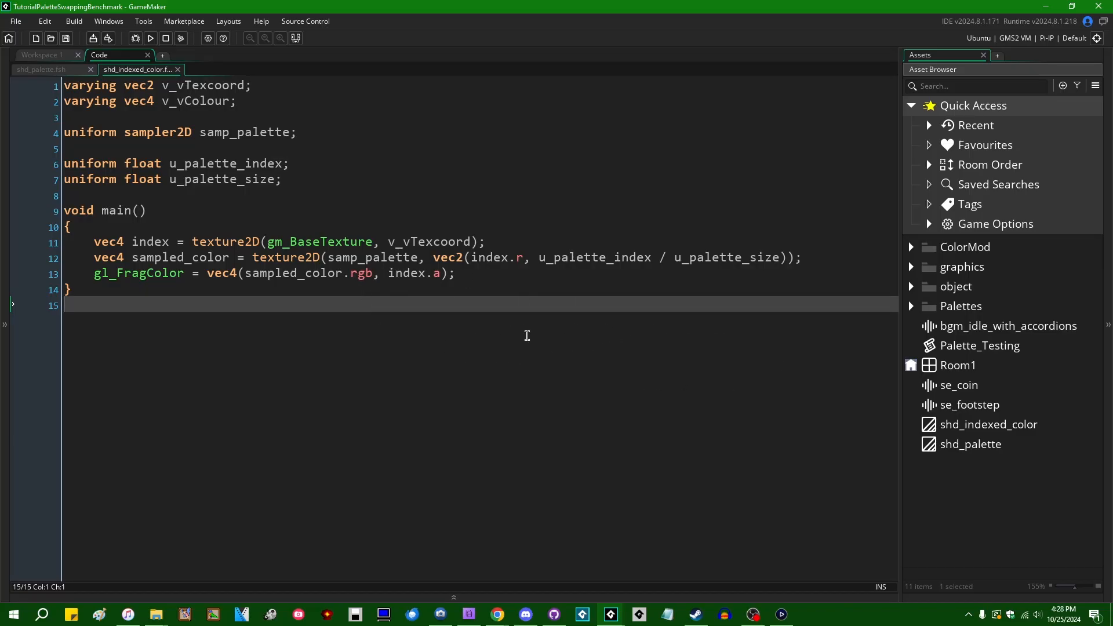
mouse_move(488, 359)
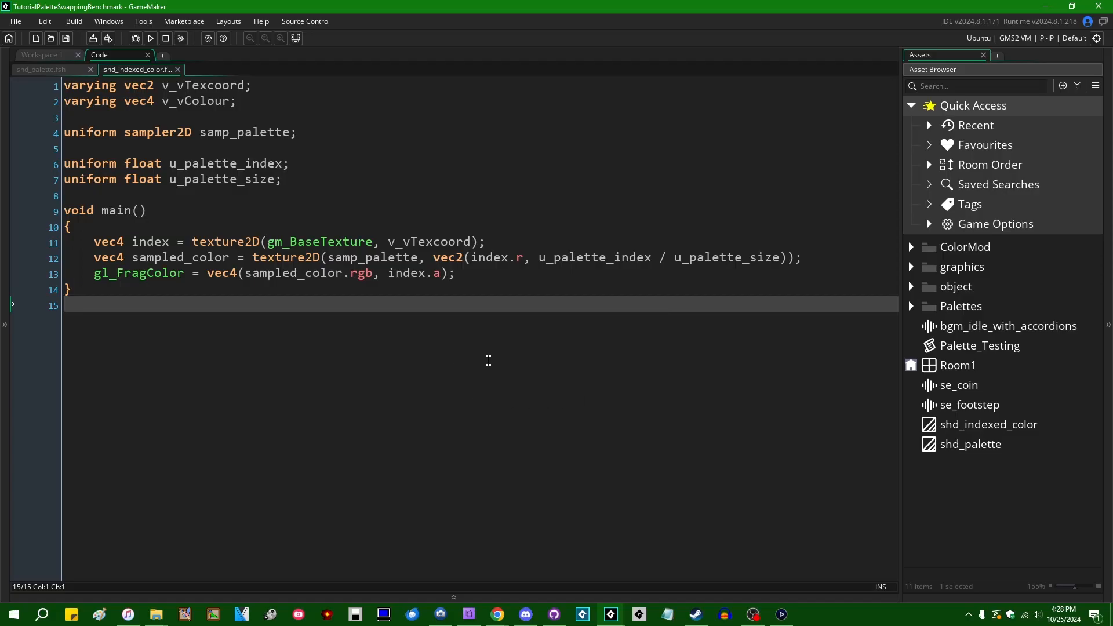
mouse_move(586, 359)
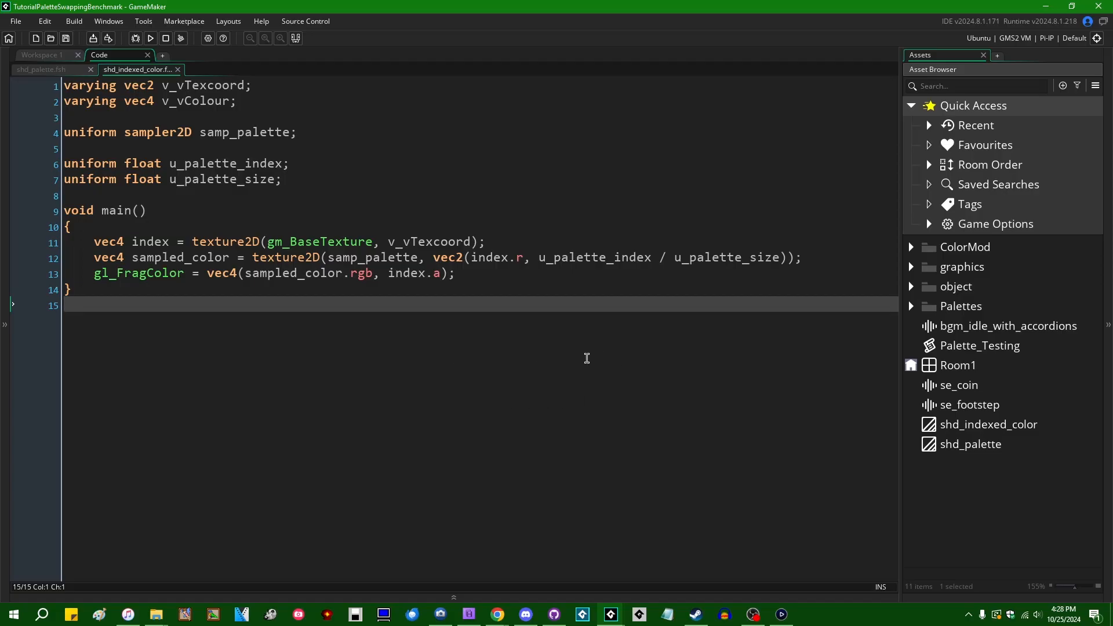
mouse_move(497, 308)
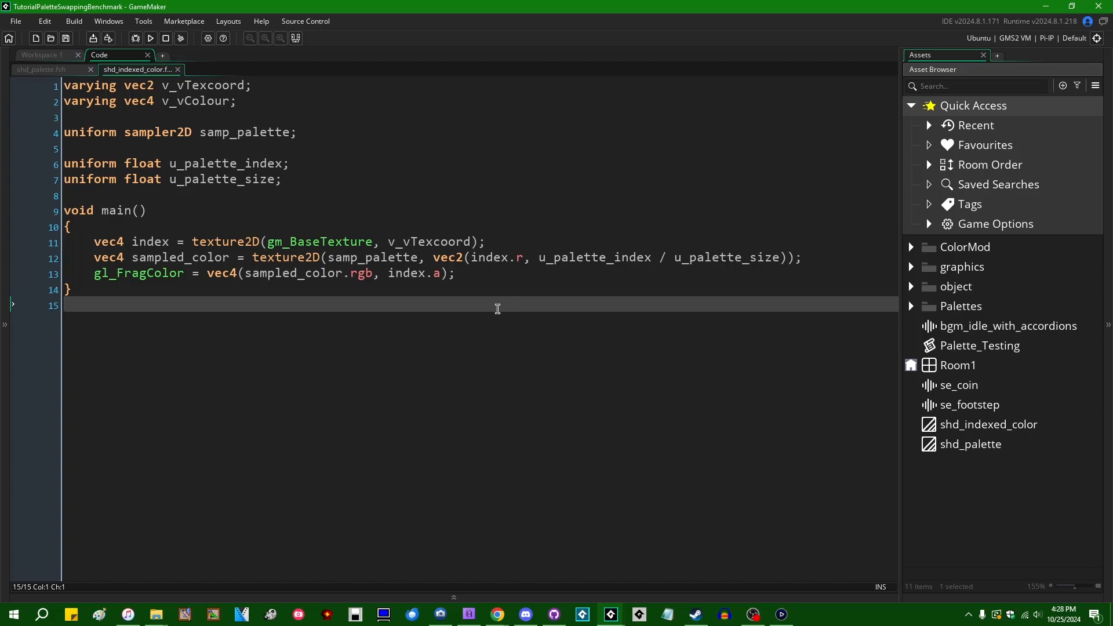
mouse_move(495, 325)
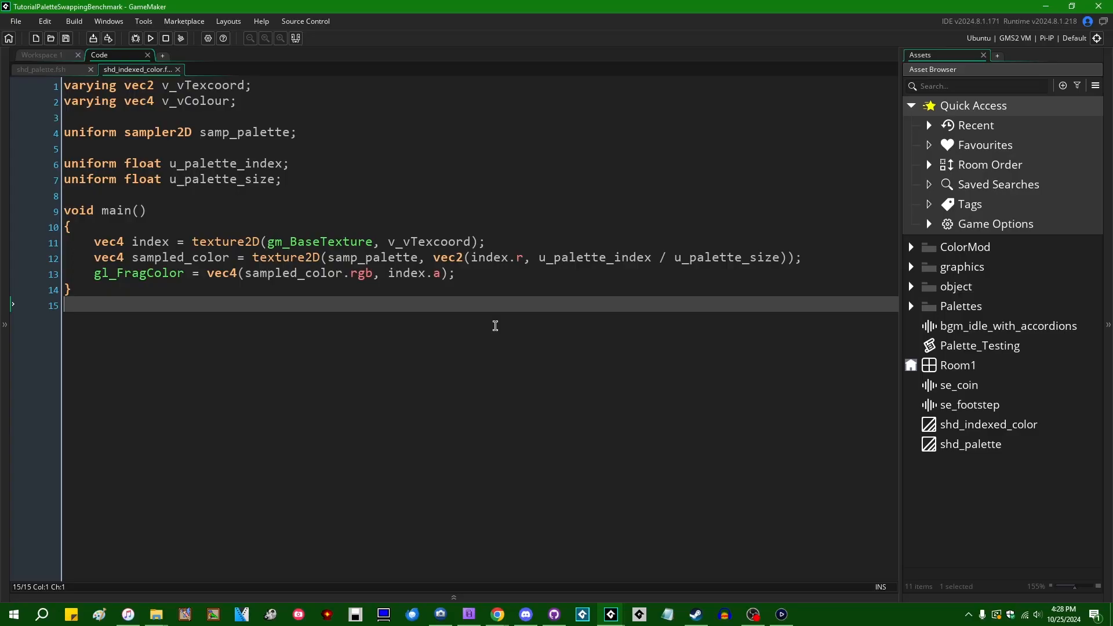
mouse_move(538, 354)
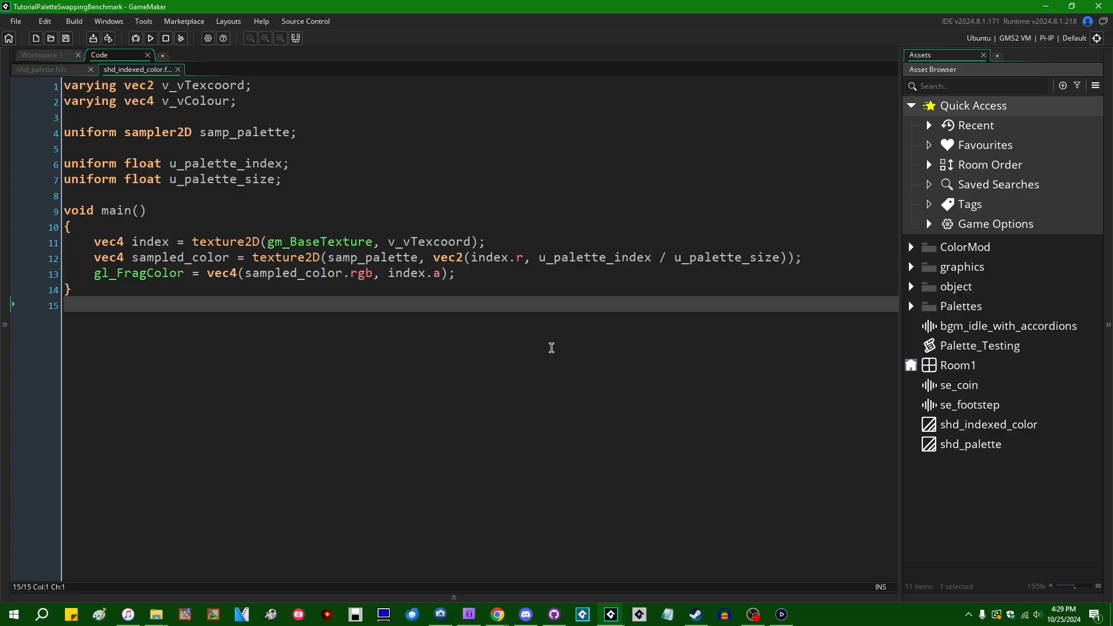
mouse_move(557, 334)
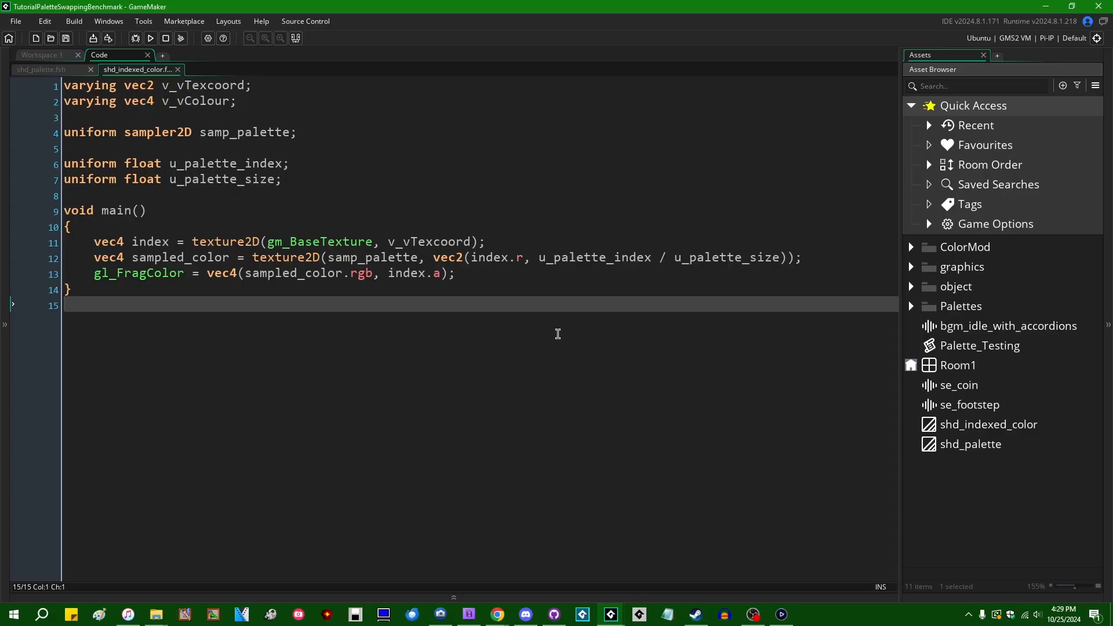
mouse_move(546, 345)
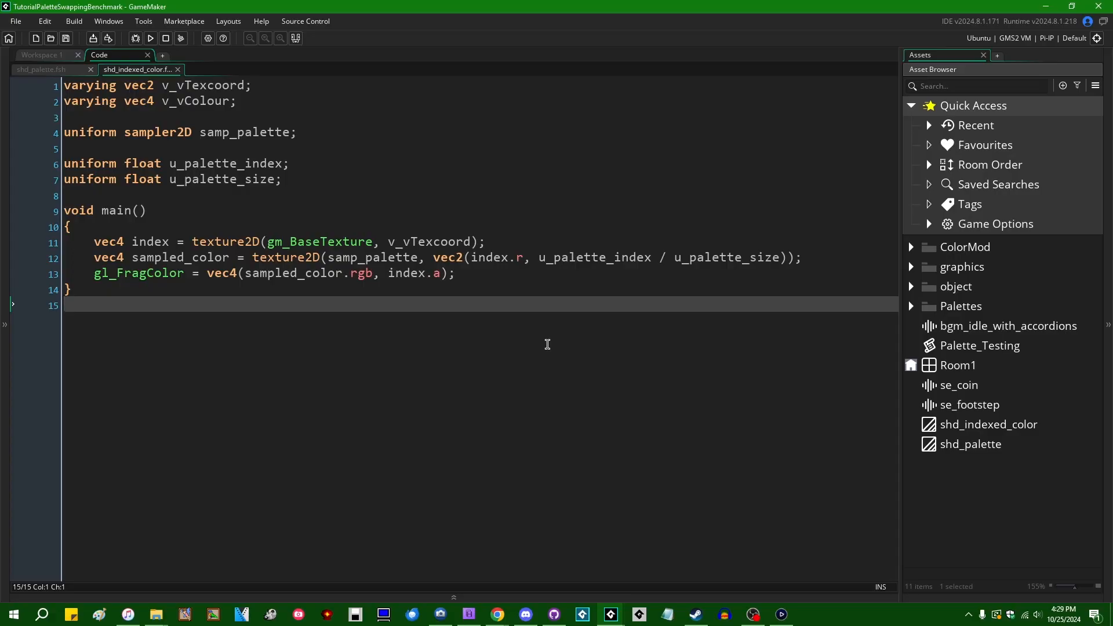